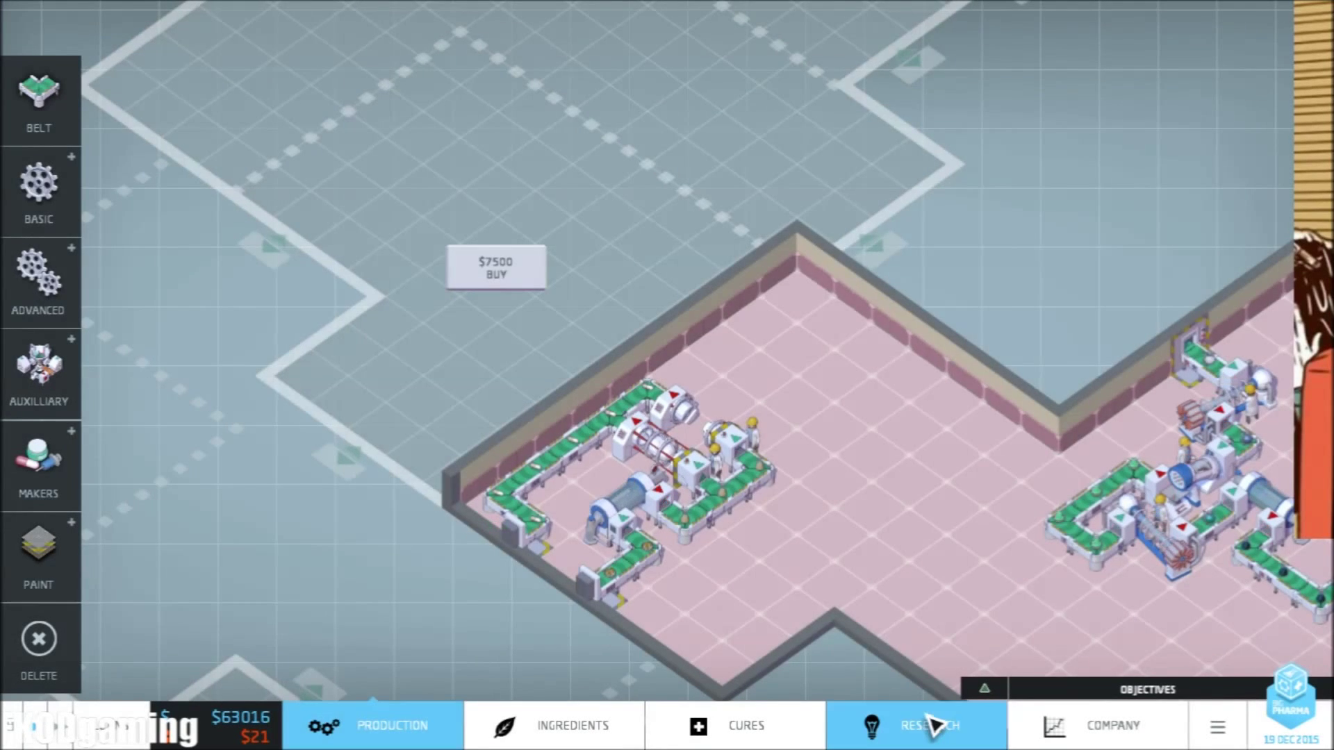
View the research tree's Basic Auxiliary progress, return to Production, then switch to the Company overview
left_click(917, 726)
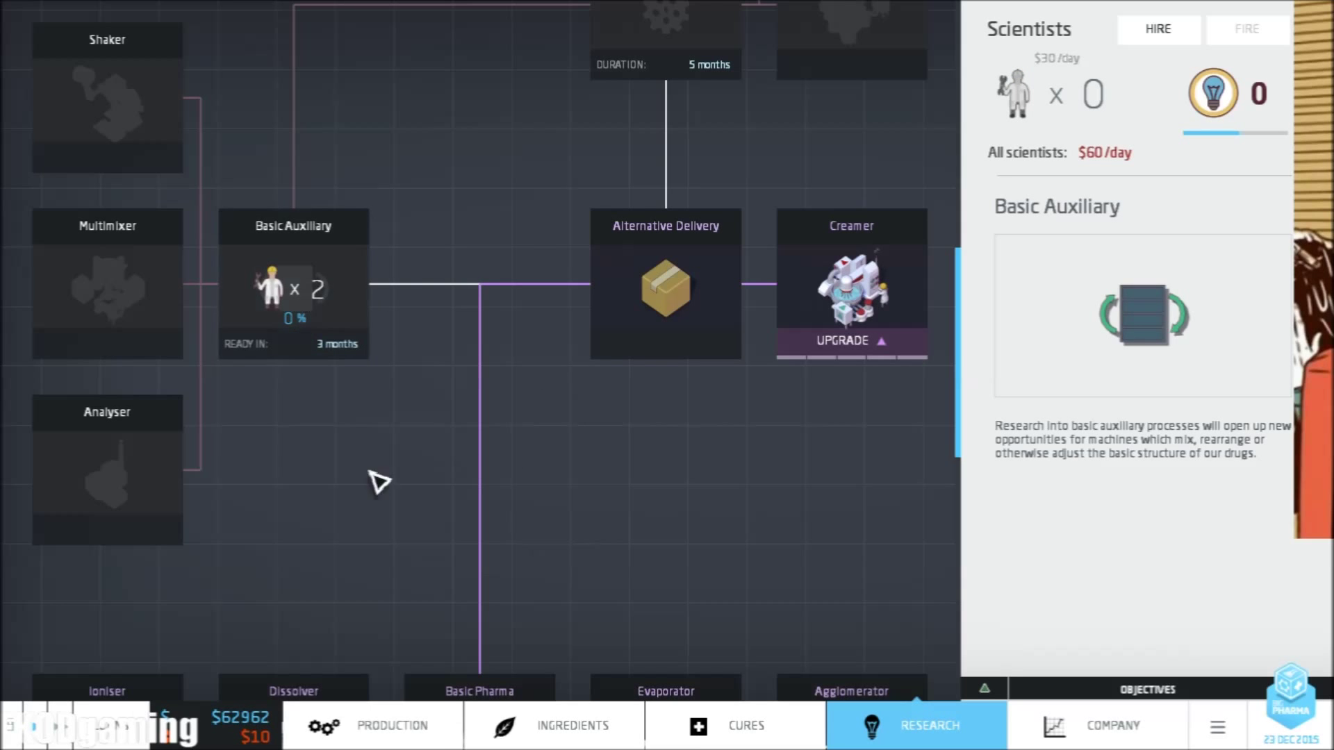
left_click(391, 725)
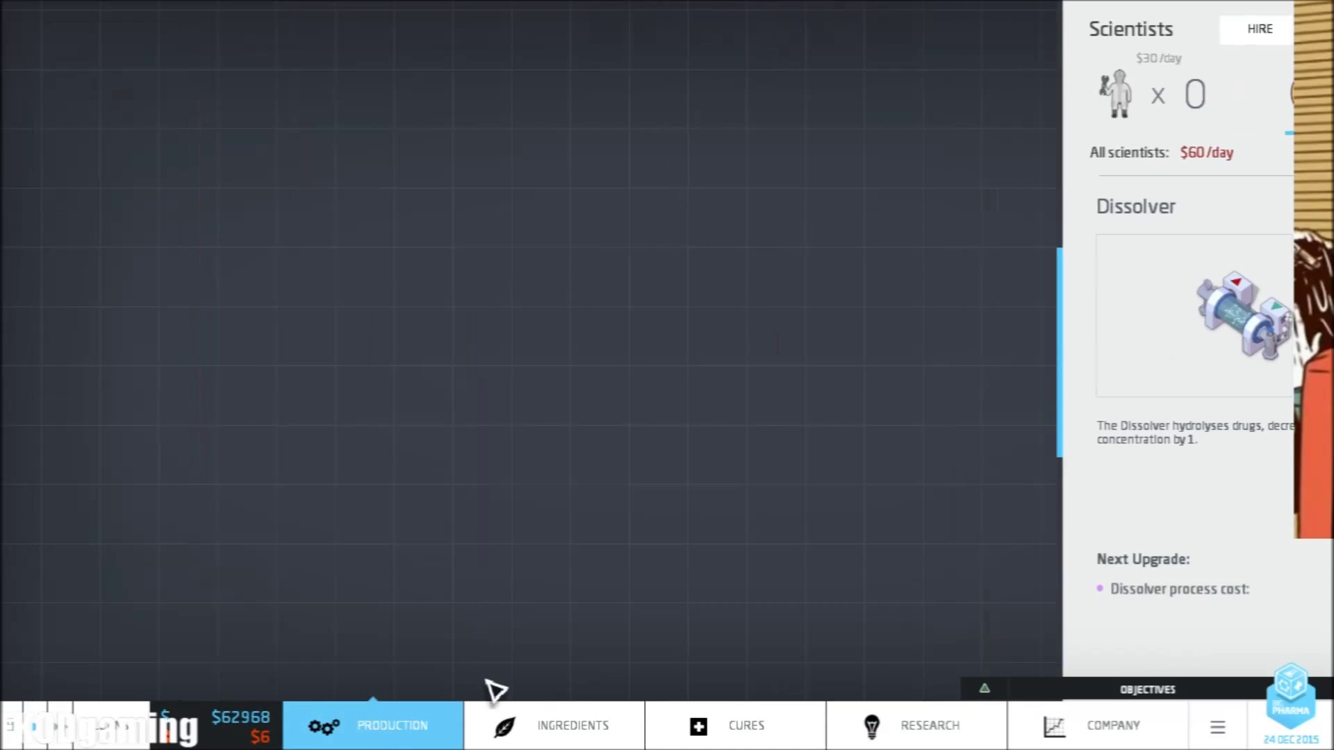
left_click(1113, 725)
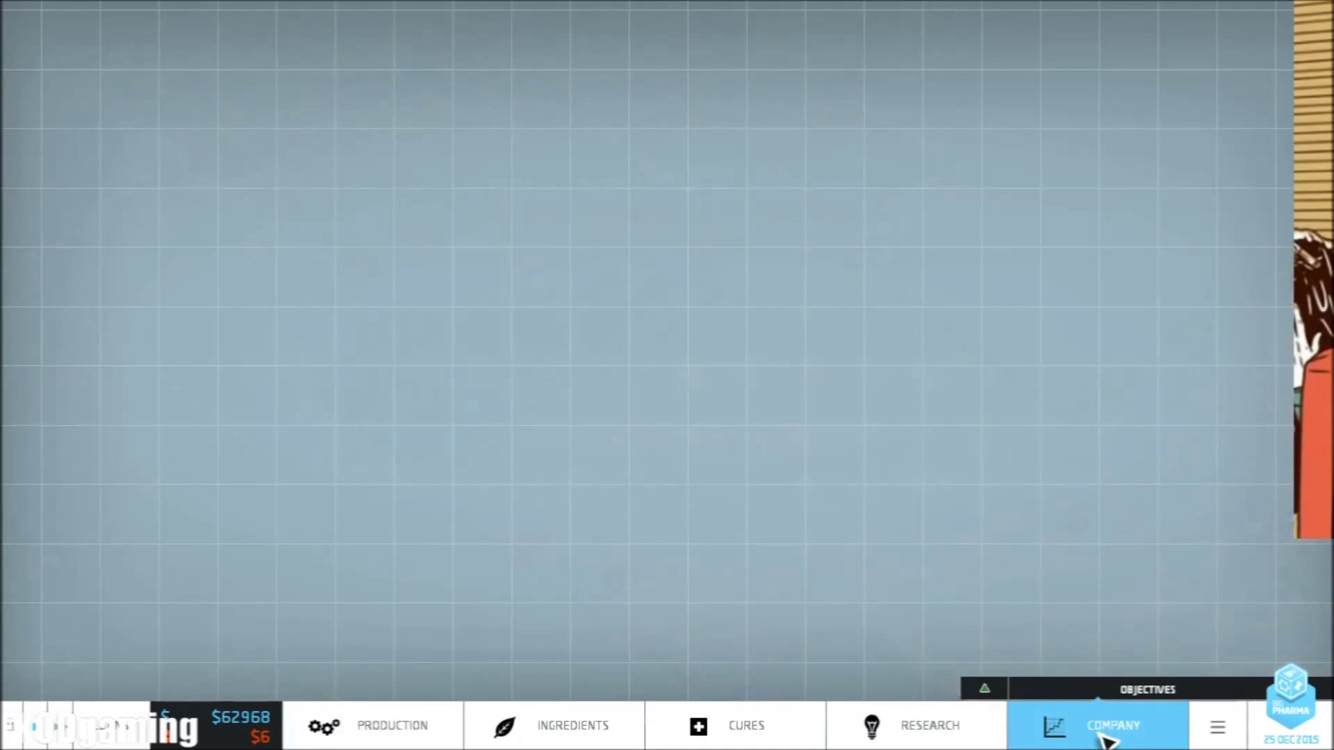
left_click(1111, 726)
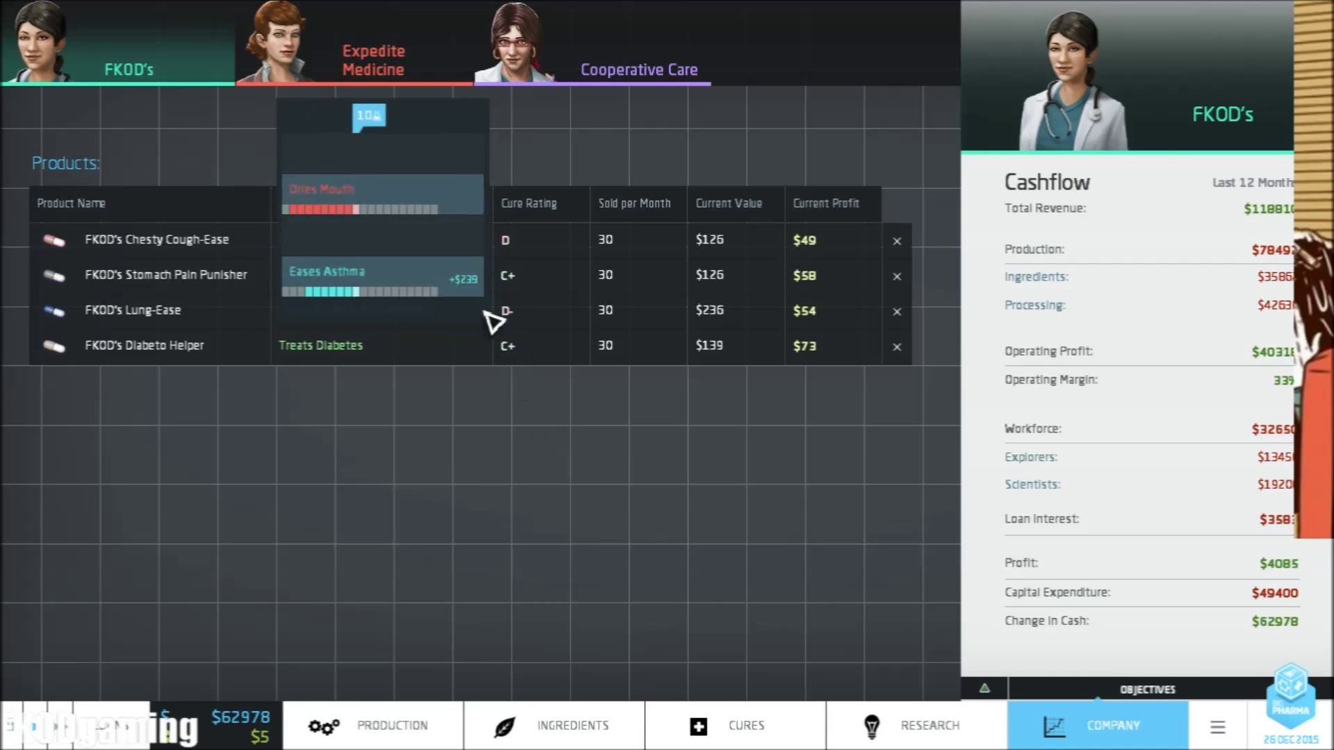
mouse_move(541, 273)
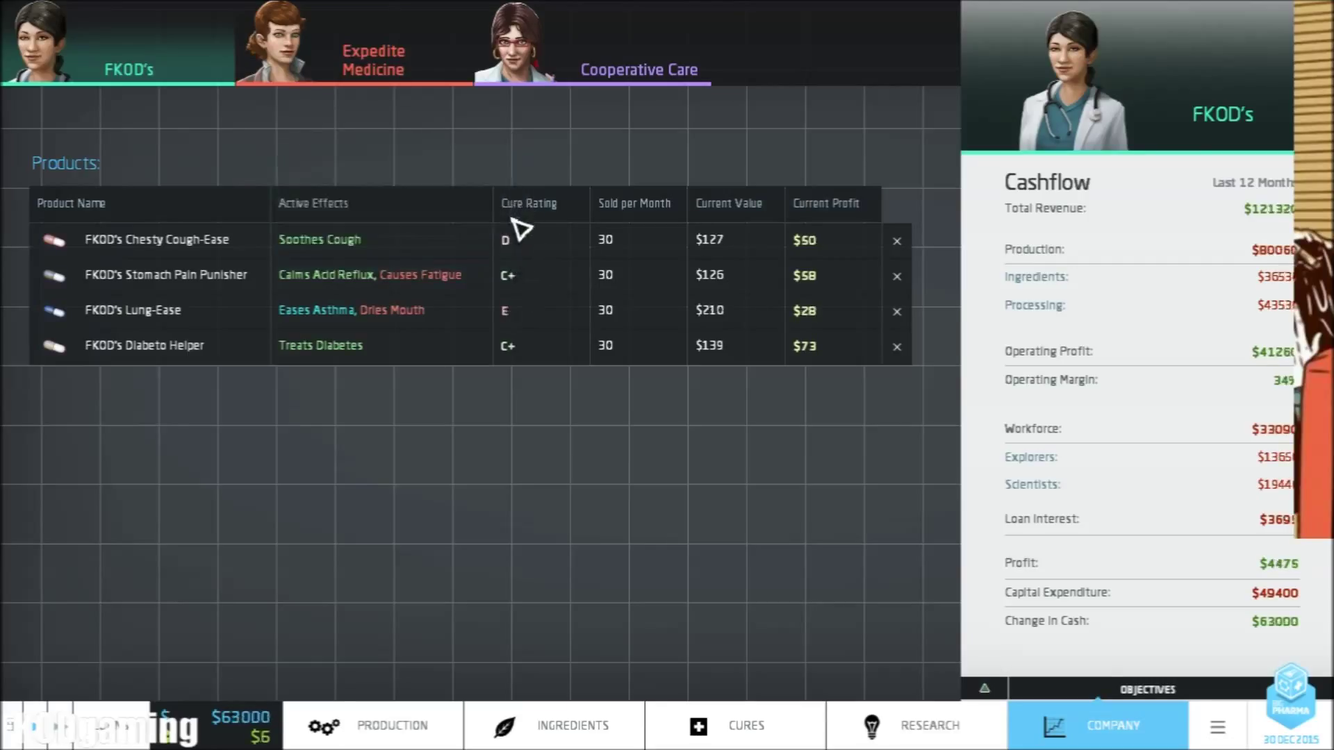
mouse_move(516, 239)
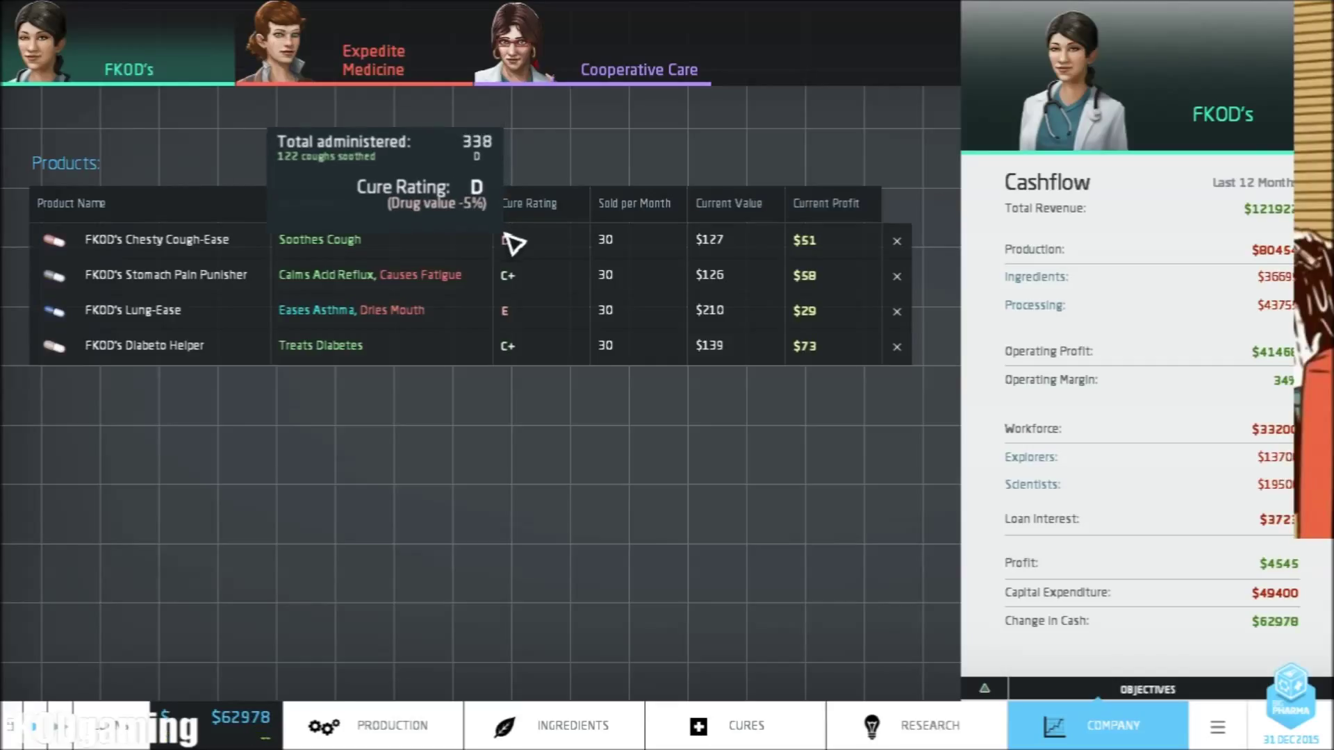
mouse_move(514, 285)
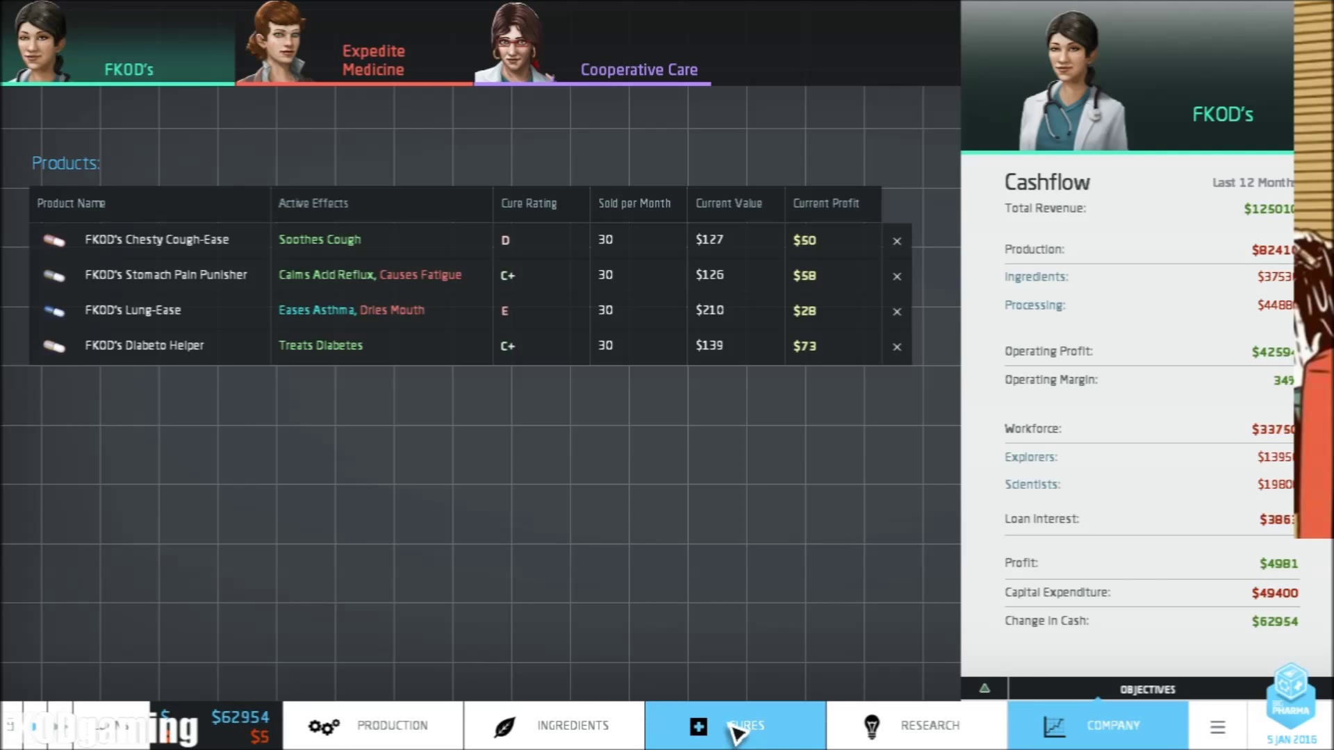
Review Cures, then lay out Basic makers, machines and belts for a new acid-reflux pill line
left_click(392, 725)
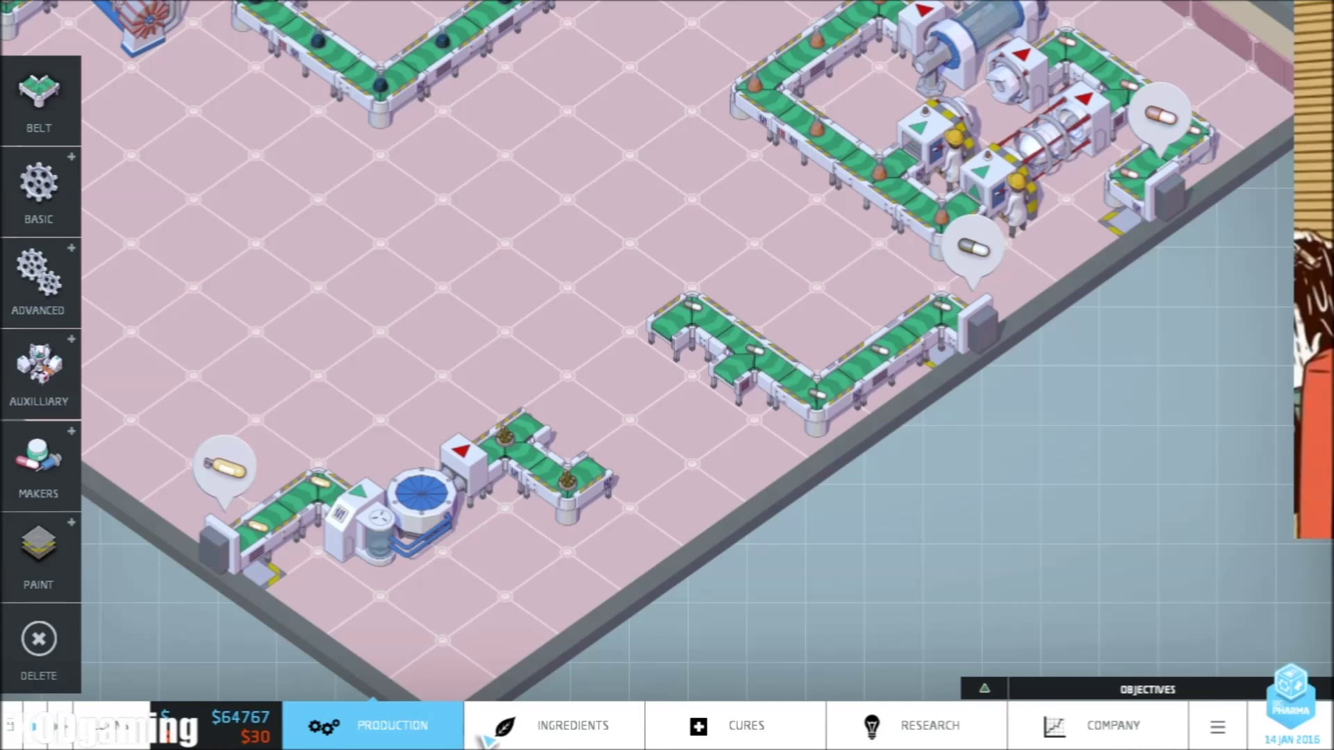
left_click(39, 464)
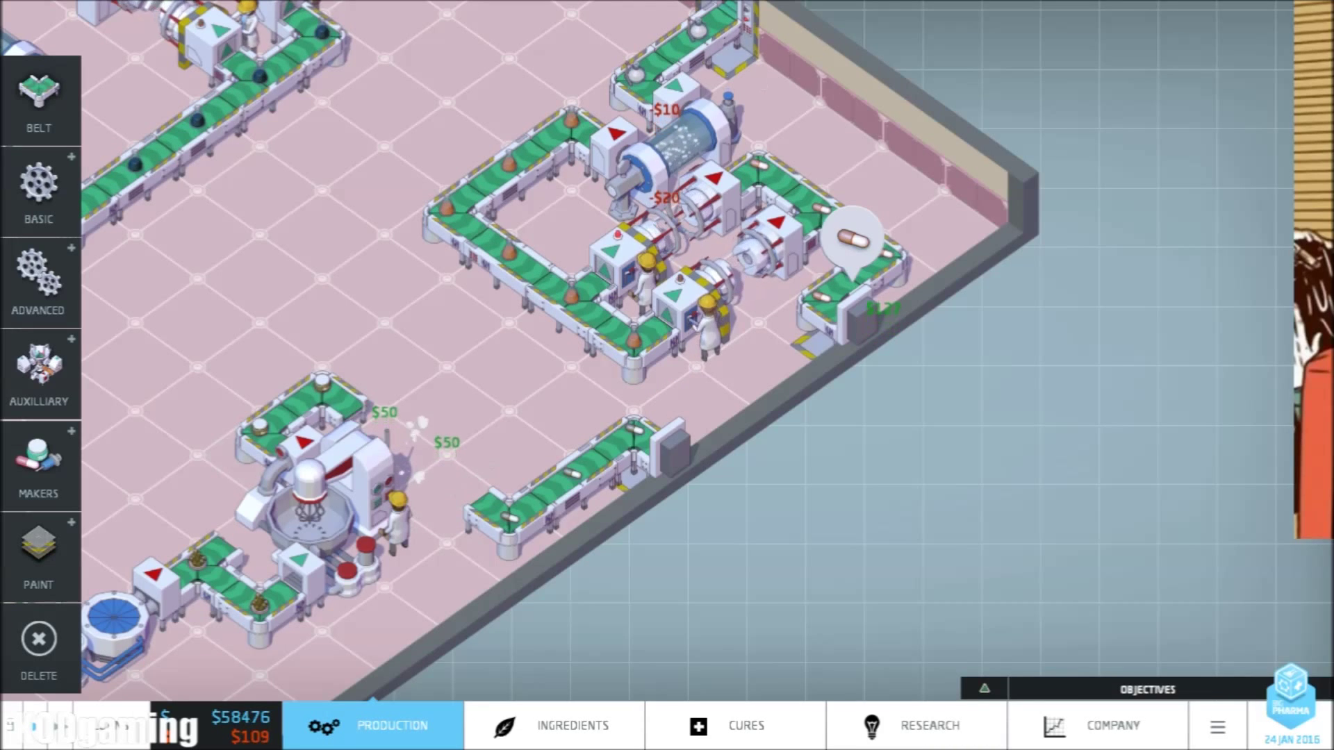
left_click(39, 97)
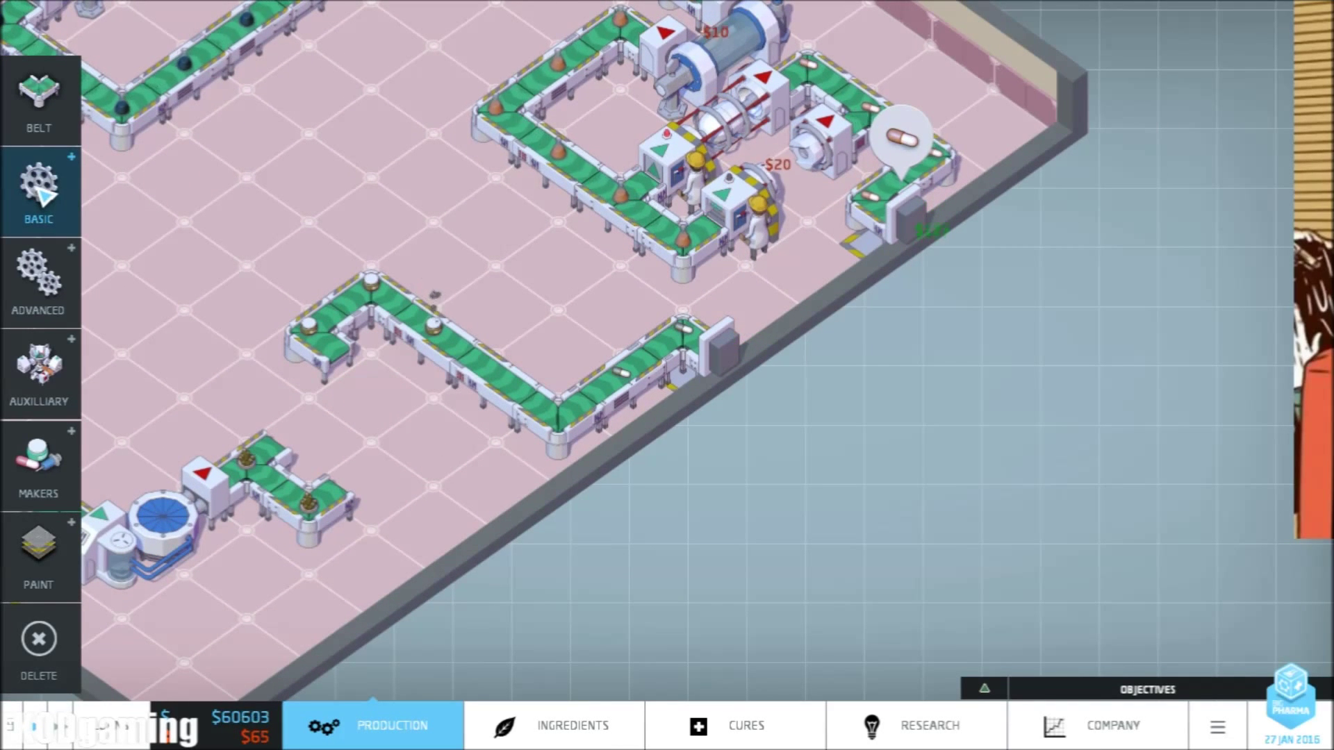
left_click(39, 464)
type("FKOD's Reflux Punisher")
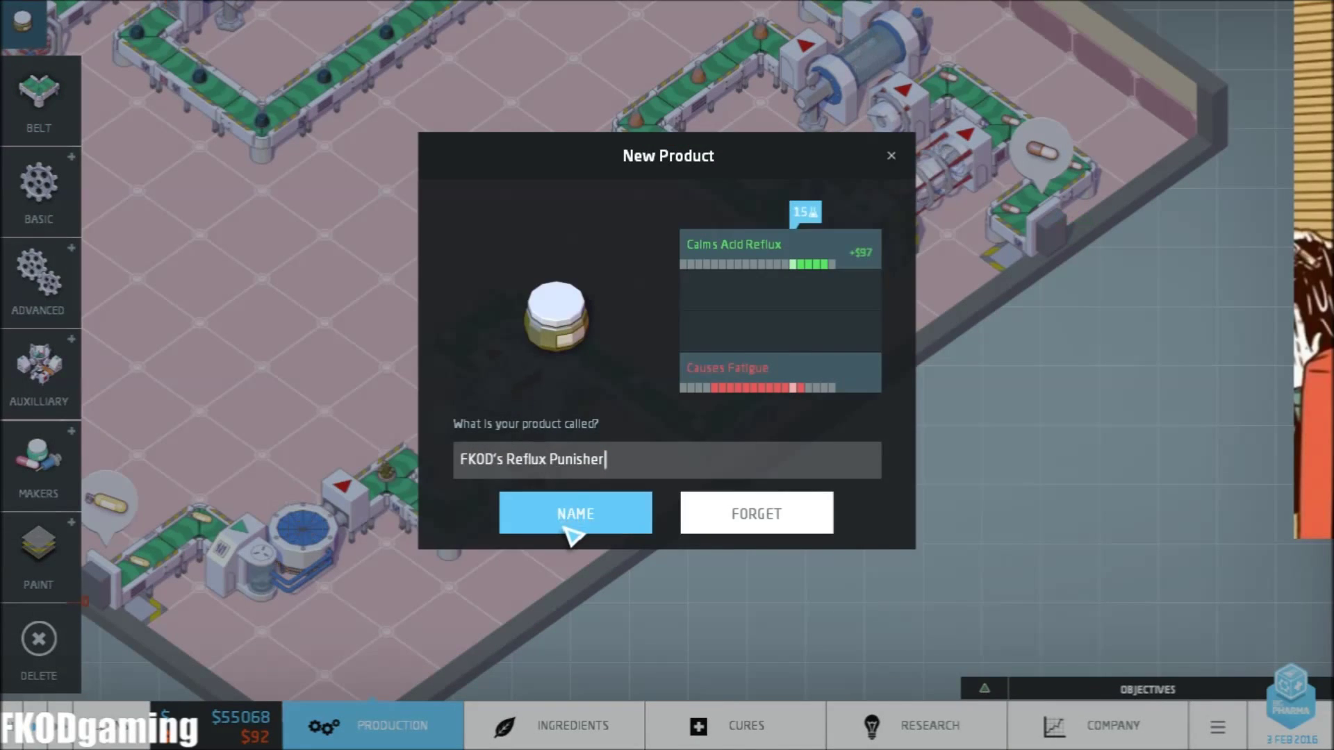
Confirm the new product name FKOD's Reflux Punisher
left_click(575, 513)
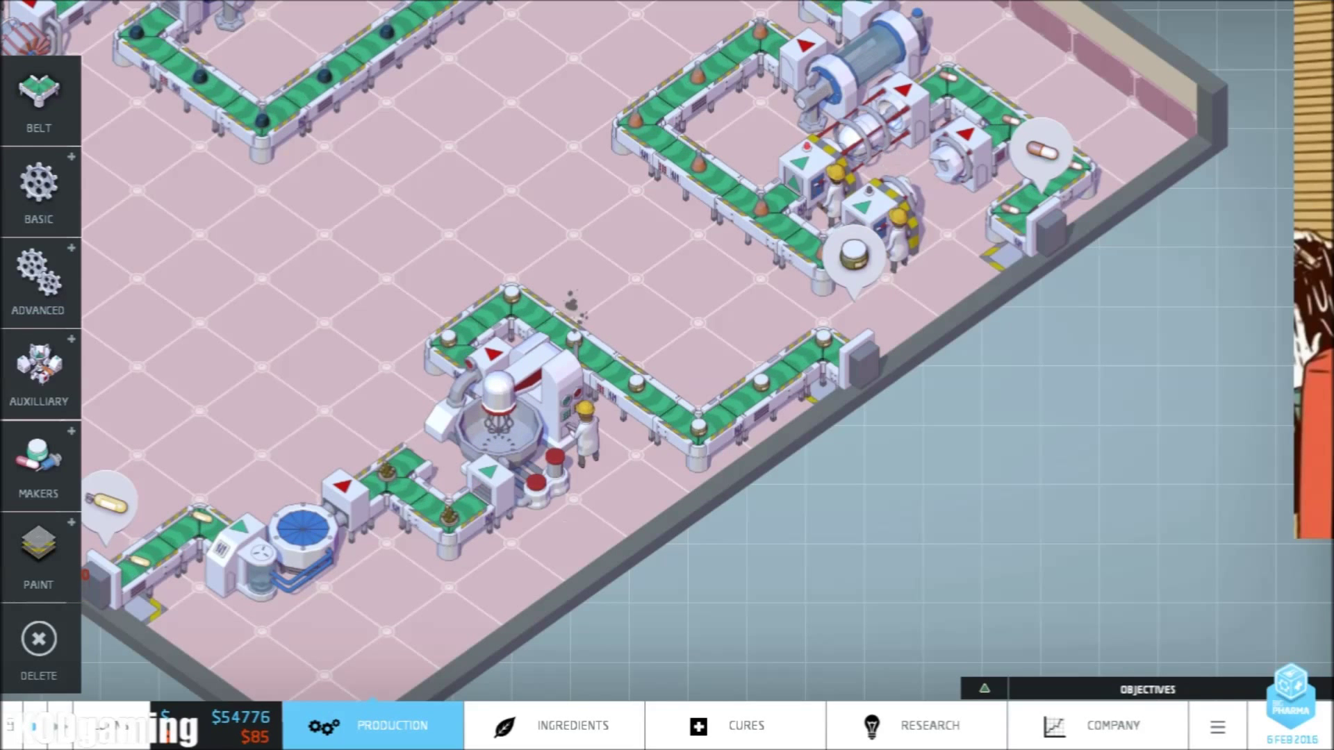
Check FKOD's Reflux Punisher's C+ rating and 17 monthly sales in the Company list, then return to Production
left_click(1111, 726)
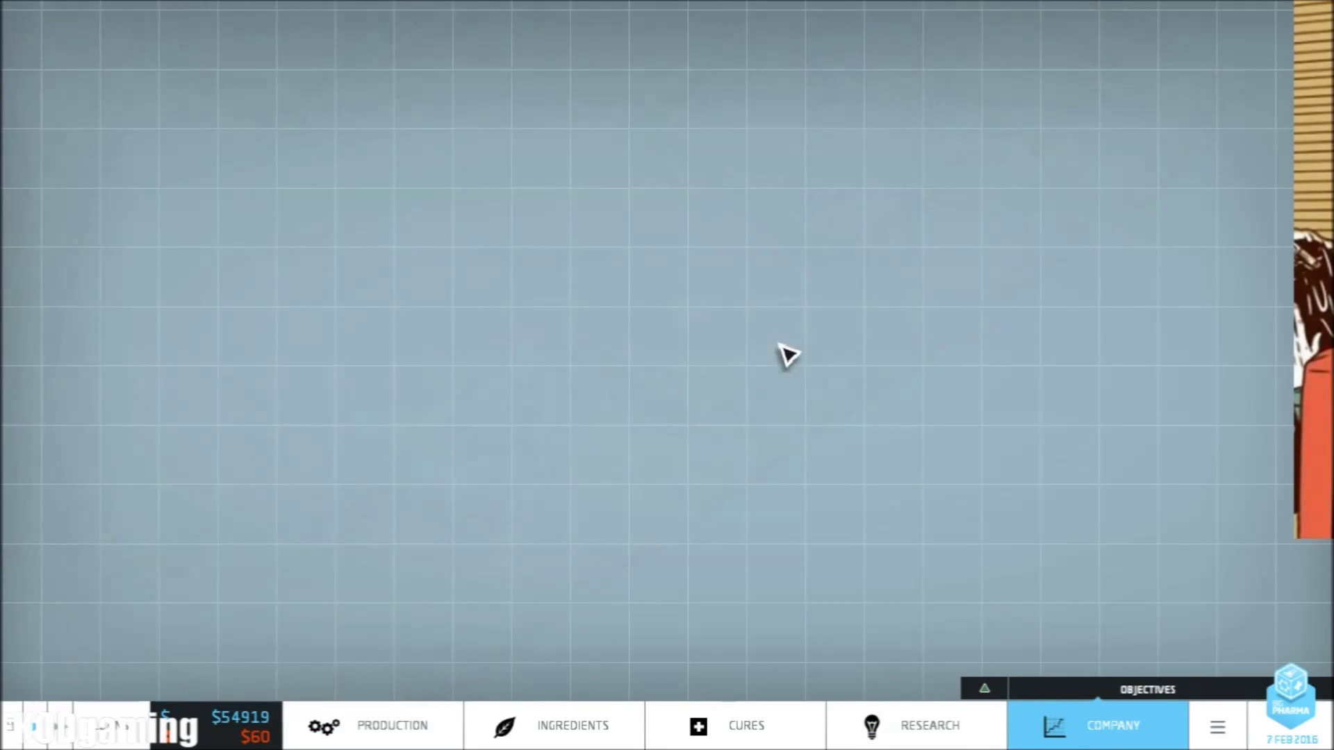
left_click(1111, 725)
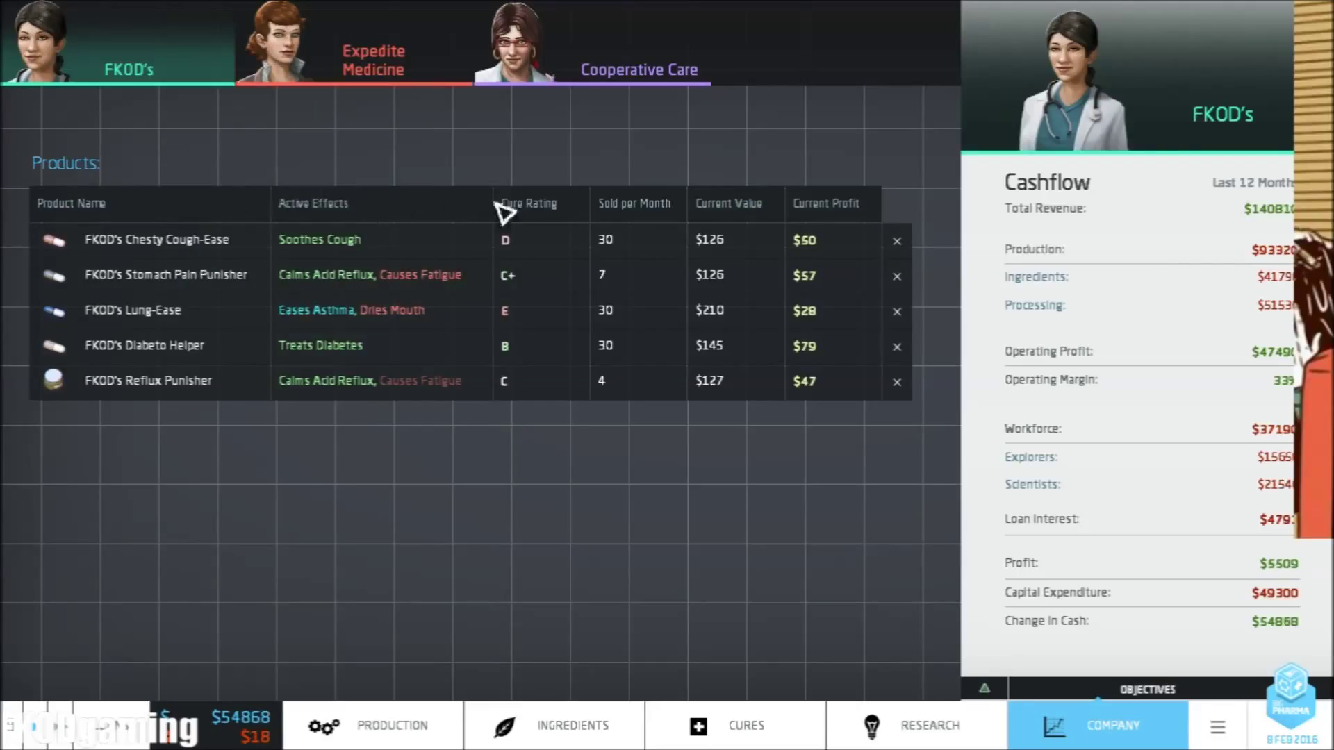
mouse_move(524, 286)
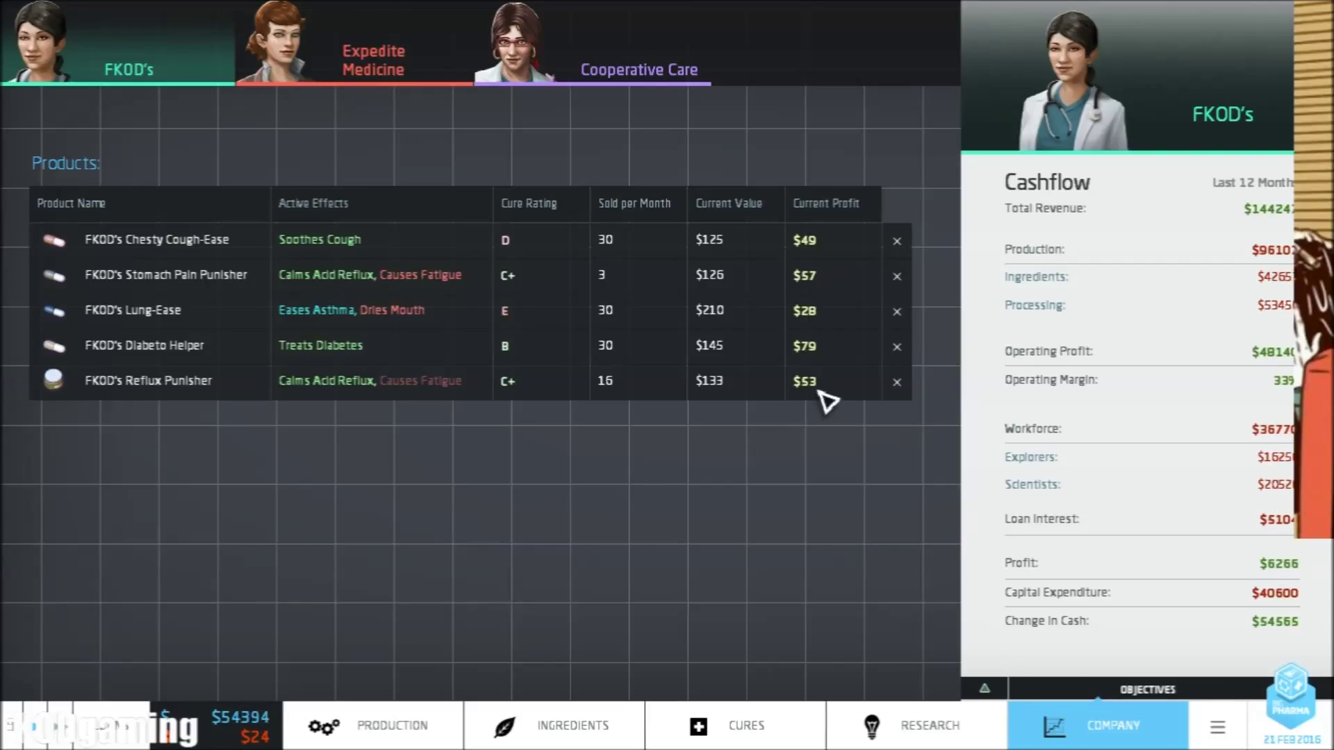
mouse_move(528, 396)
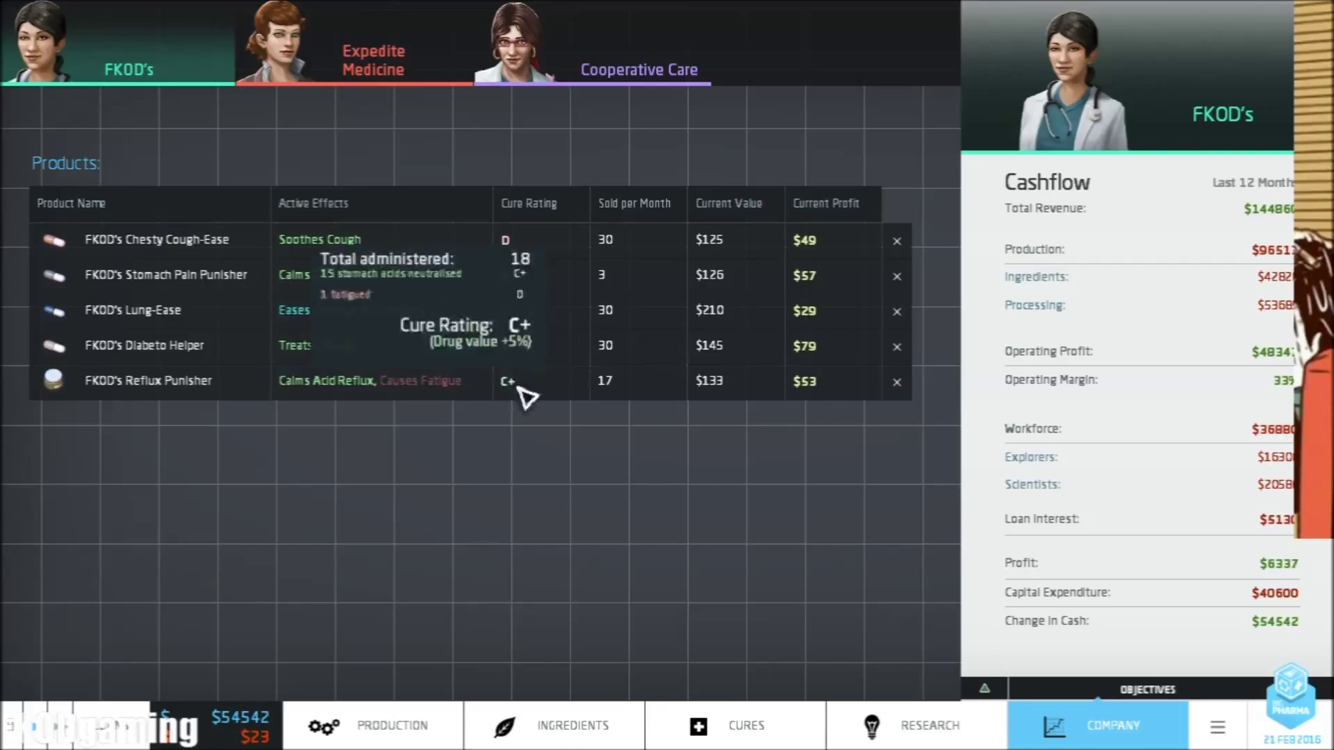
left_click(372, 725)
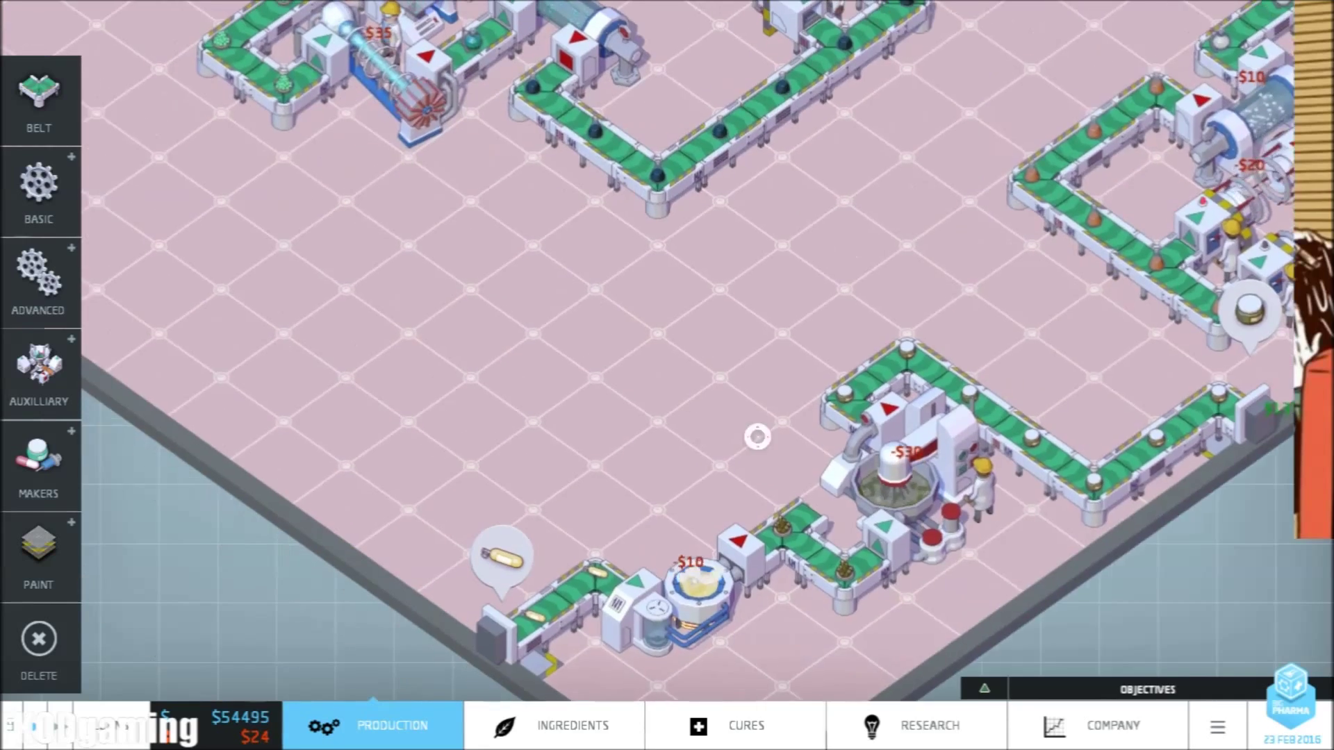
Upgrade Wilted Jackear Distillate to a 20% ingredient discount, then return to the factory floor
left_click(572, 725)
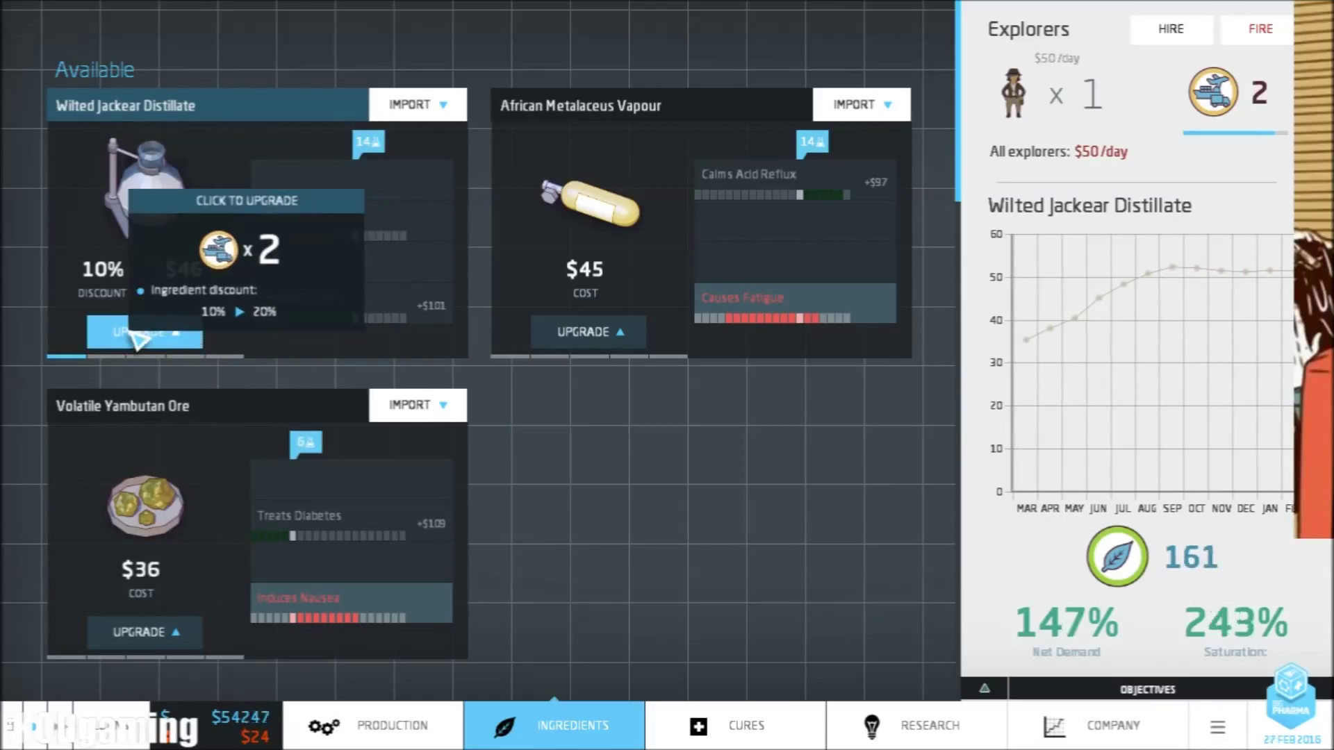
left_click(143, 332)
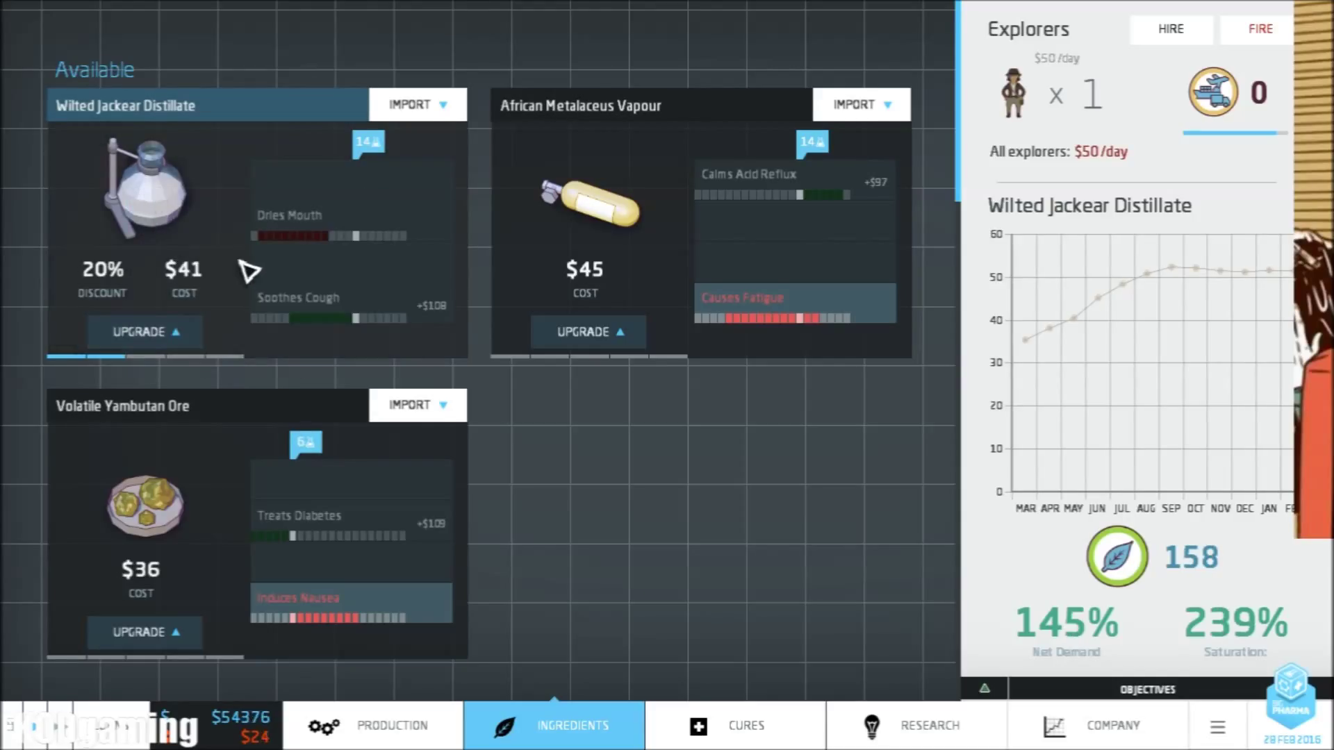
scroll("down", 3)
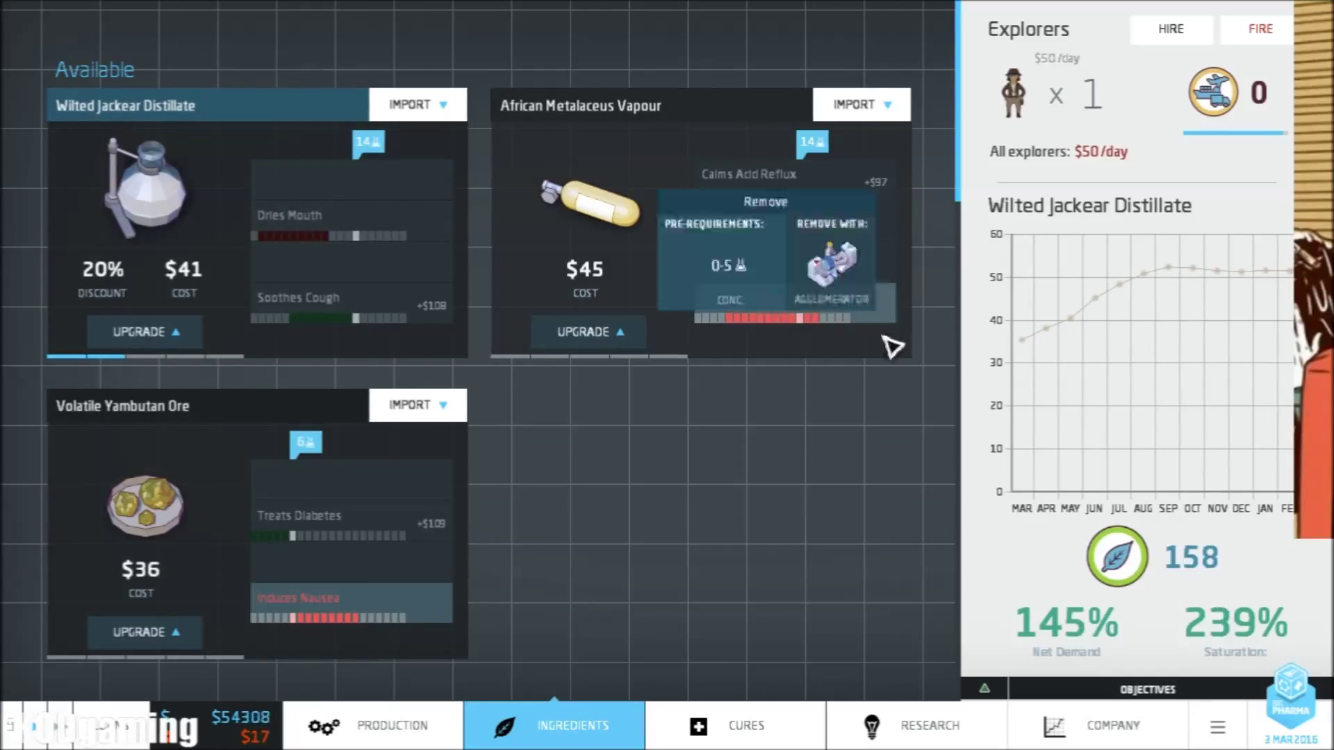
left_click(392, 725)
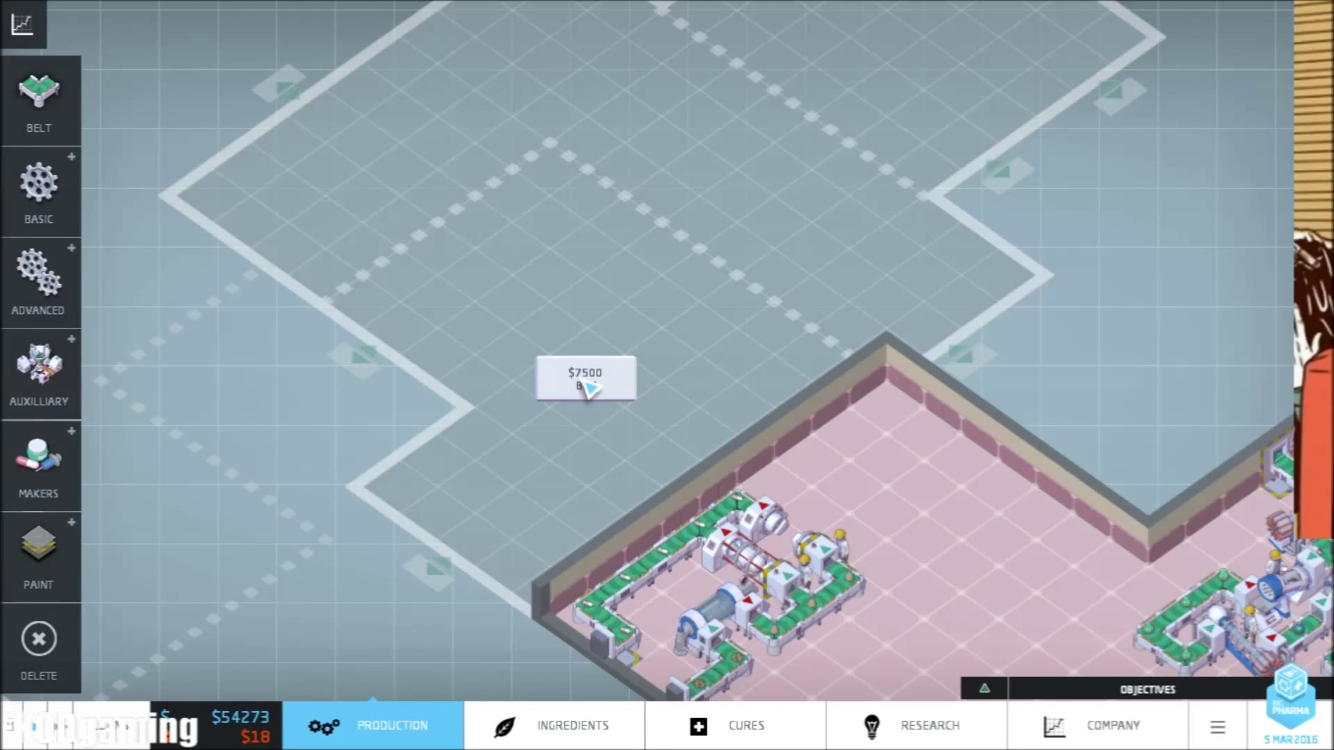
Buy the $7,500 expansion plot, check demand for Cures Hyperthyroidism, then return to Production
left_click(585, 376)
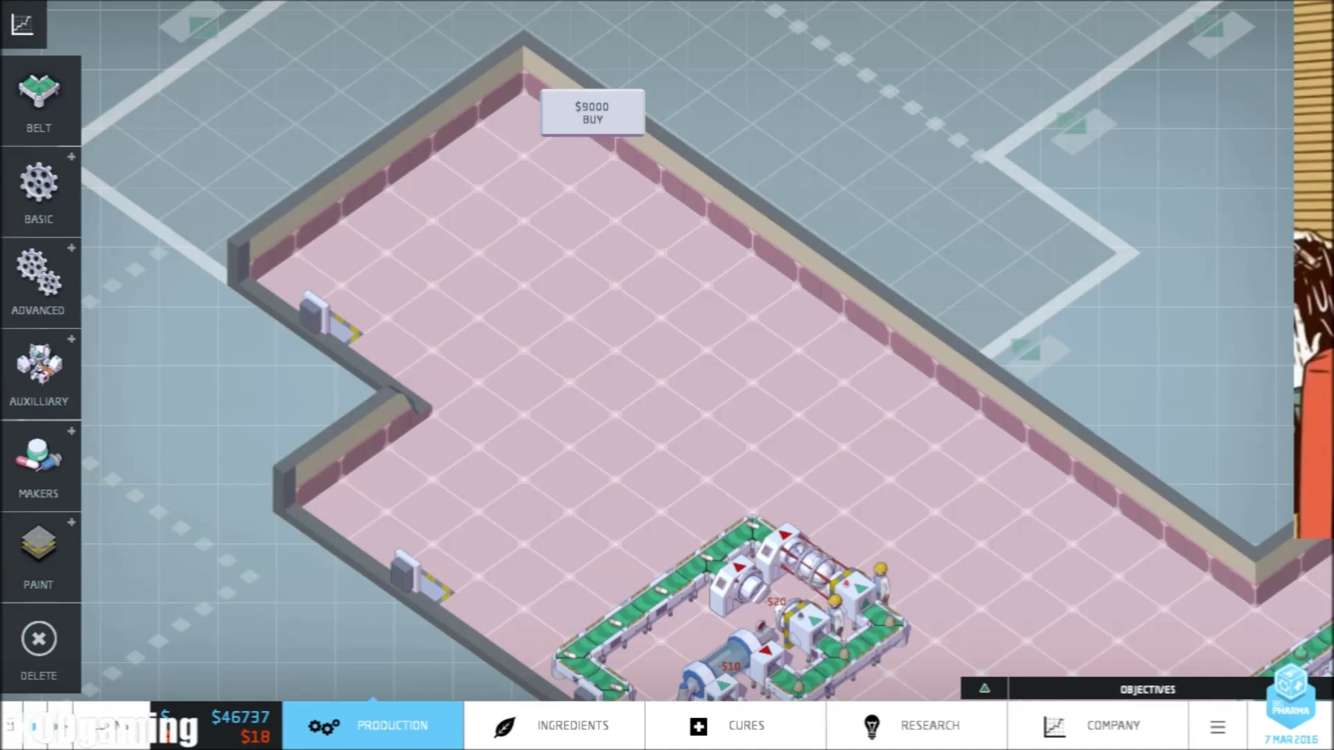
left_click(734, 725)
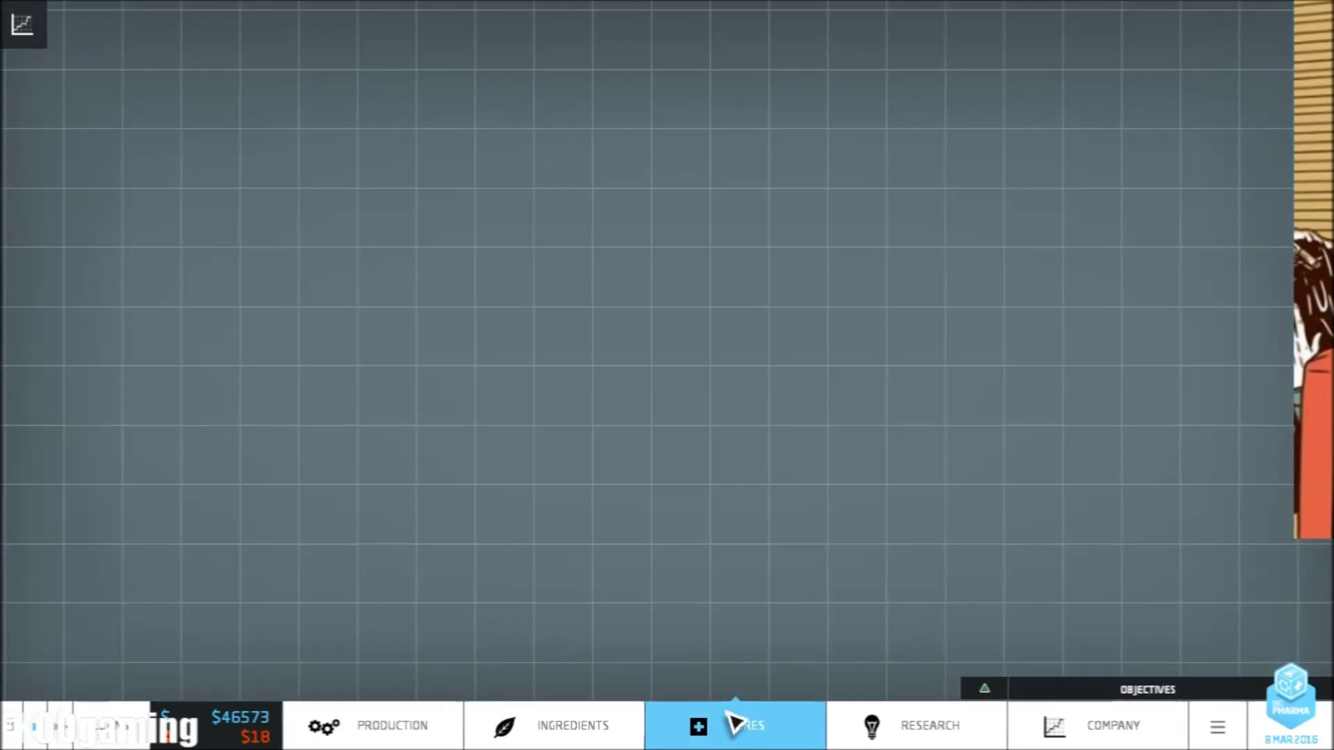
left_click(734, 725)
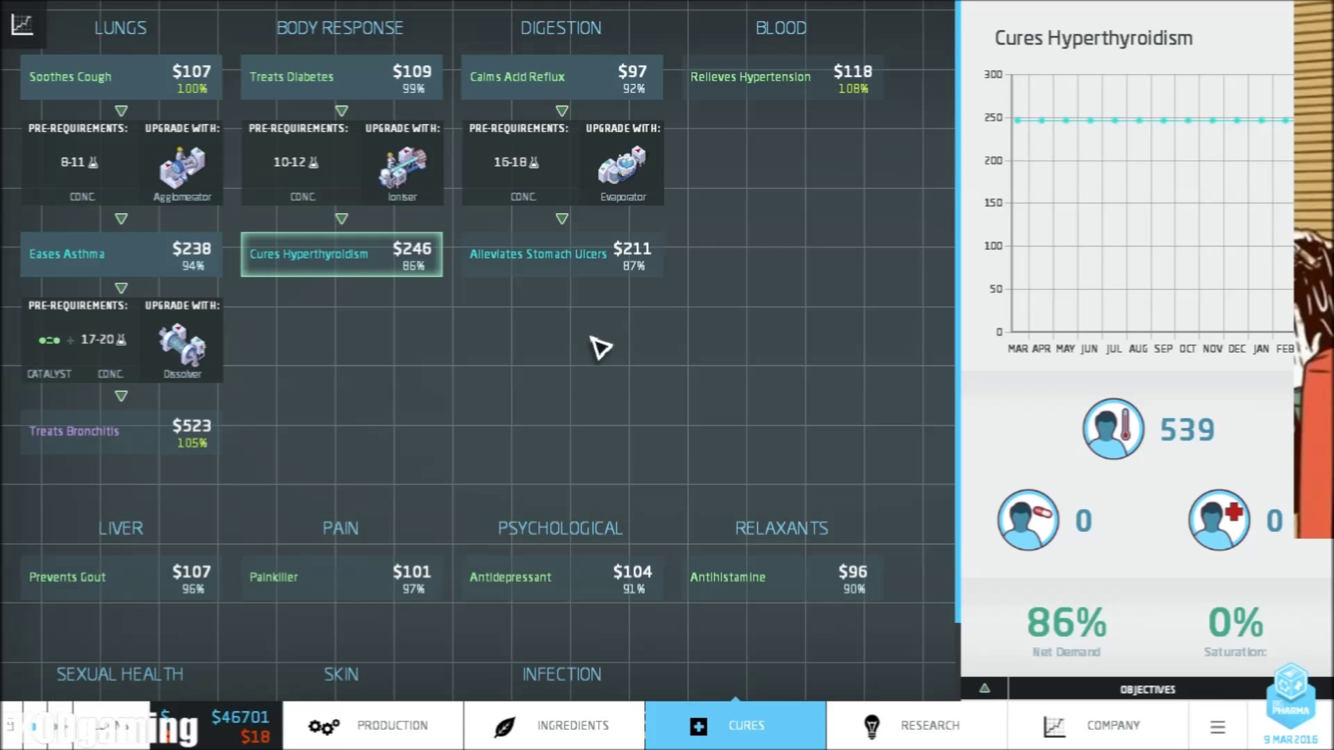
left_click(391, 725)
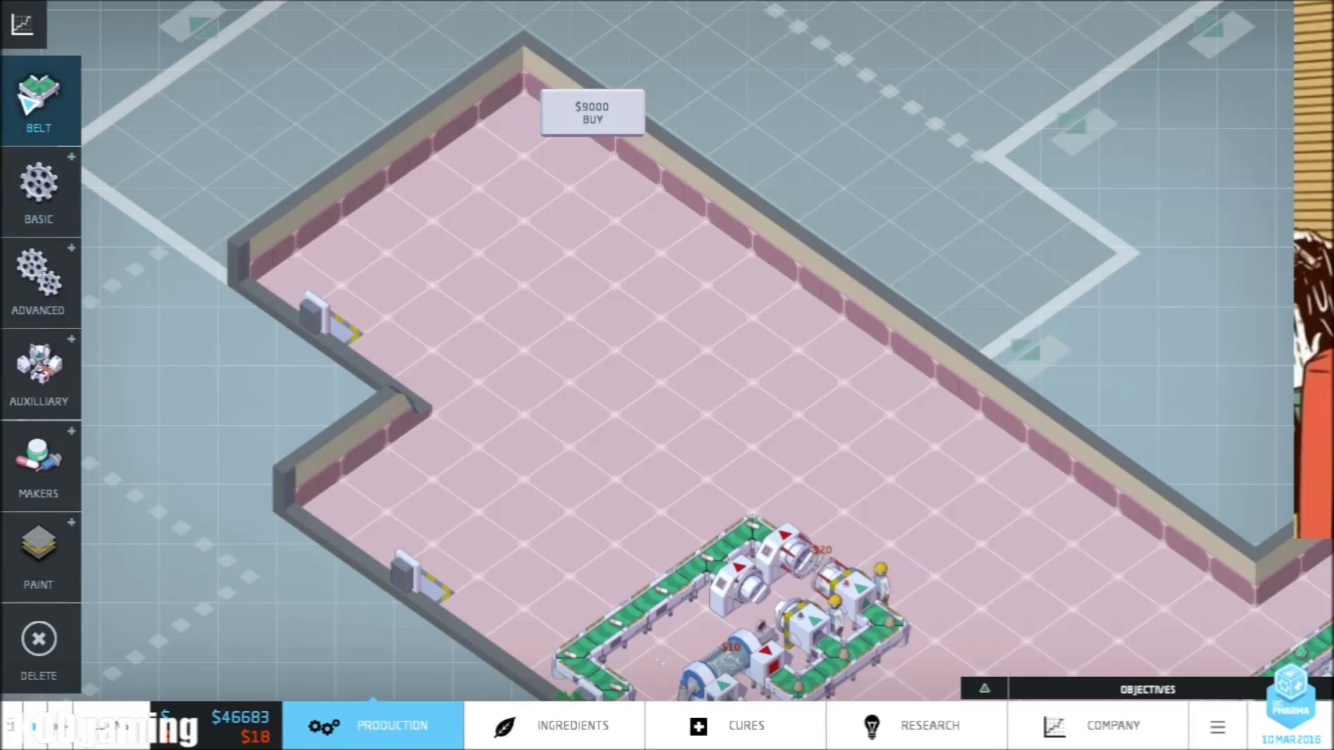
Import Volatile Yambutan Ore from the Ingredients list into a factory intake
left_click(572, 725)
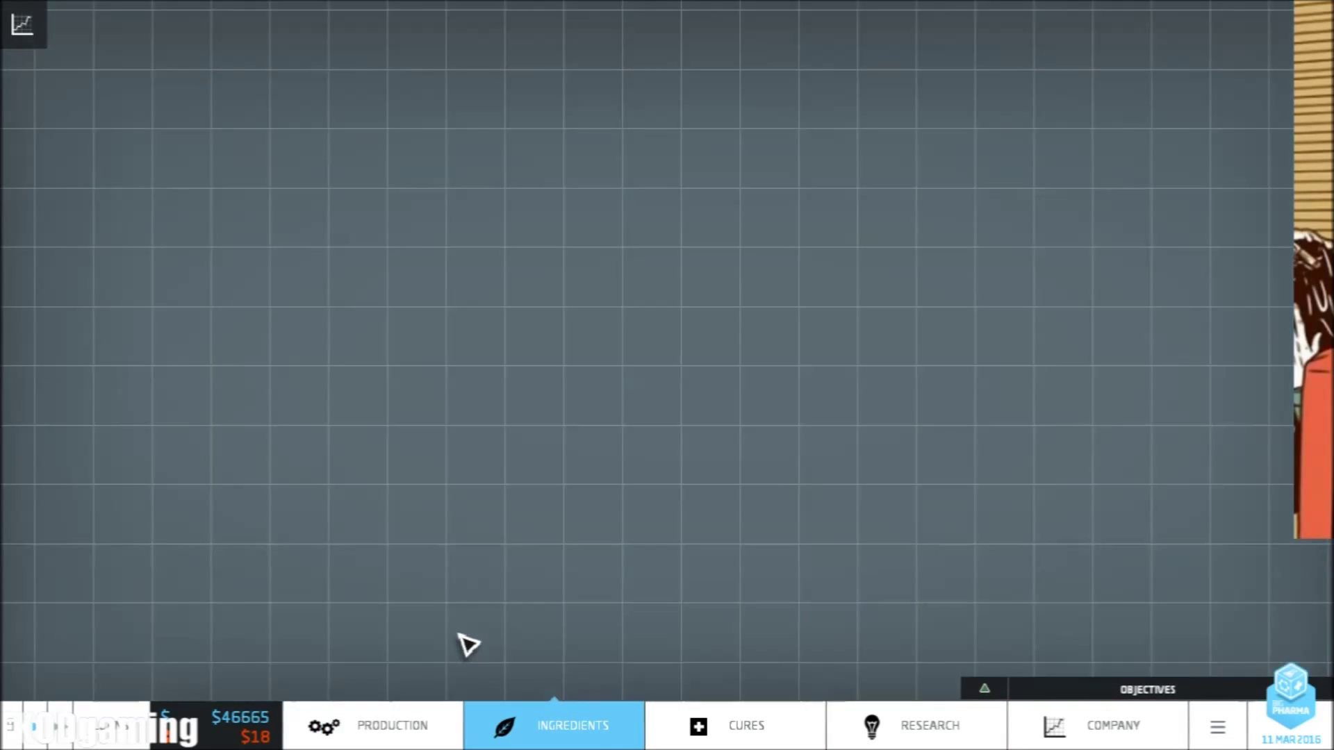
left_click(553, 725)
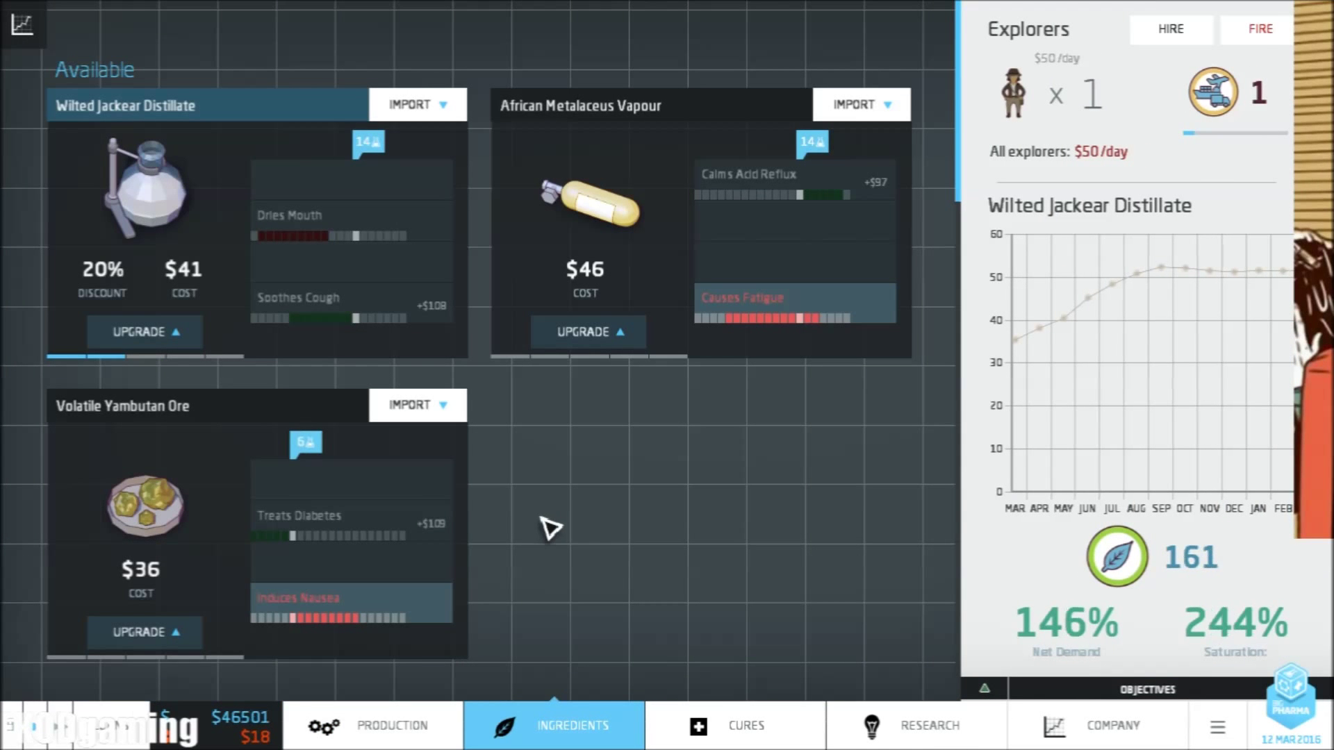
scroll("down", 3)
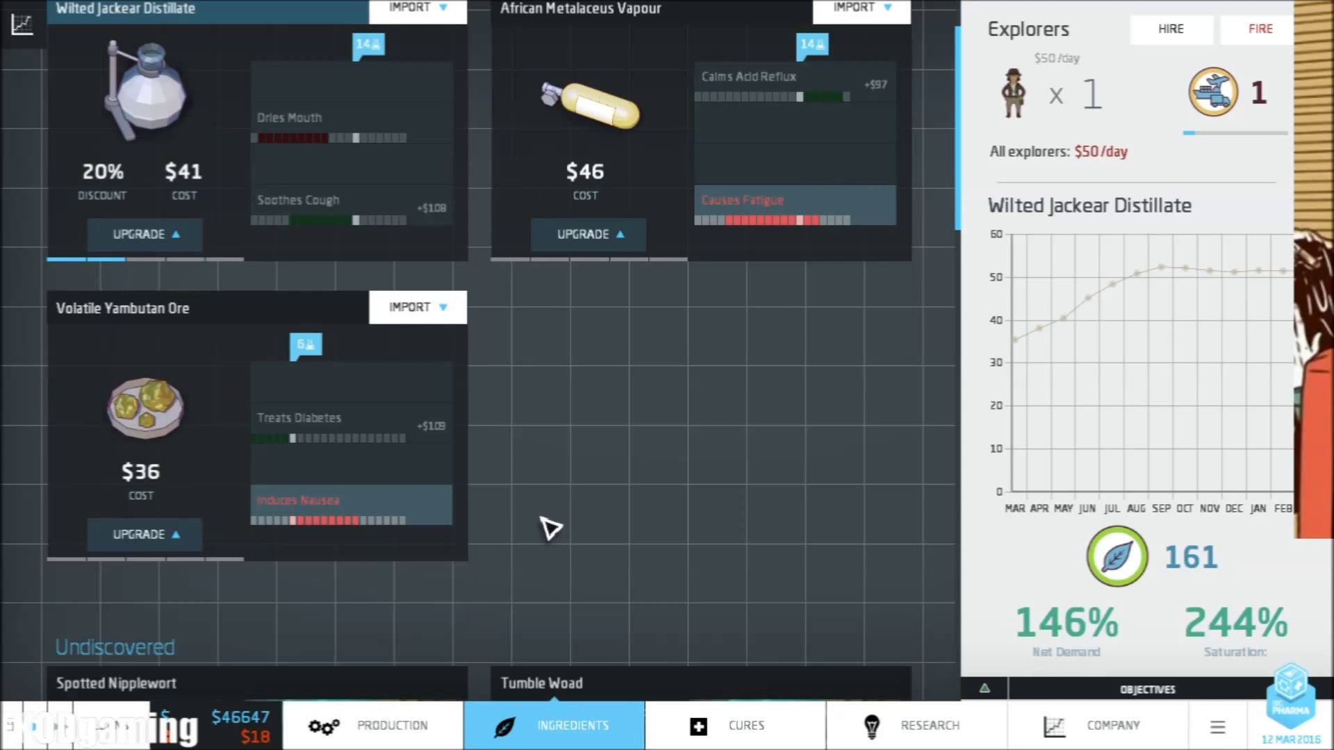
left_click(391, 725)
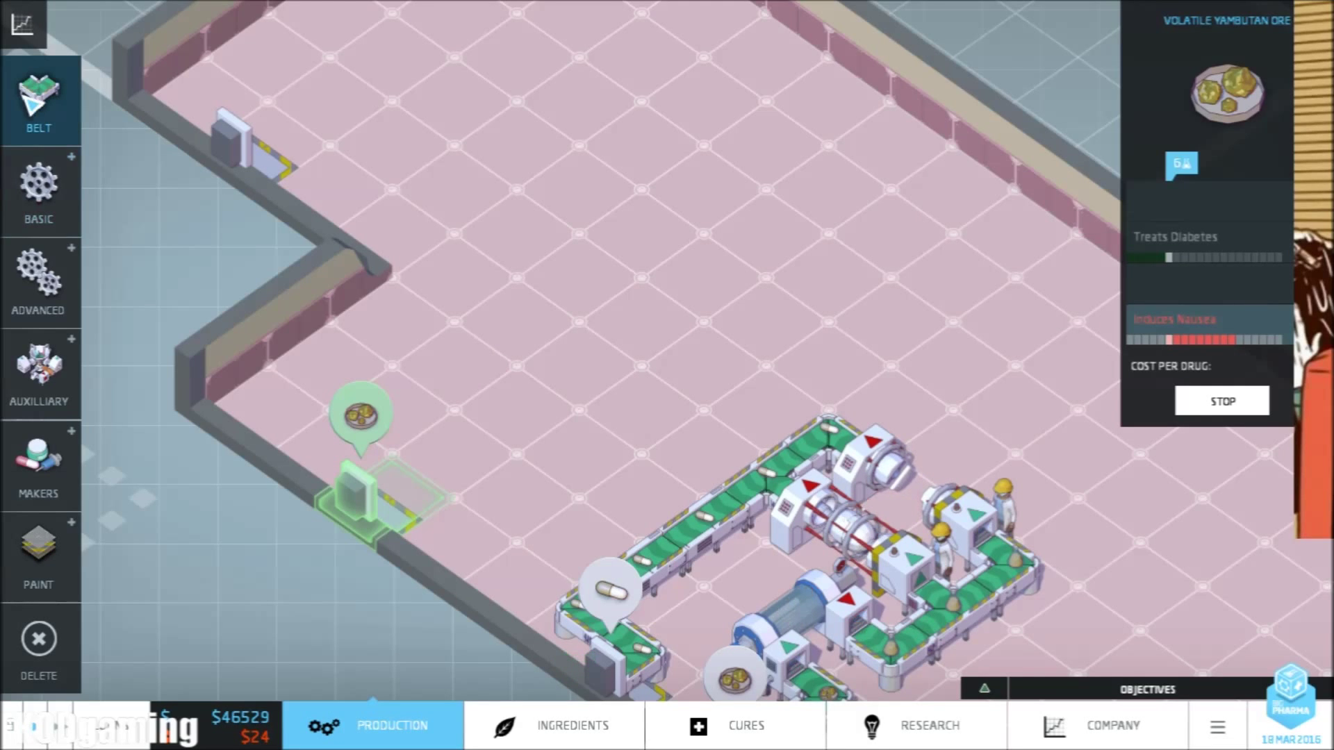
Lay belts and machines from the Yambutan Ore intake, ending with an Ioniser yielding Cures Hyperthyroidism
left_click(38, 192)
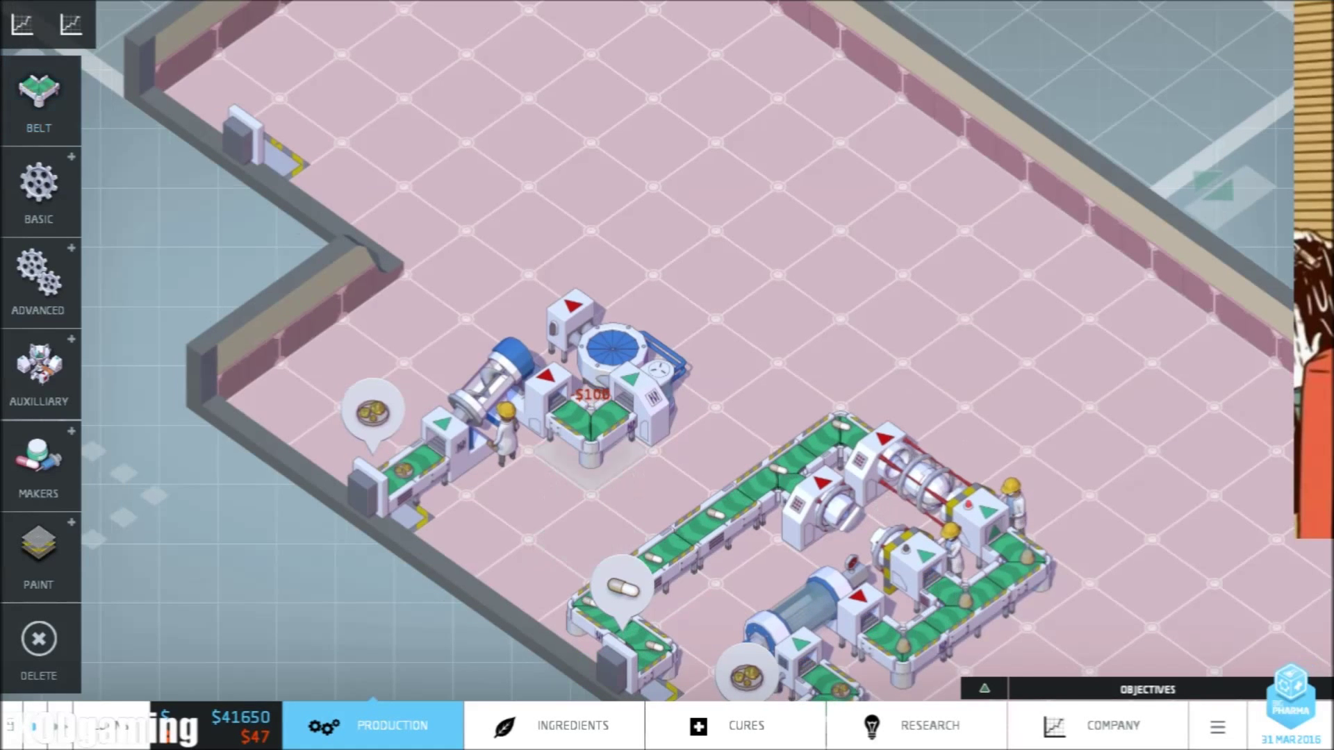
left_click(613, 374)
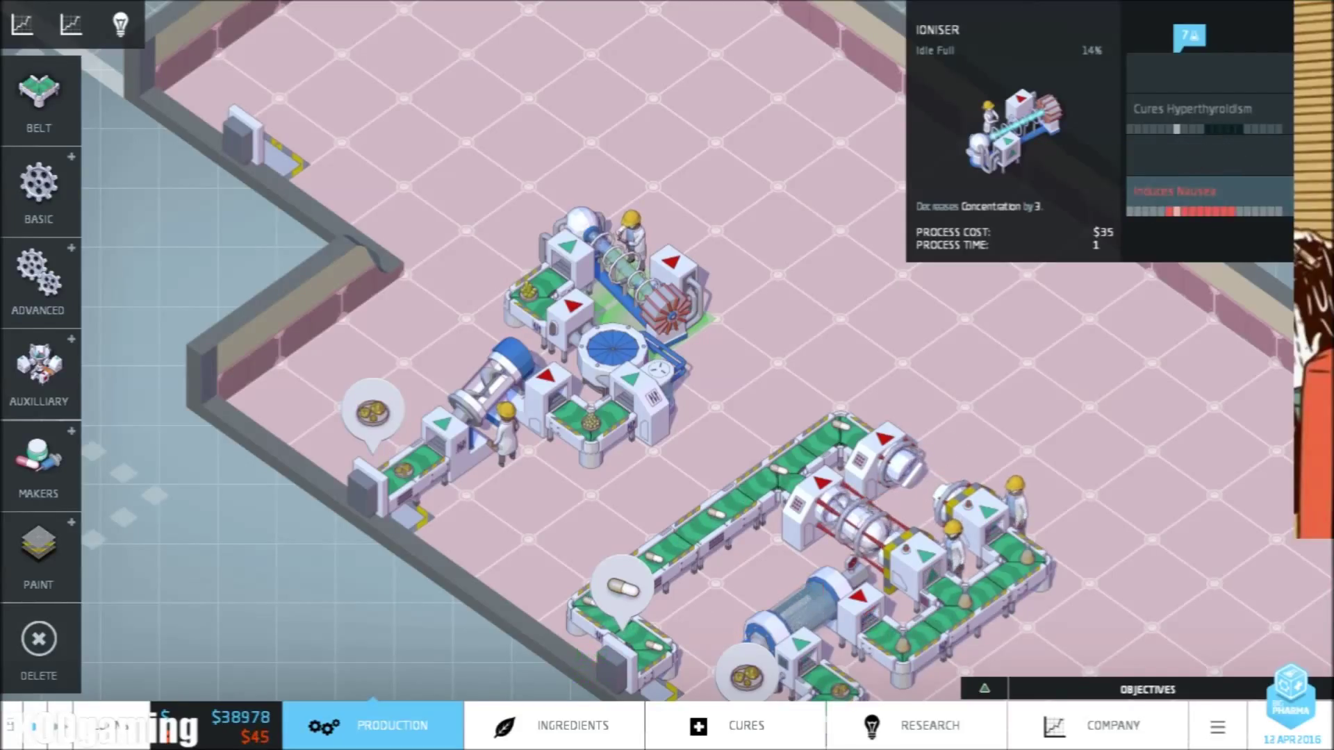
Add an agglomerator after the ioniser, belt them together, and check its processing details
left_click(38, 191)
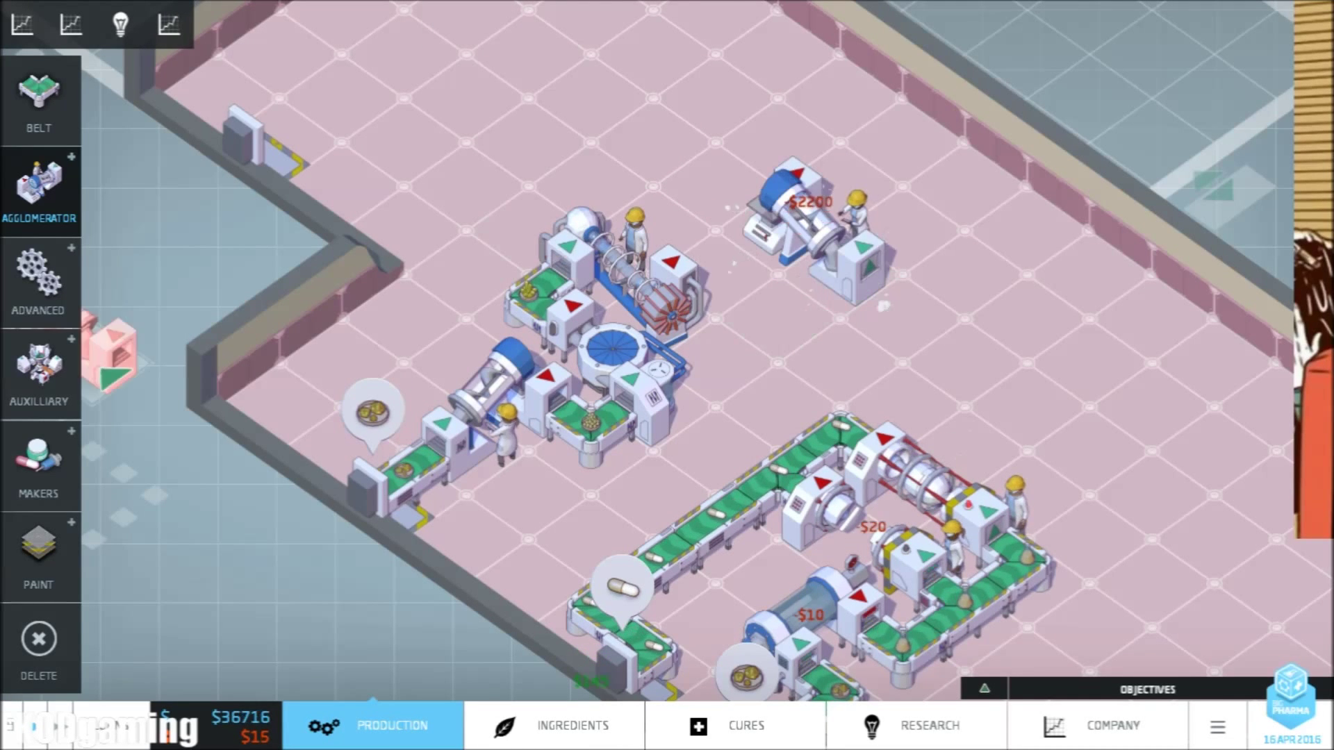
left_click(39, 100)
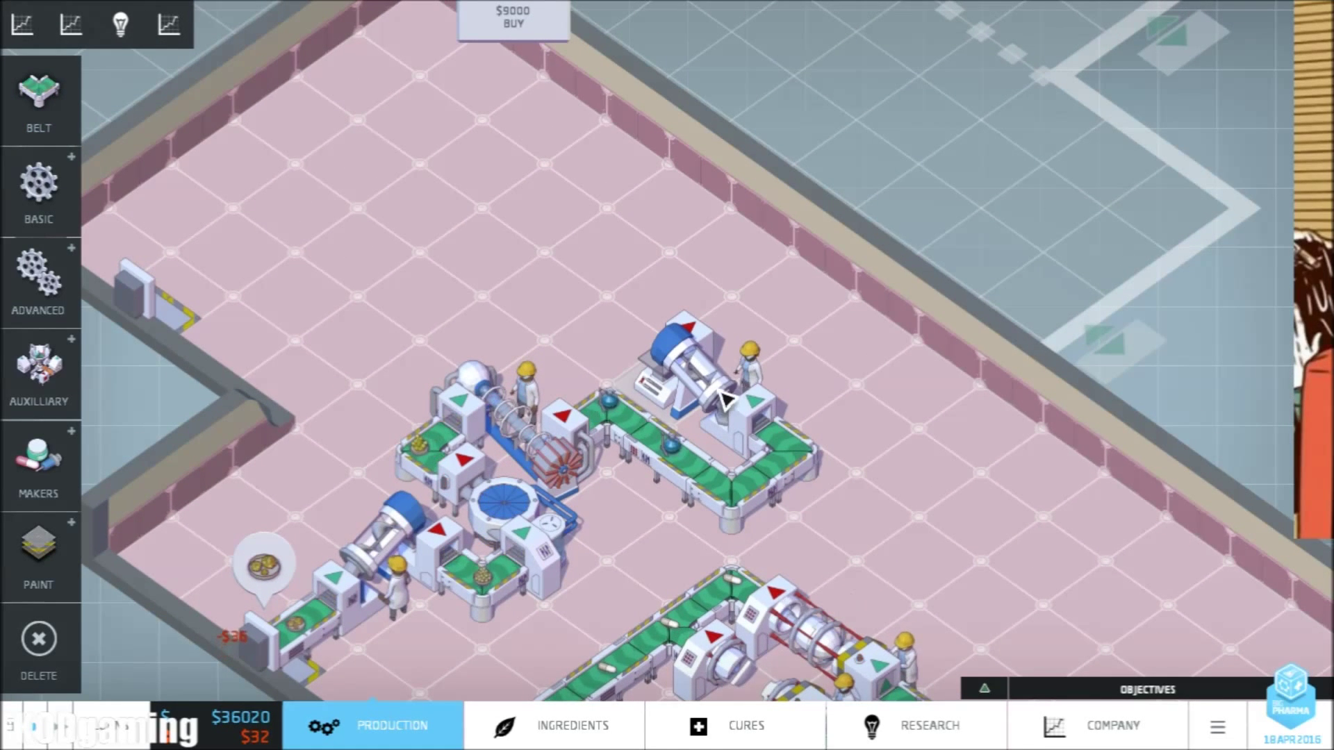
left_click(681, 365)
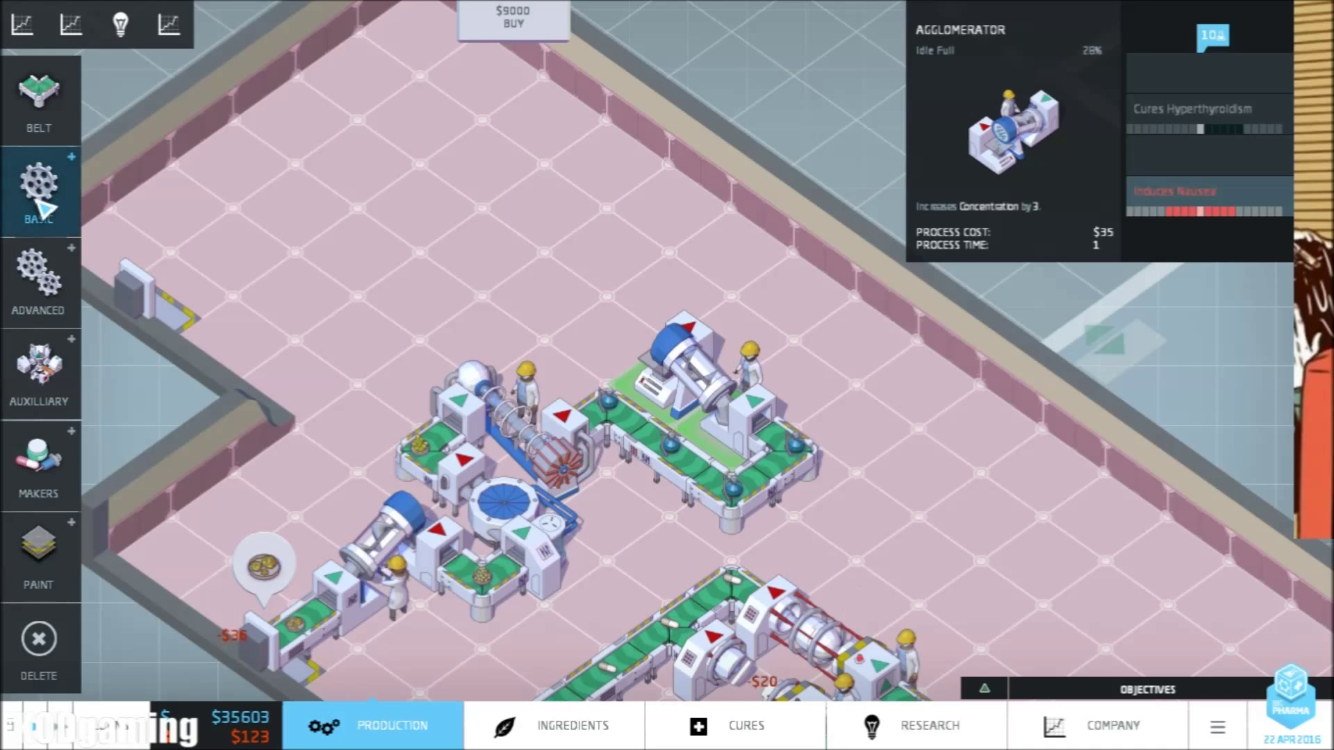
left_click(39, 187)
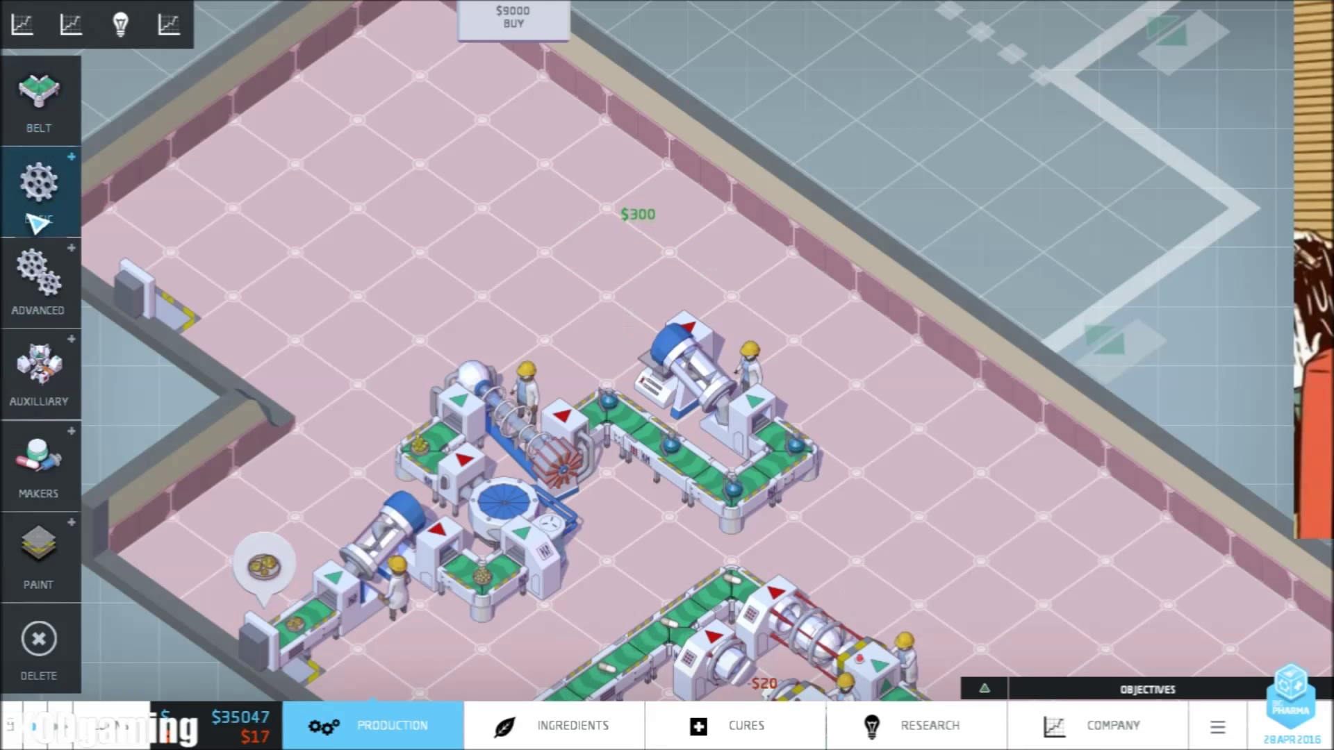
Place an evaporator near the back wall and connect it with another belt
left_click(39, 180)
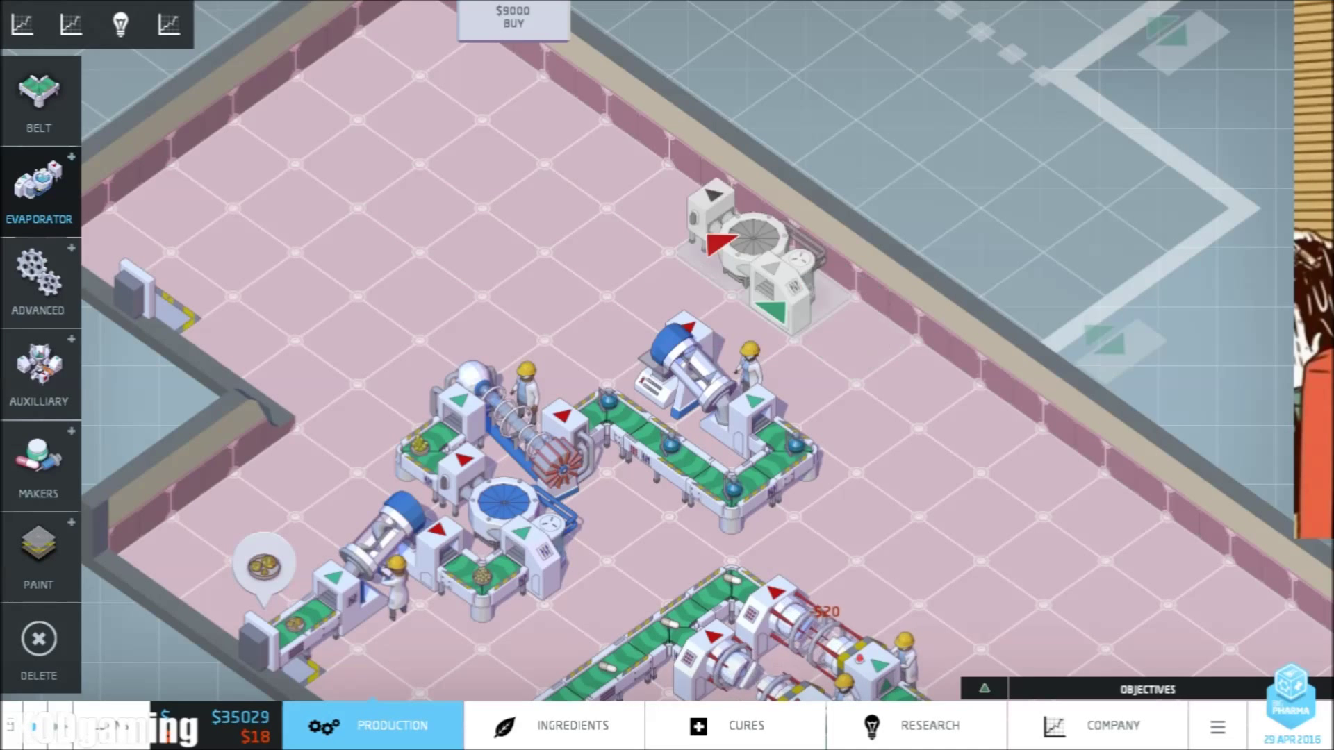
left_click(39, 97)
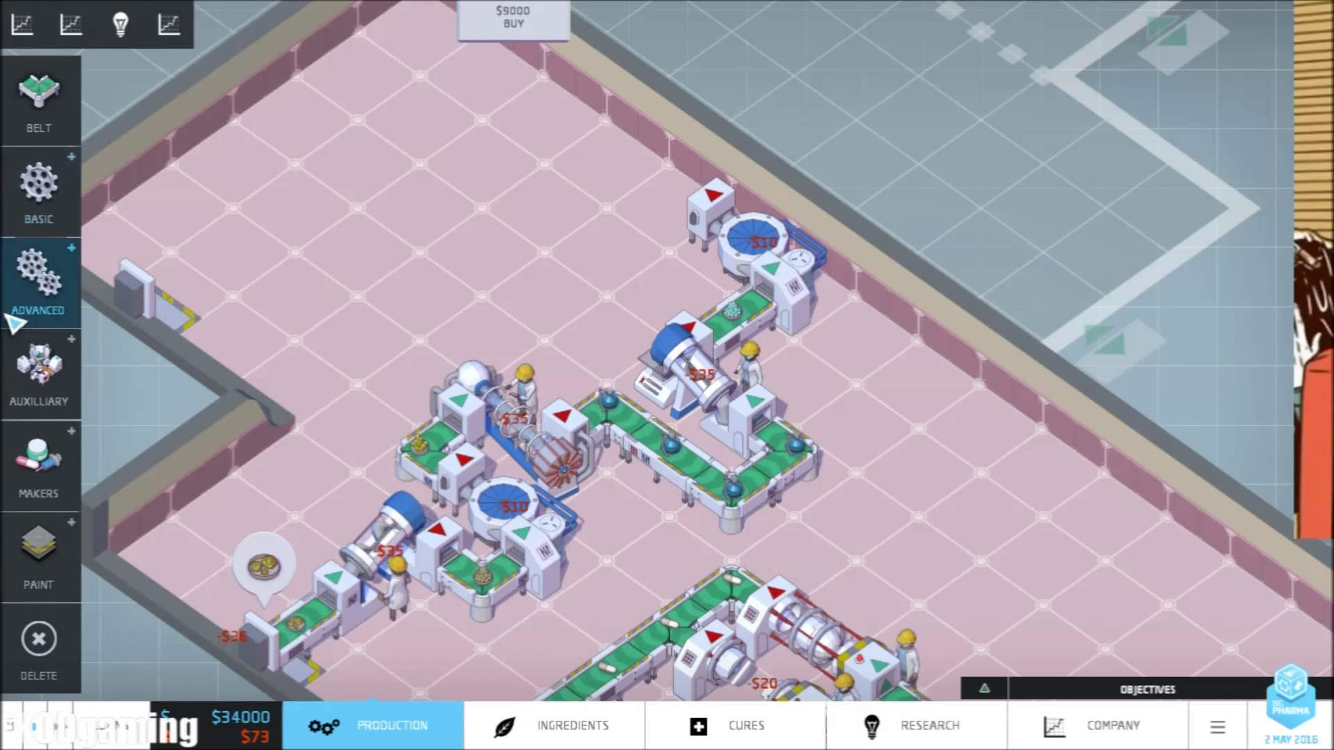
left_click(39, 374)
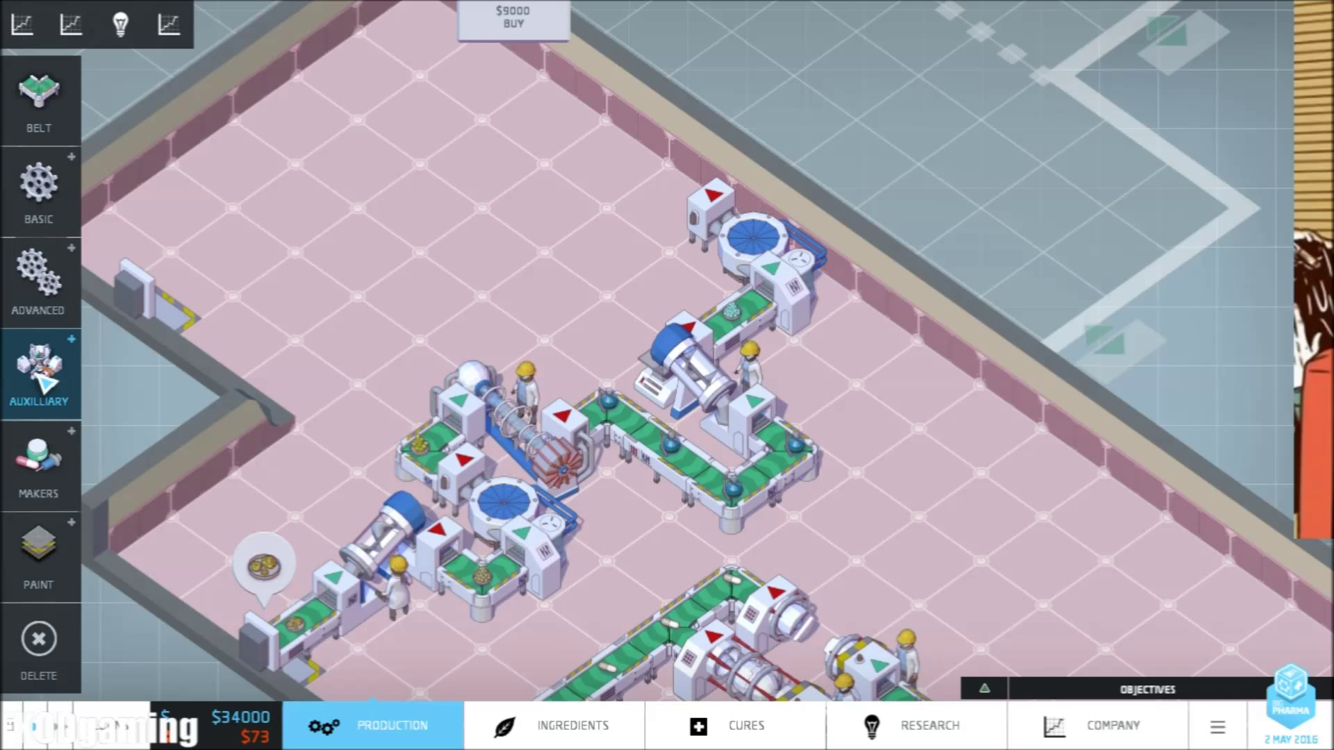
left_click(39, 374)
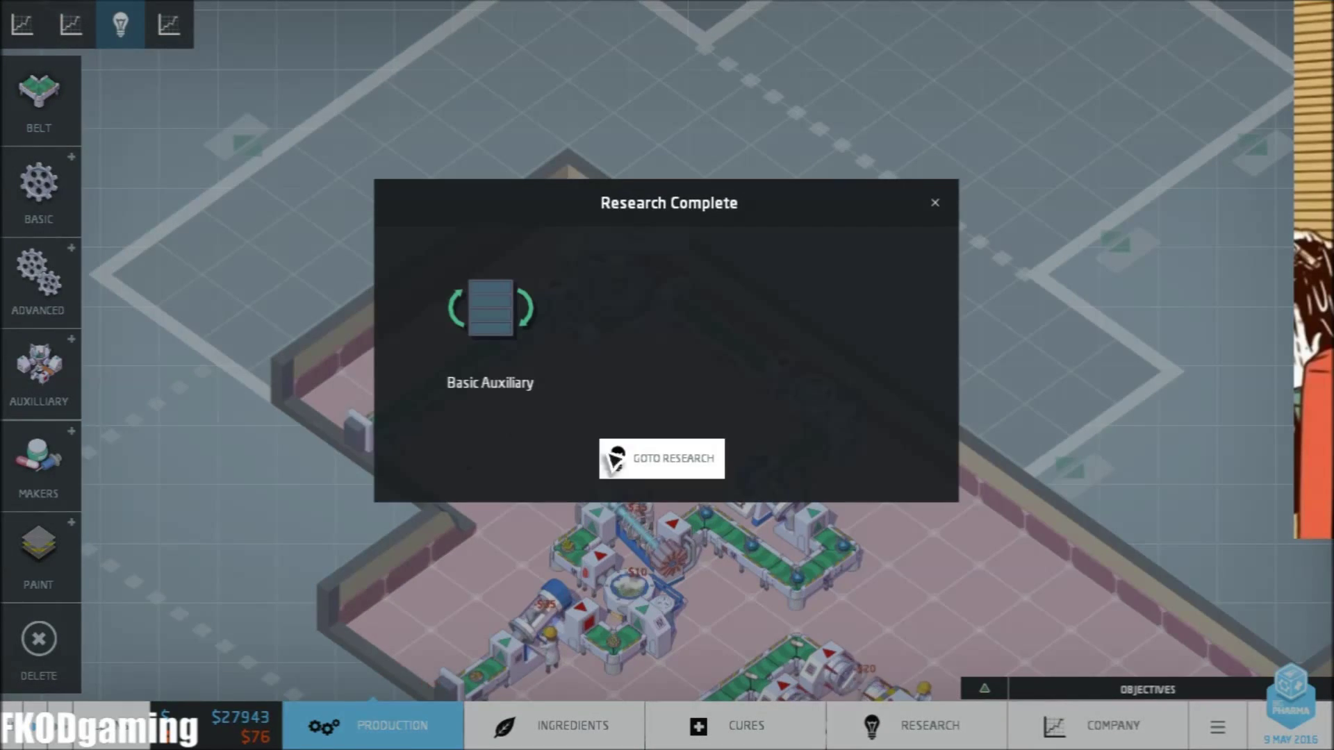
Assign a scientist to Analyser research, review Basic Exploration, then switch to the Ingredients overview
left_click(661, 457)
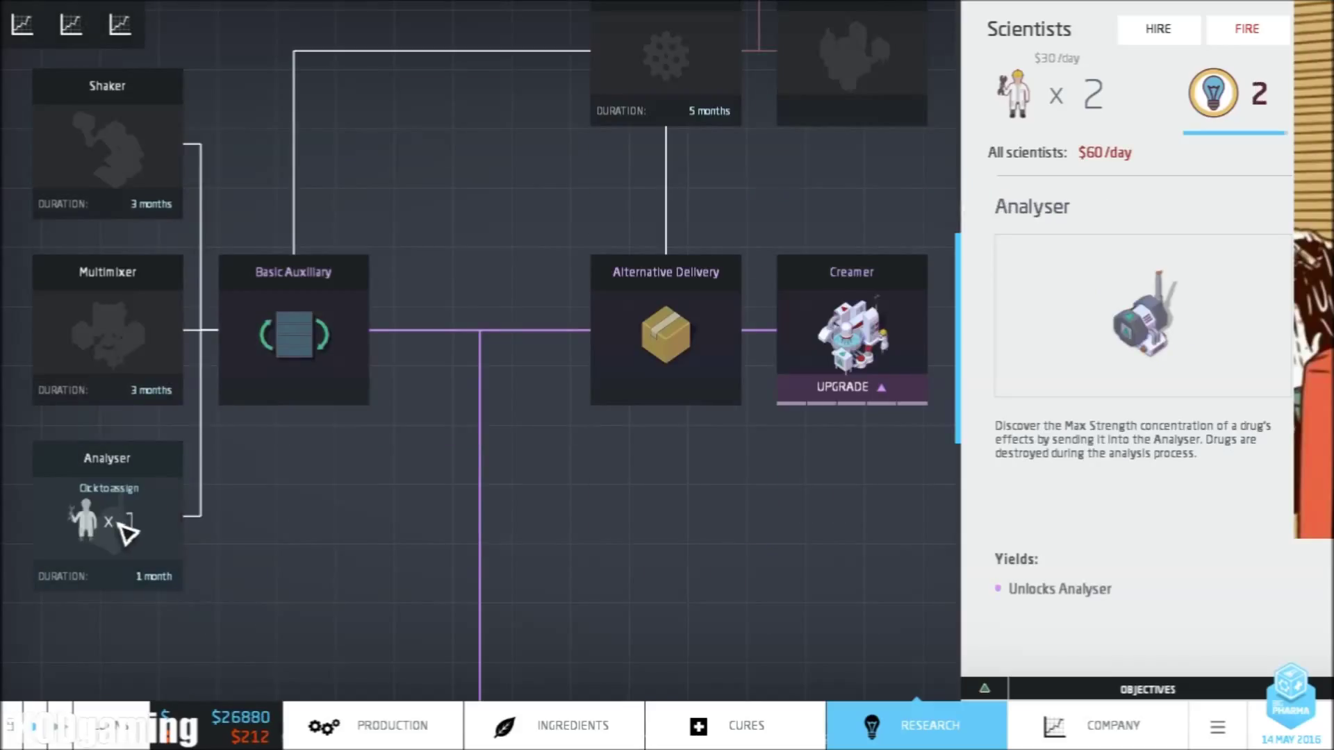
left_click(665, 330)
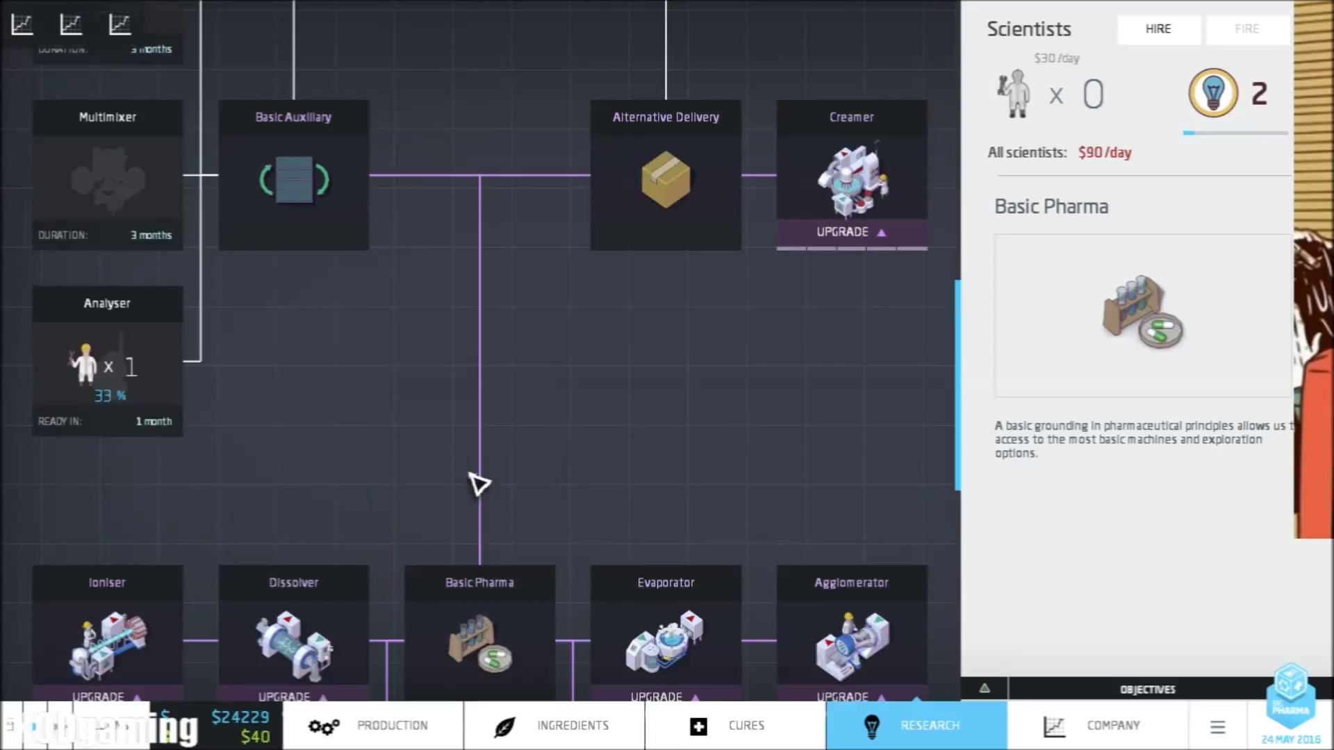
left_click(850, 175)
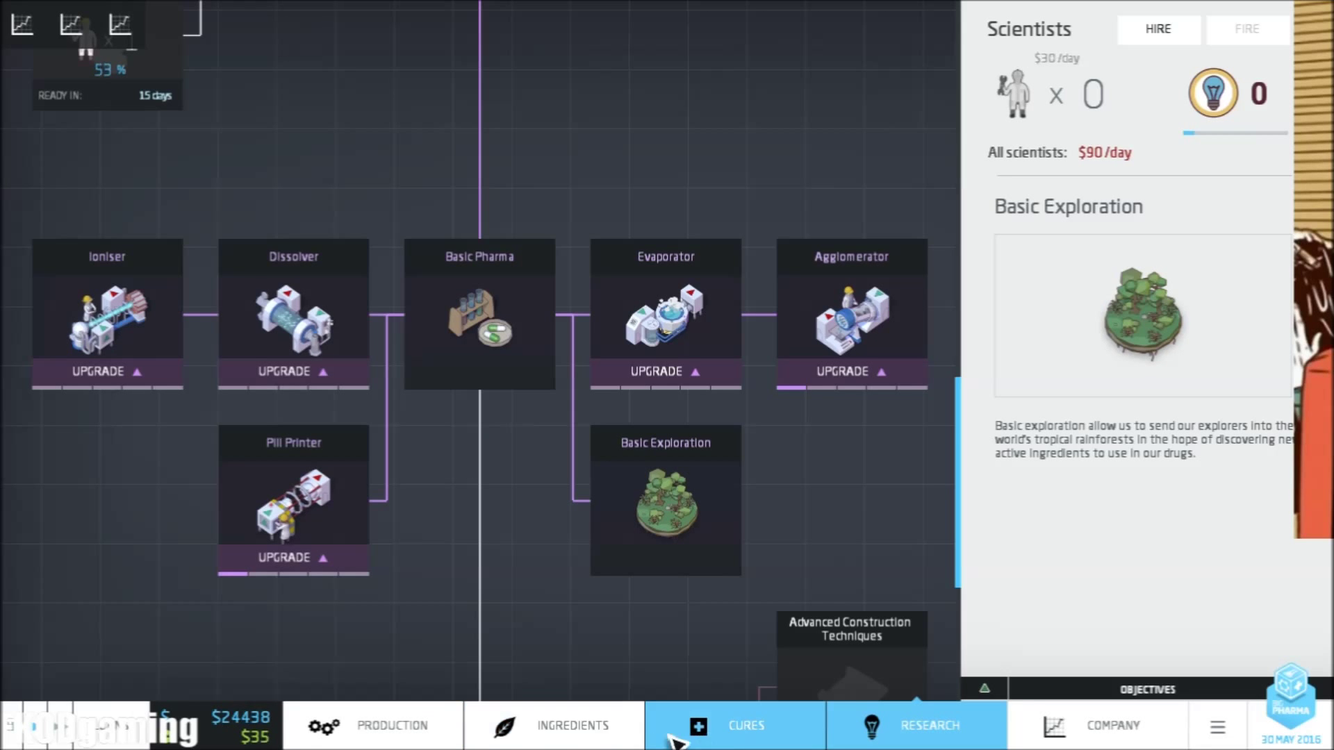
left_click(571, 725)
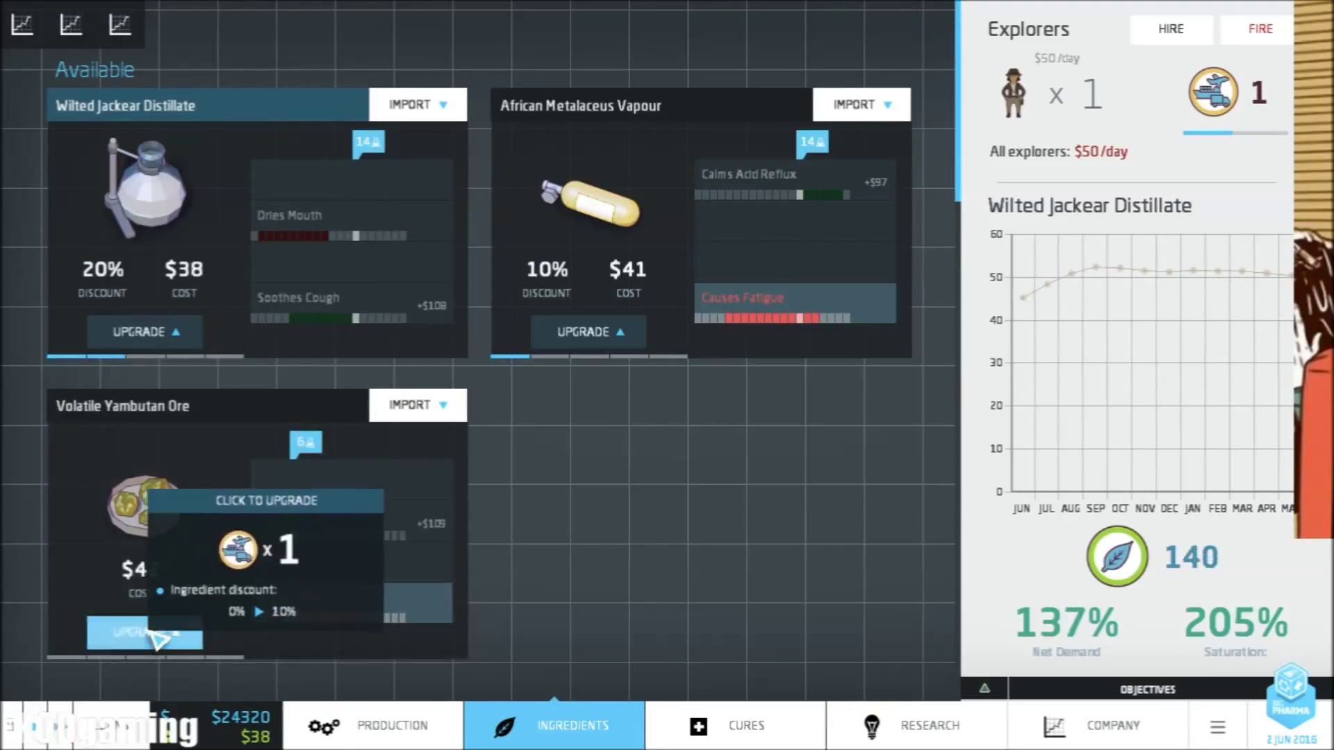
Spend an explorer to upgrade Volatile Yambutan Ore's discount to 10% and return to Production
left_click(144, 633)
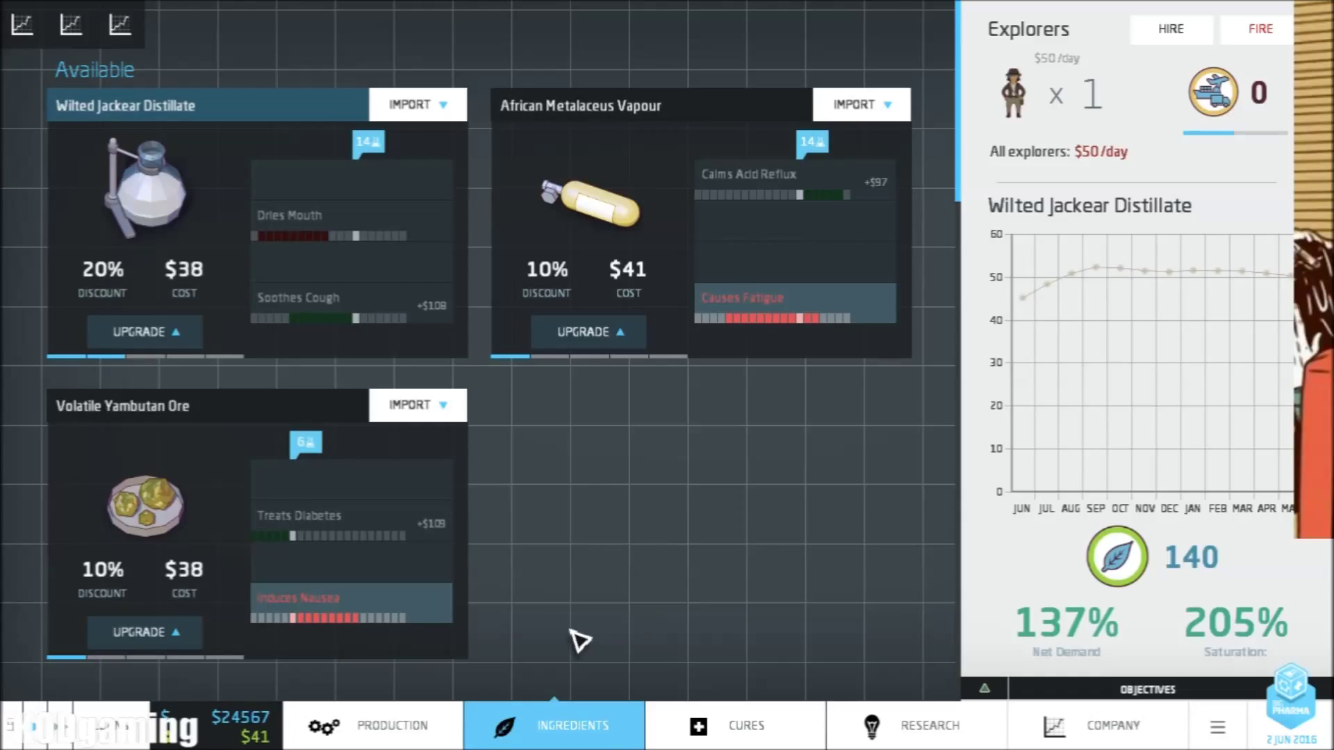
mouse_move(654, 462)
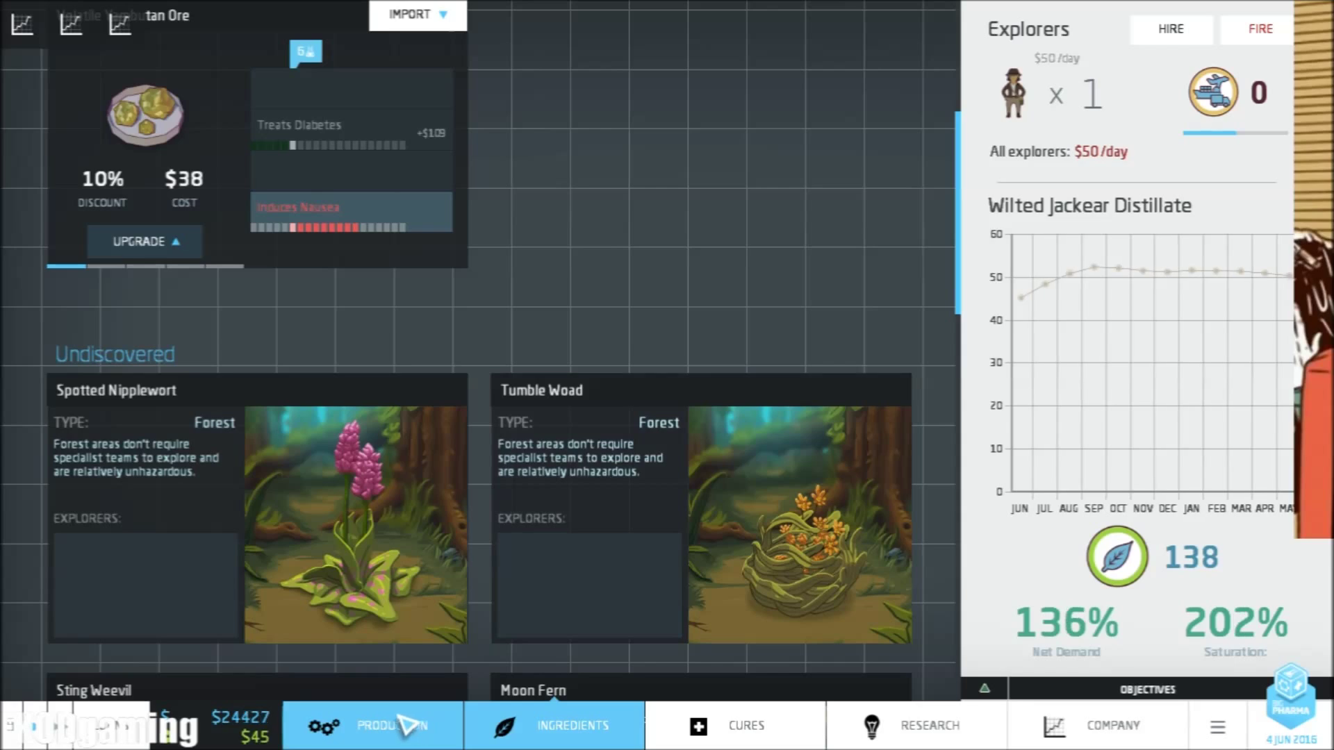
left_click(392, 725)
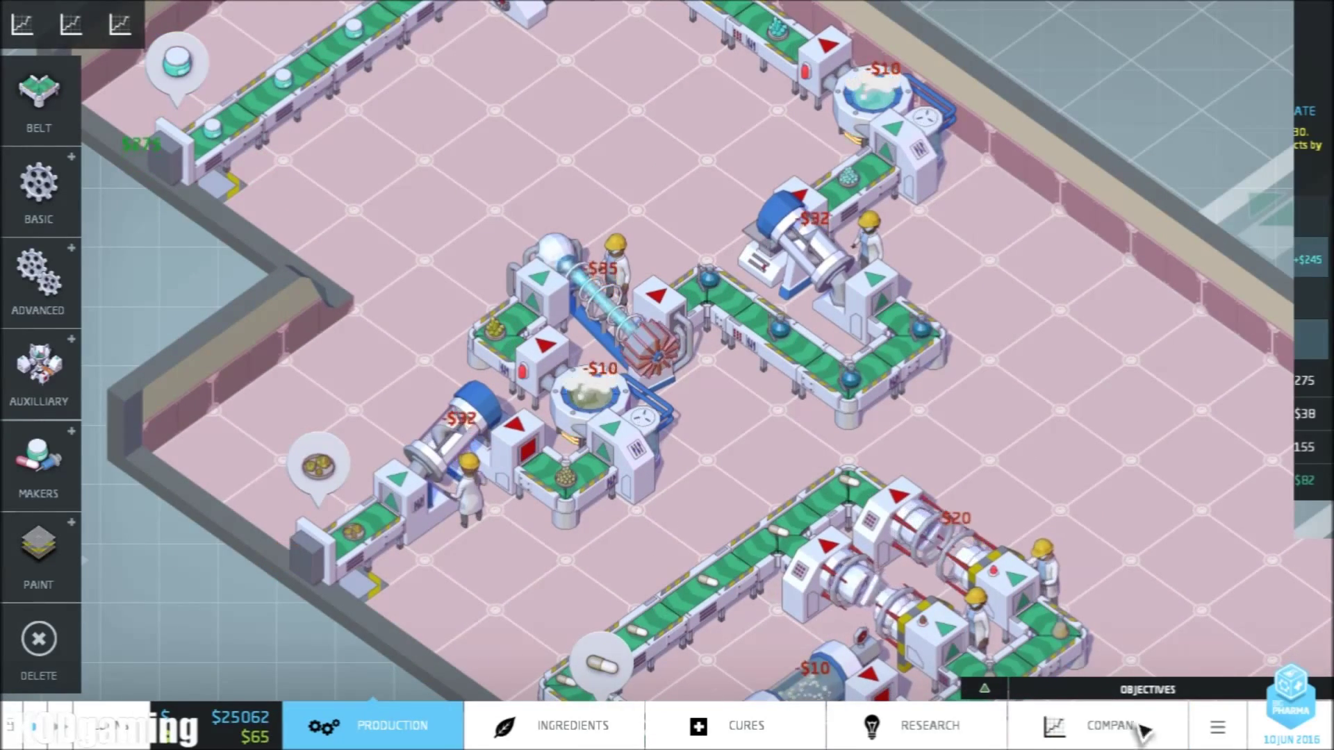
Review product cure ratings in the Company overview, dismiss the Analyser notice, and return to Production
left_click(1110, 726)
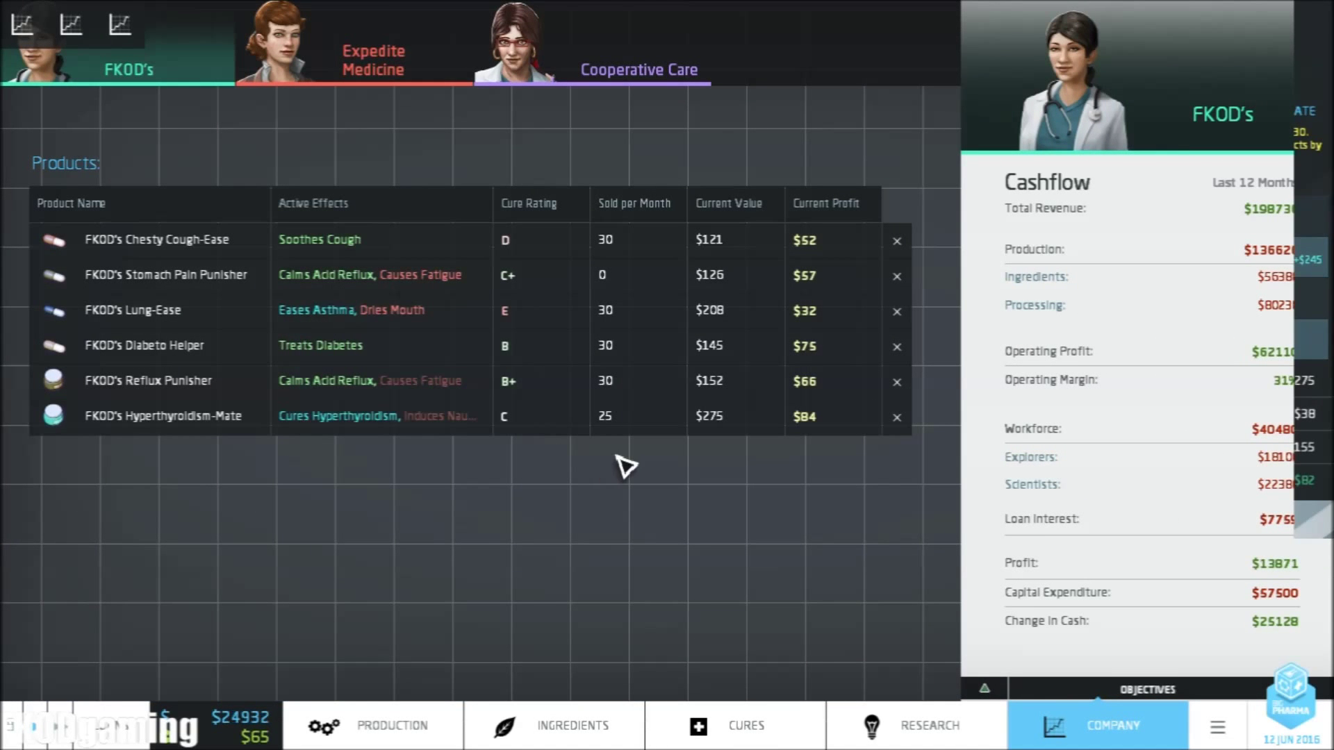
mouse_move(255, 425)
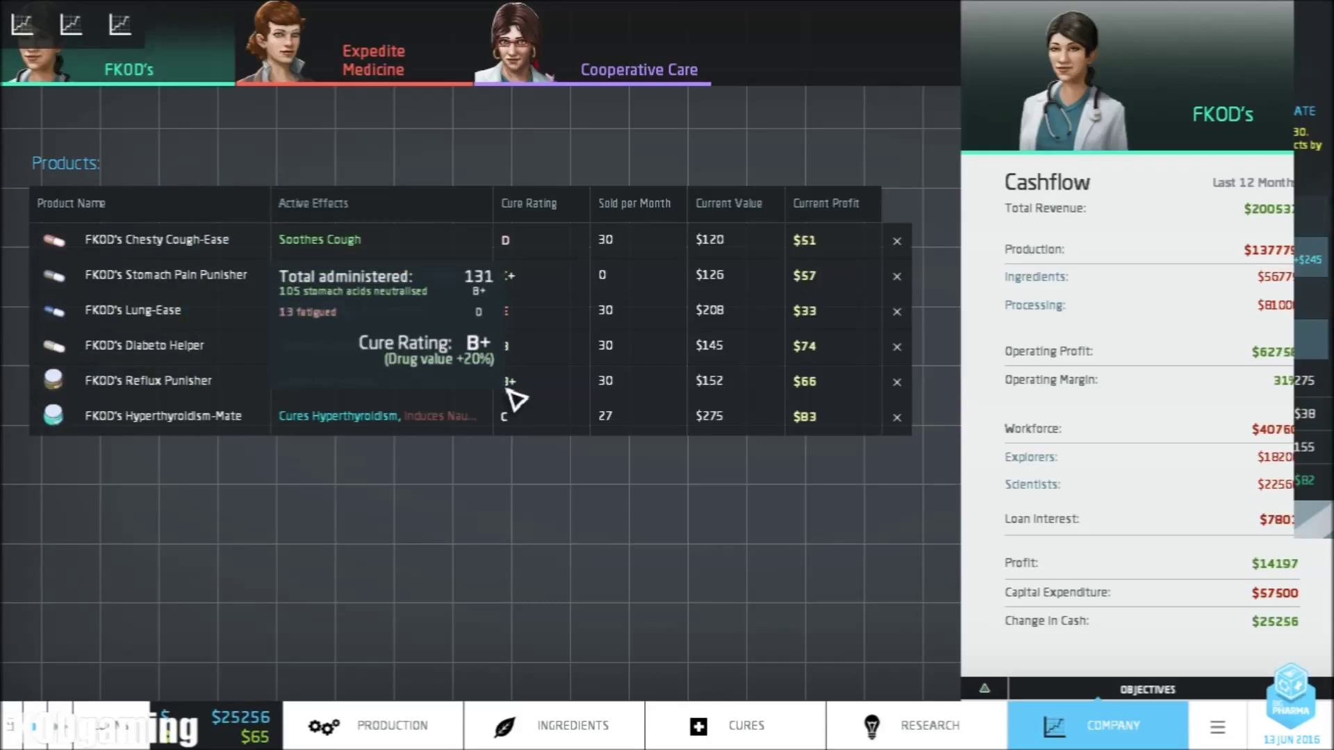
mouse_move(817, 401)
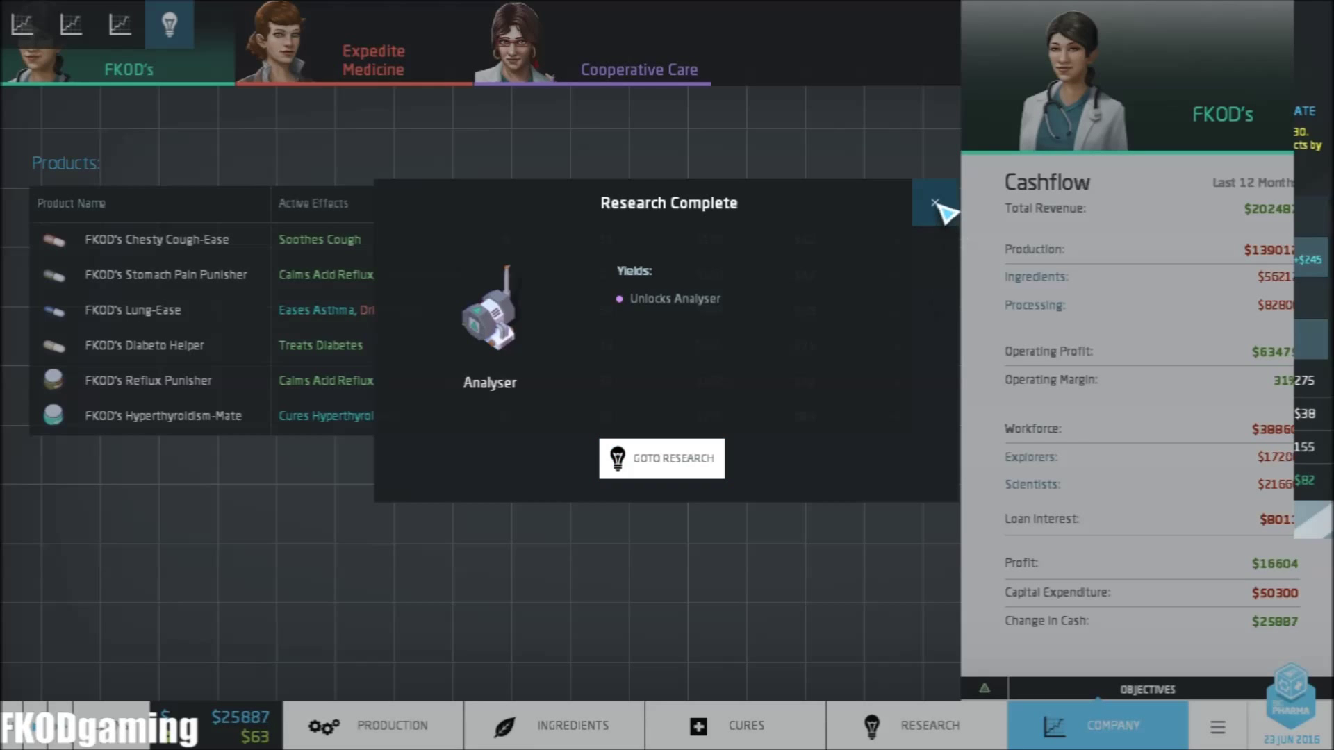
left_click(935, 204)
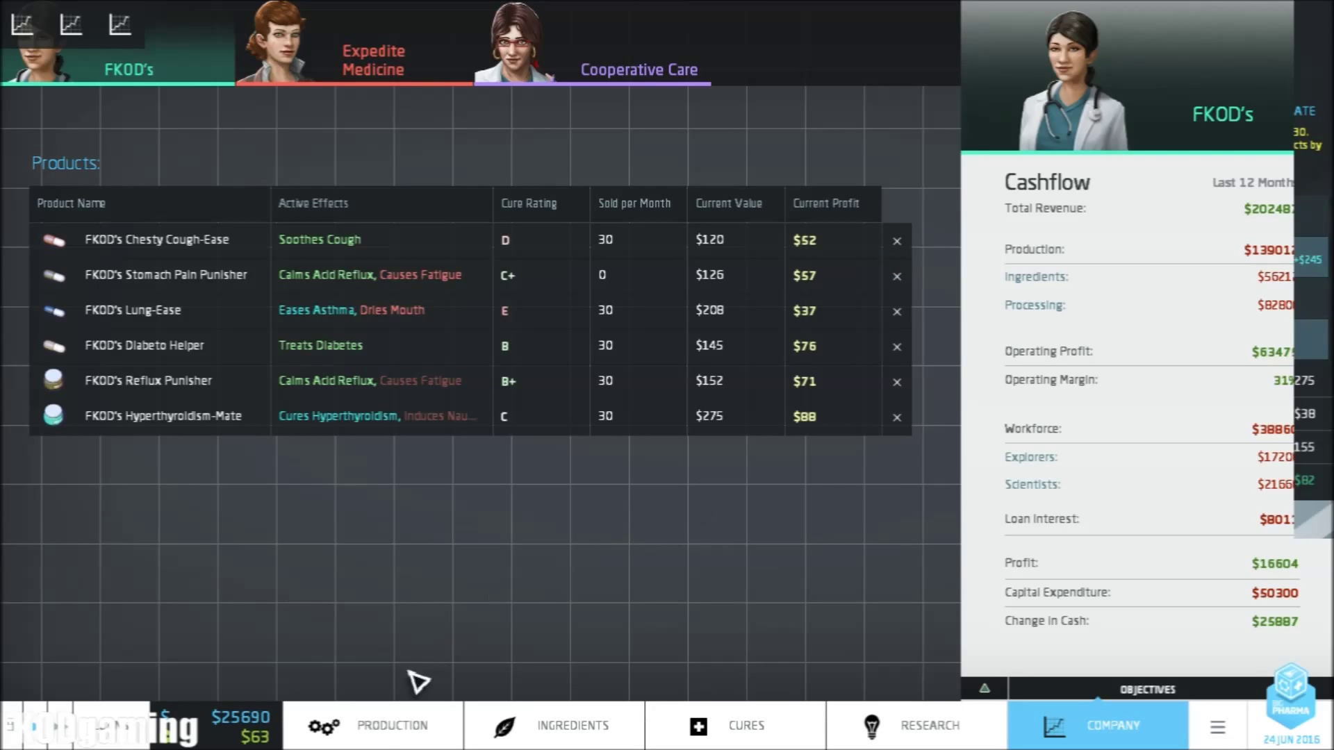
left_click(373, 725)
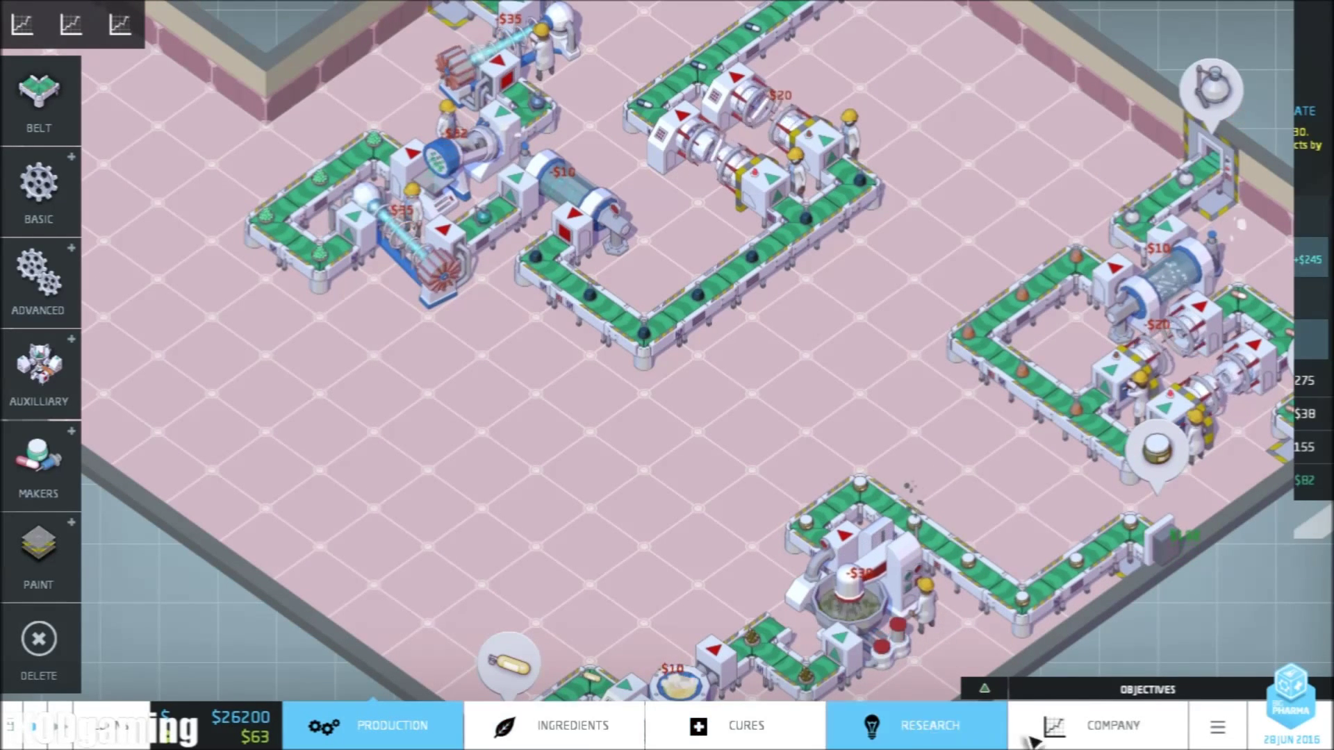
left_click(1112, 725)
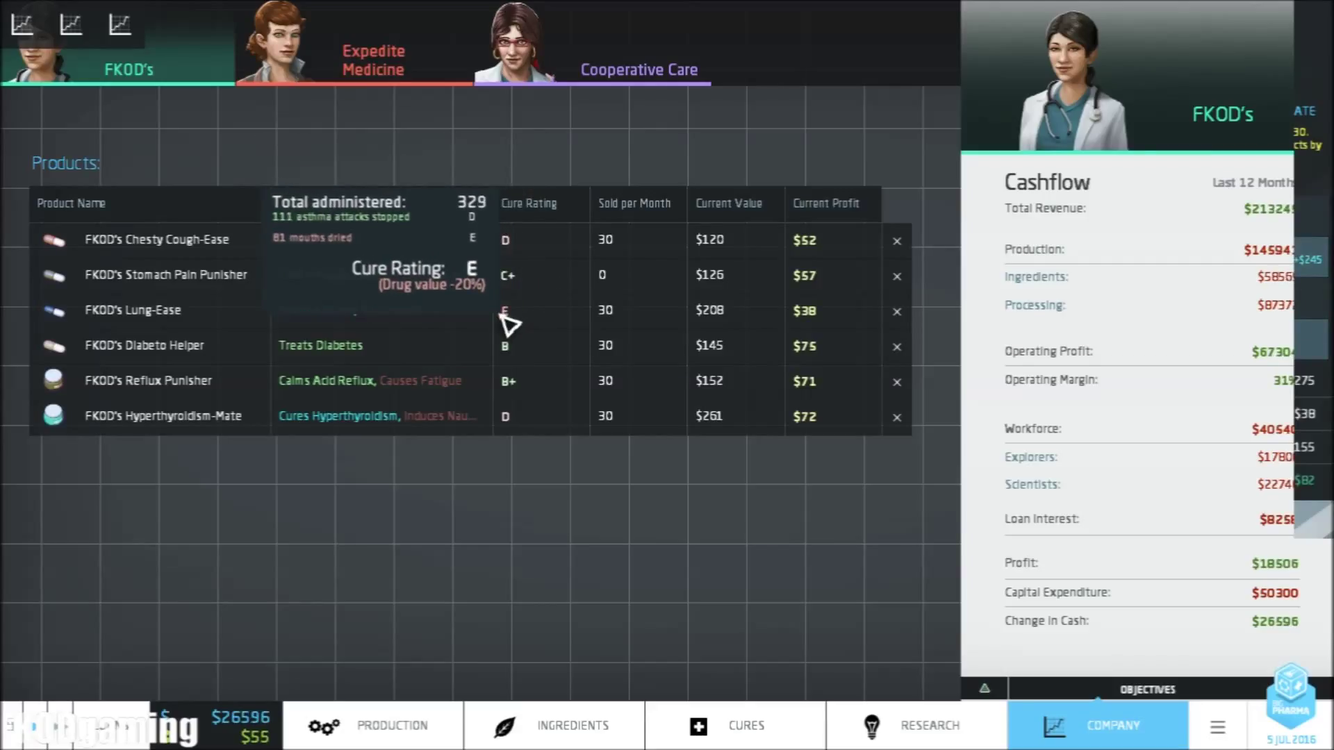
mouse_move(528, 213)
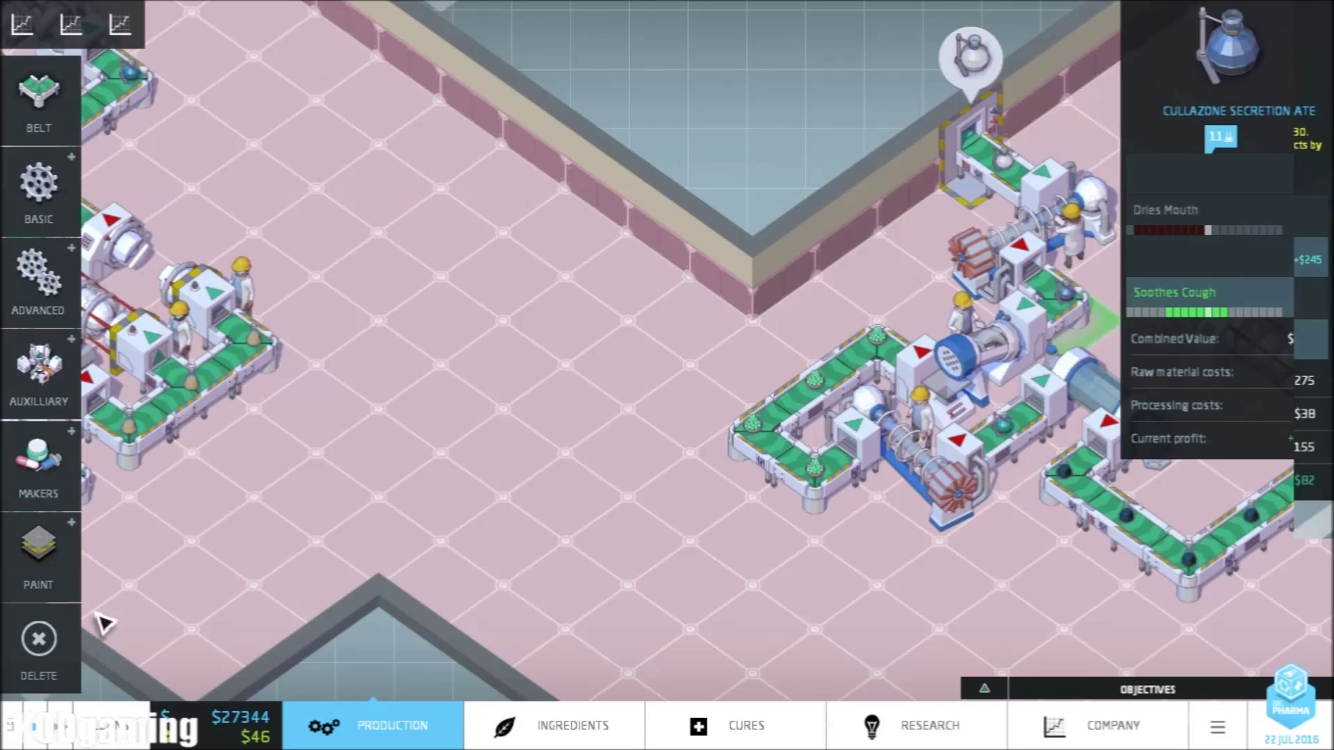
Place an Analyser from the Auxiliary menu beside the green production belt loop
left_click(39, 373)
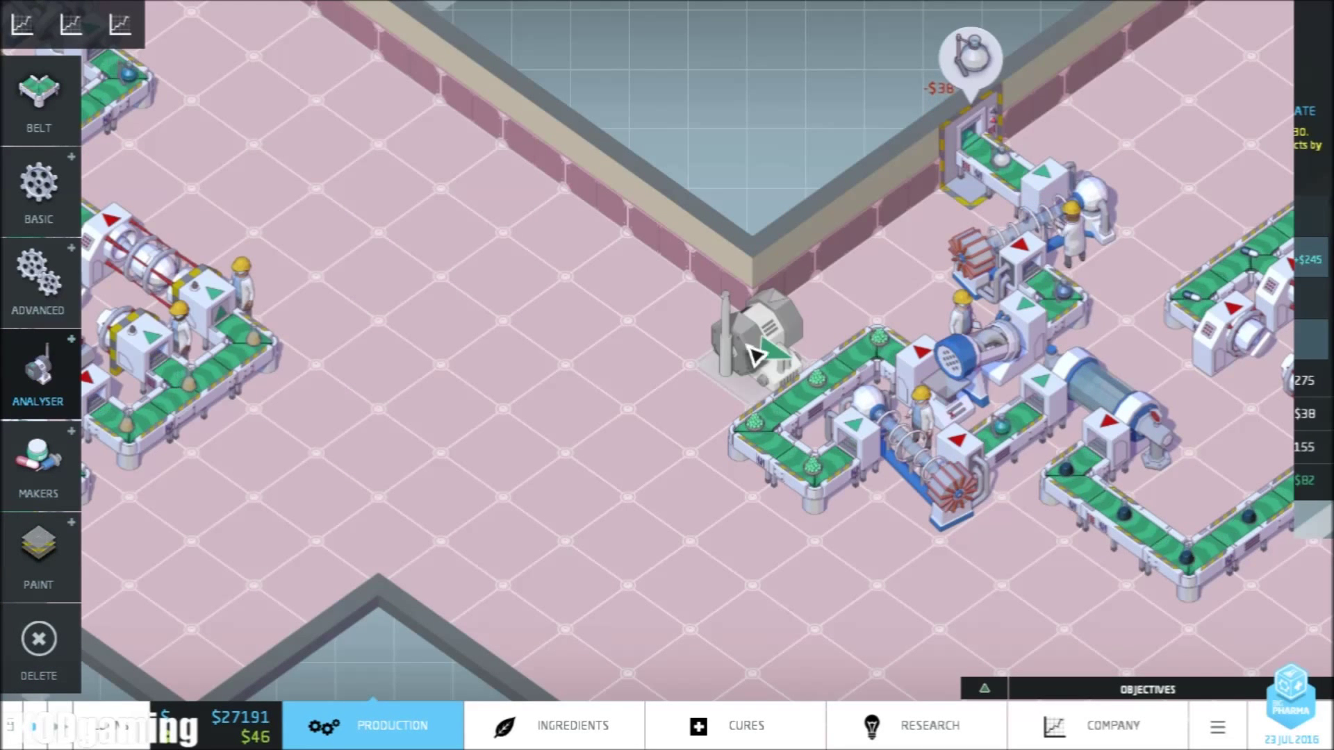
left_click(39, 97)
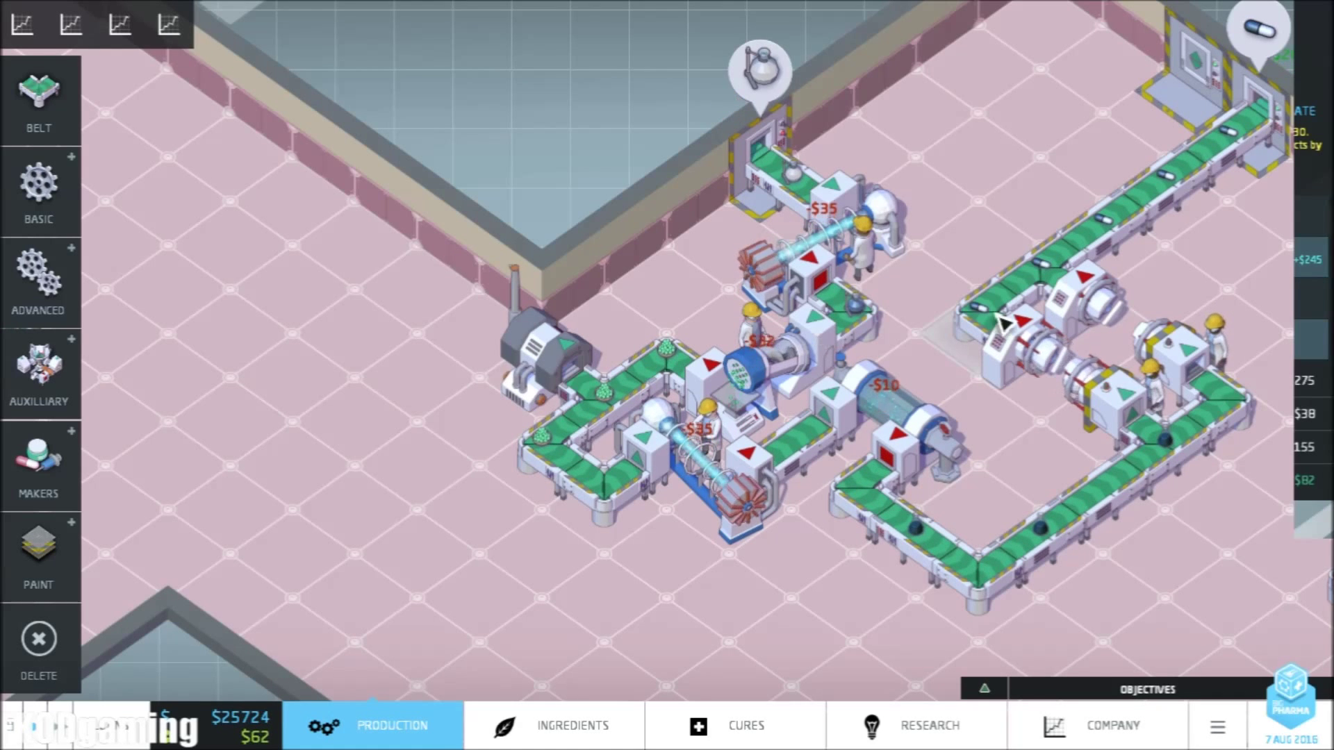
left_click(745, 725)
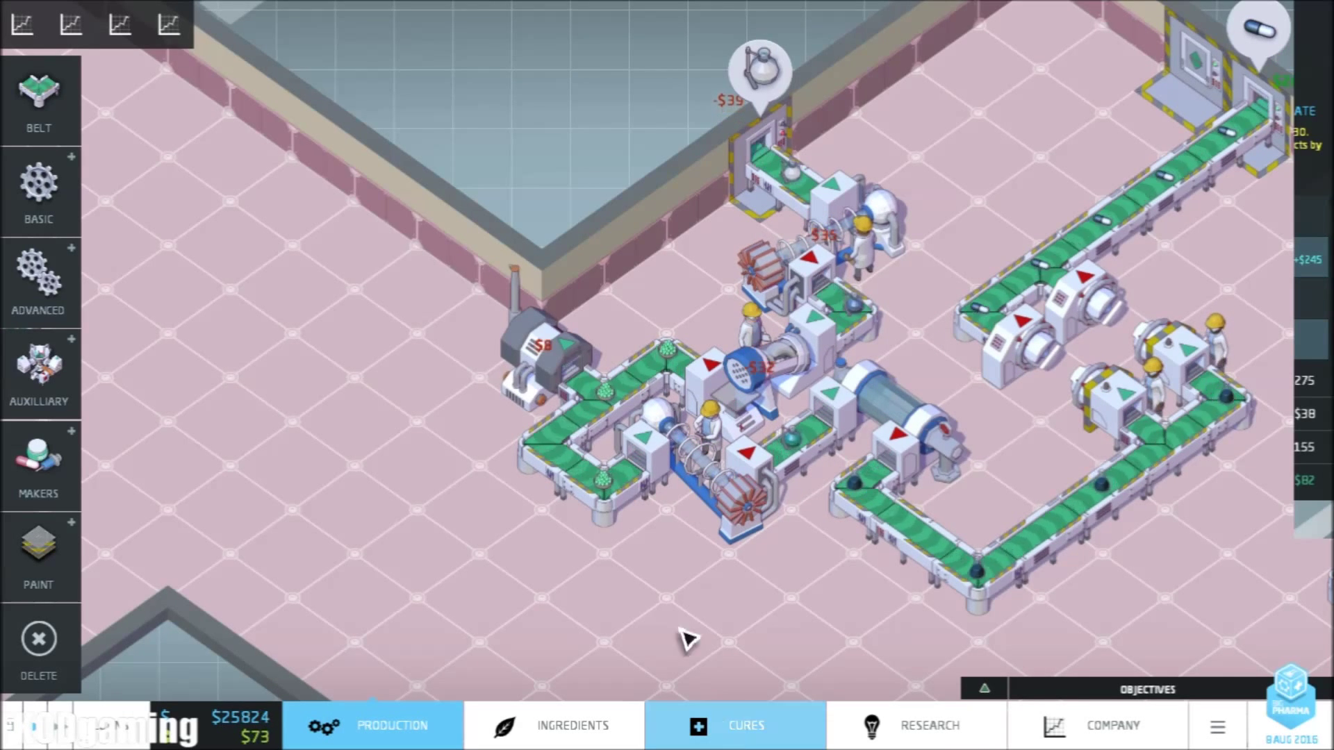
View demand graphs for Alleviates Stomach Ulcers, Eases Asthma and Cures Hyperthyroidism, then switch to Ingredients
left_click(734, 725)
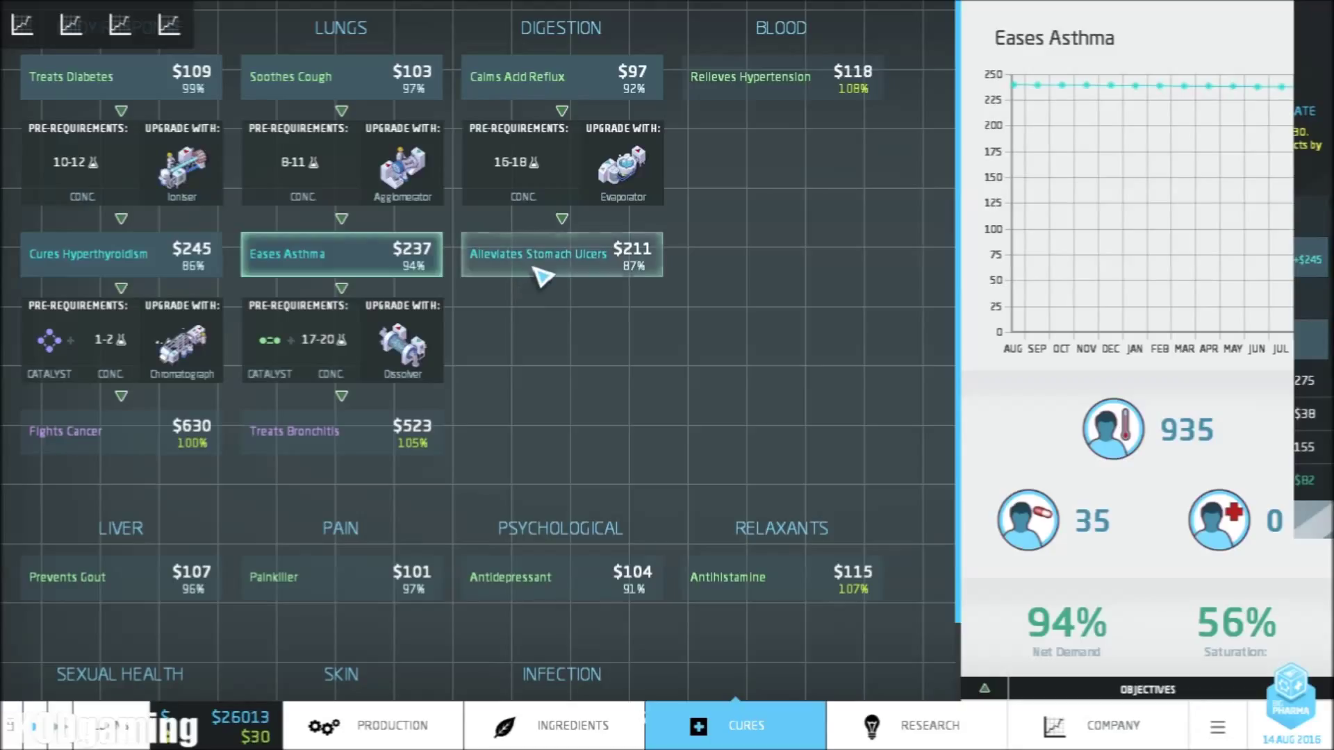
left_click(560, 253)
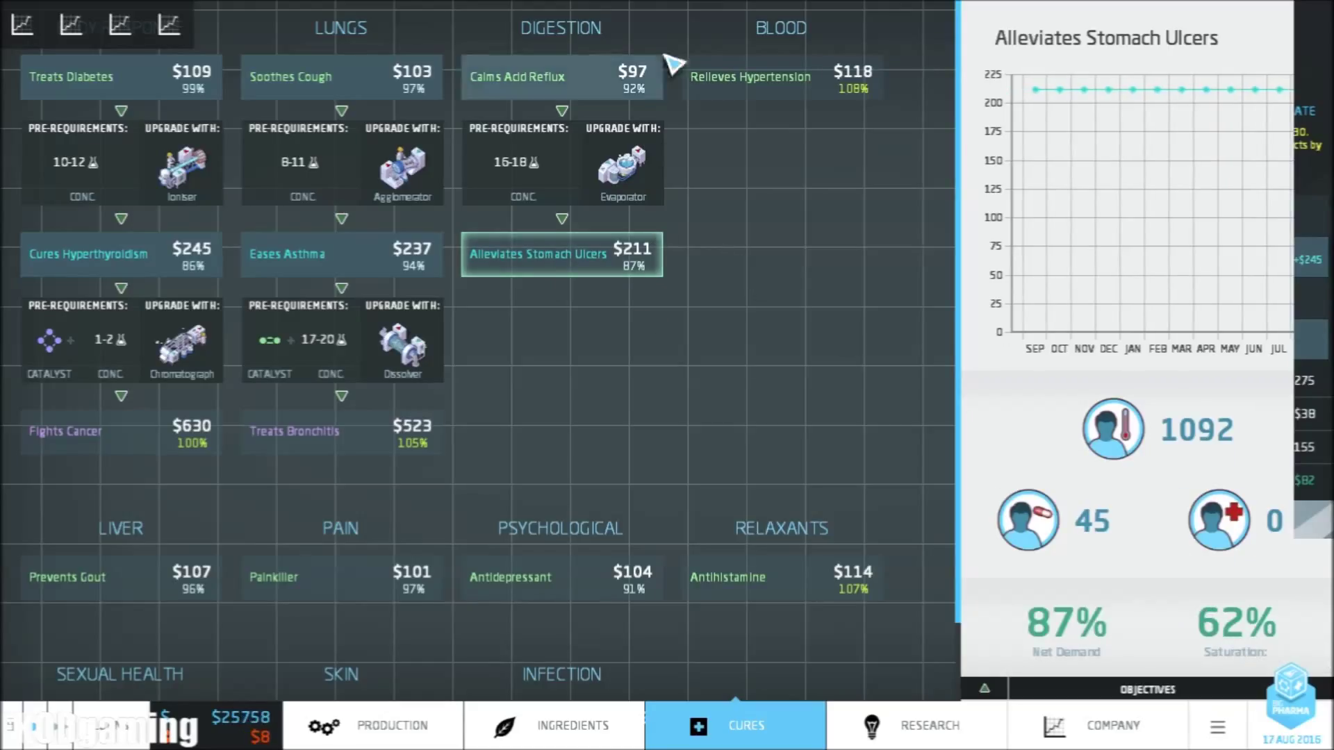
left_click(341, 253)
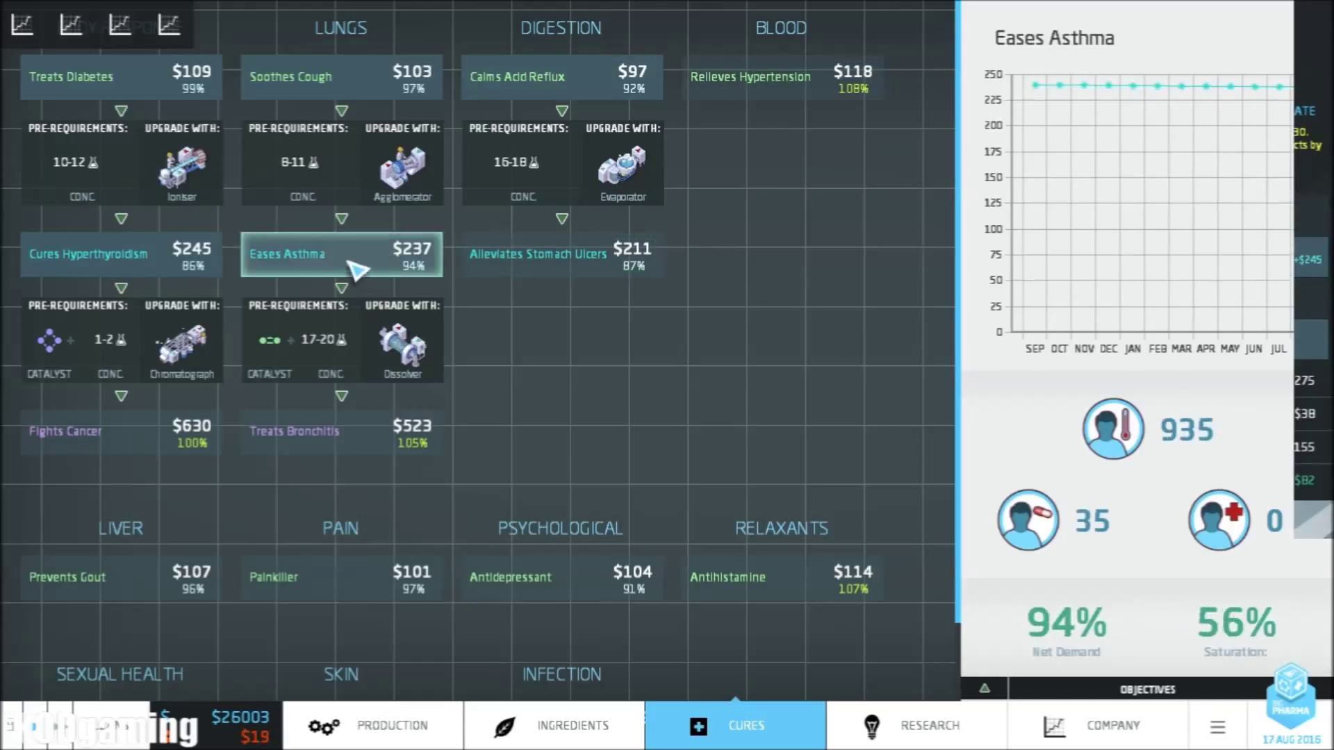
left_click(121, 254)
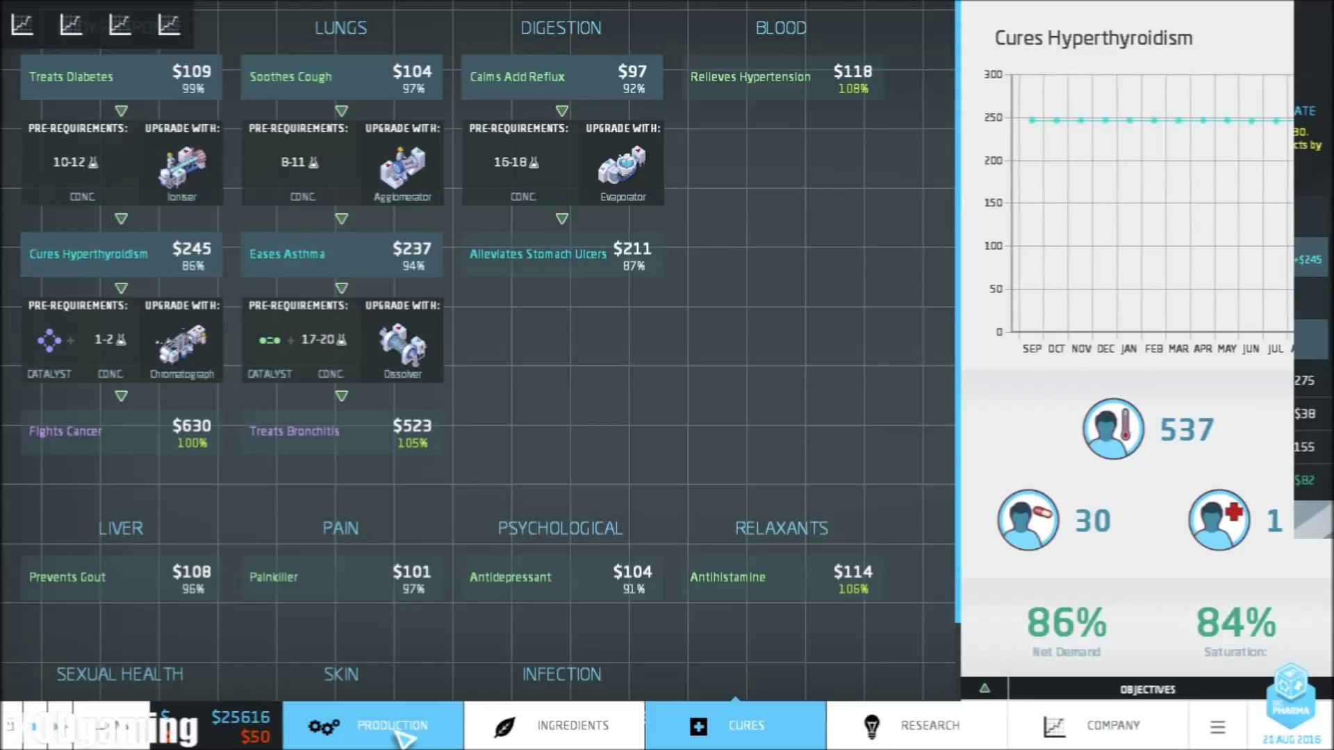
left_click(573, 725)
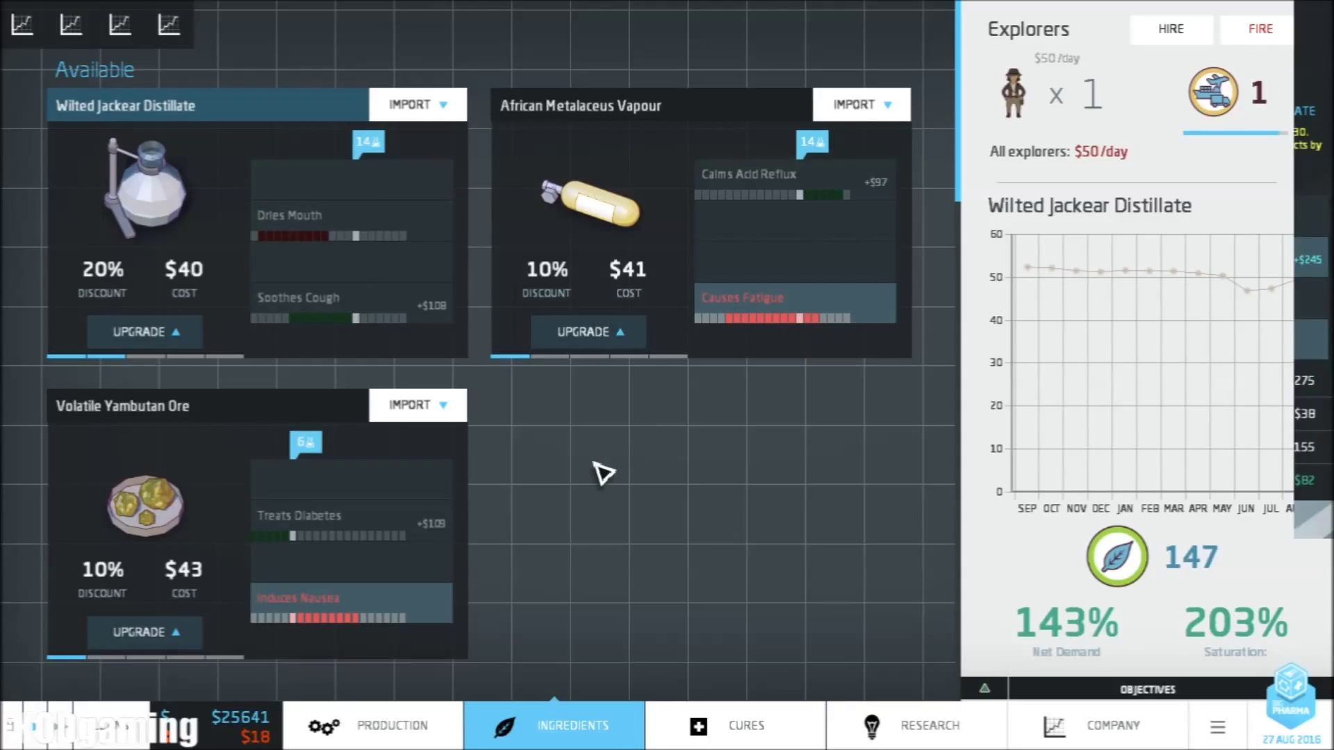
Assign an explorer to the undiscovered Tumble Woad in the Ingredients list
scroll("down", 3)
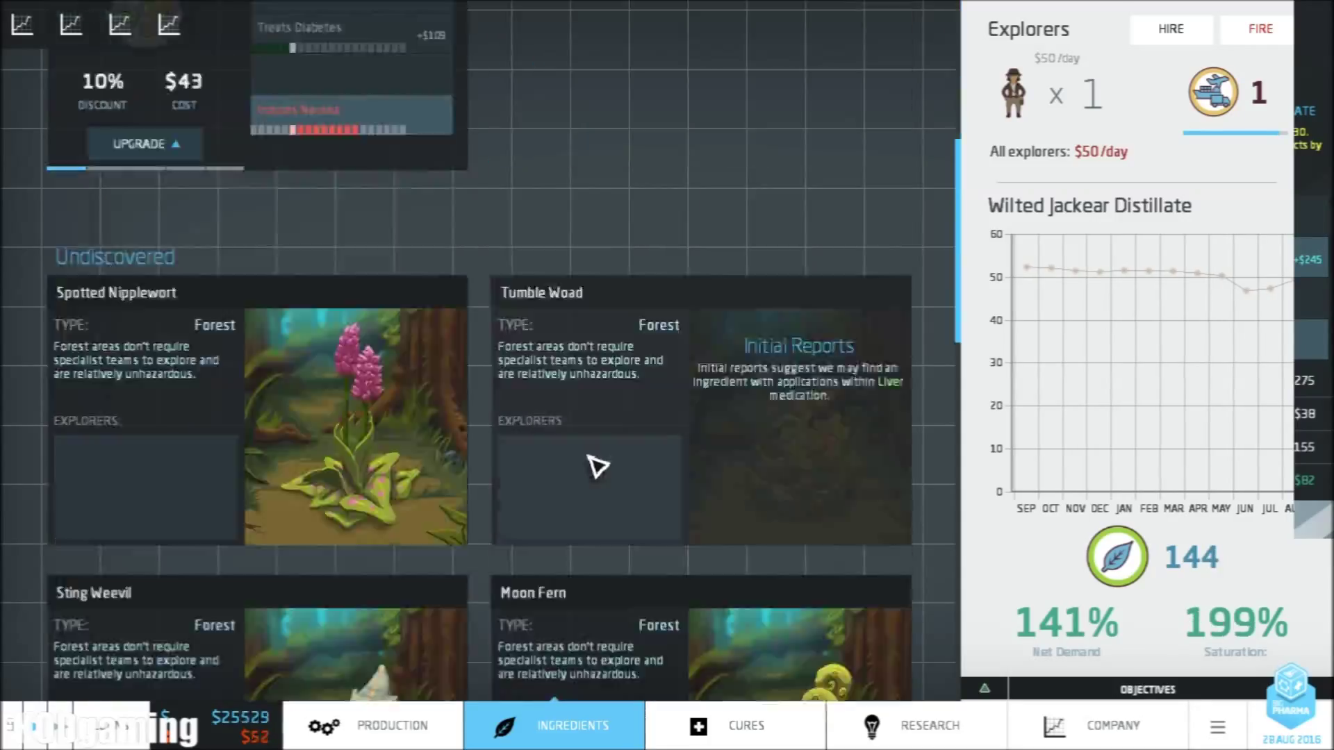
left_click(392, 726)
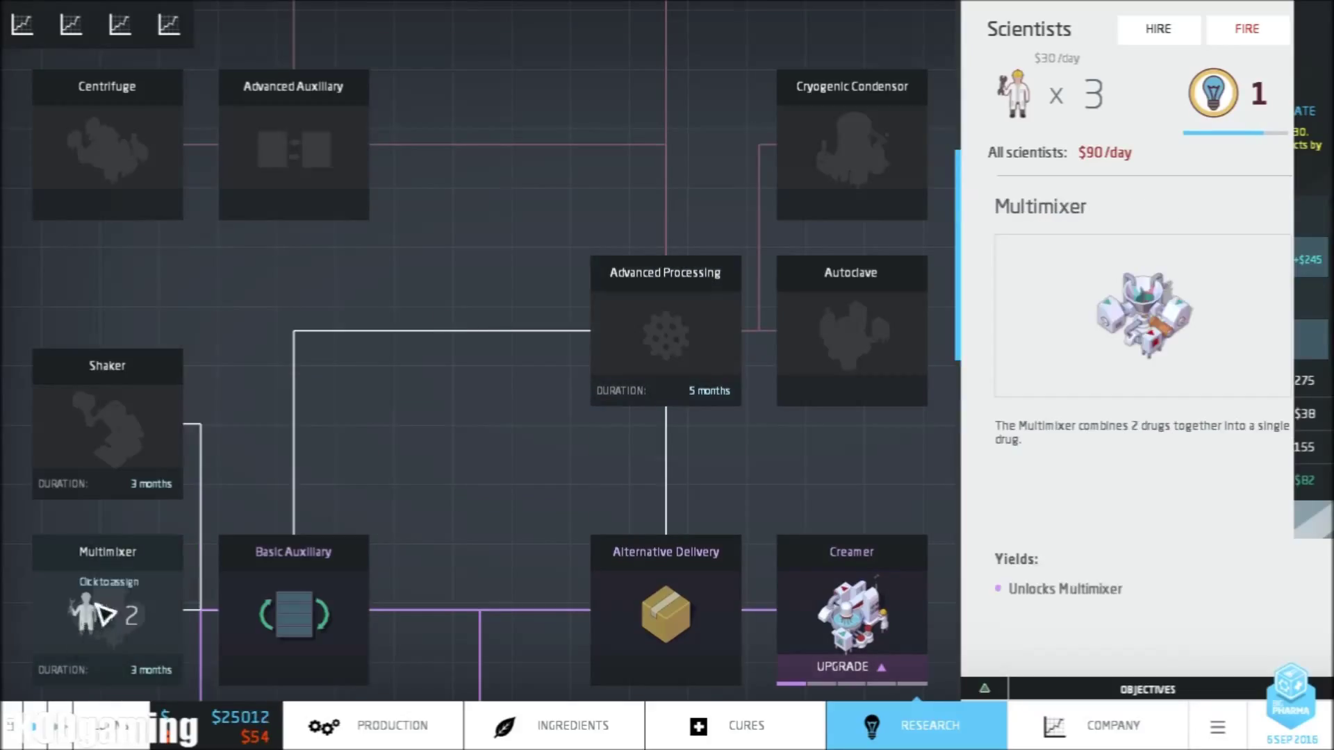
Assign the scientists to Multimixer research and bring up the Ingredients overview
left_click(665, 332)
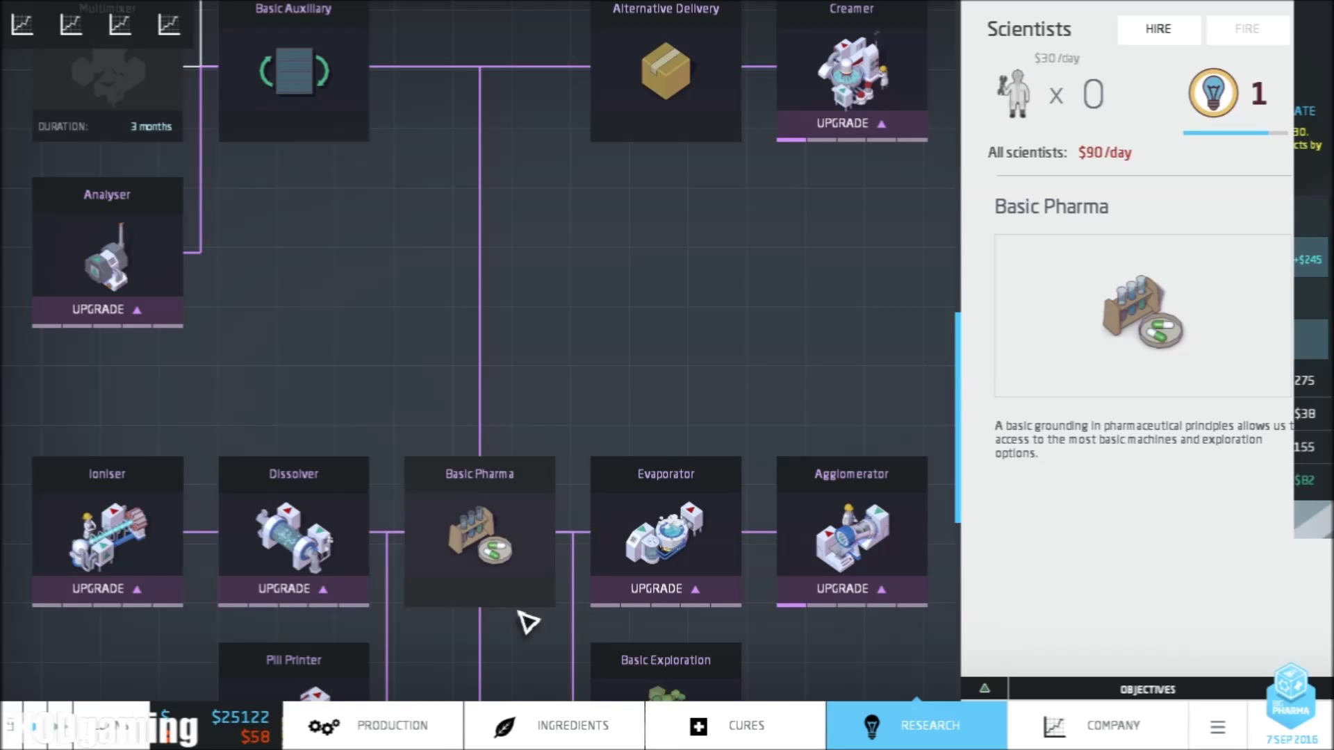
left_click(553, 725)
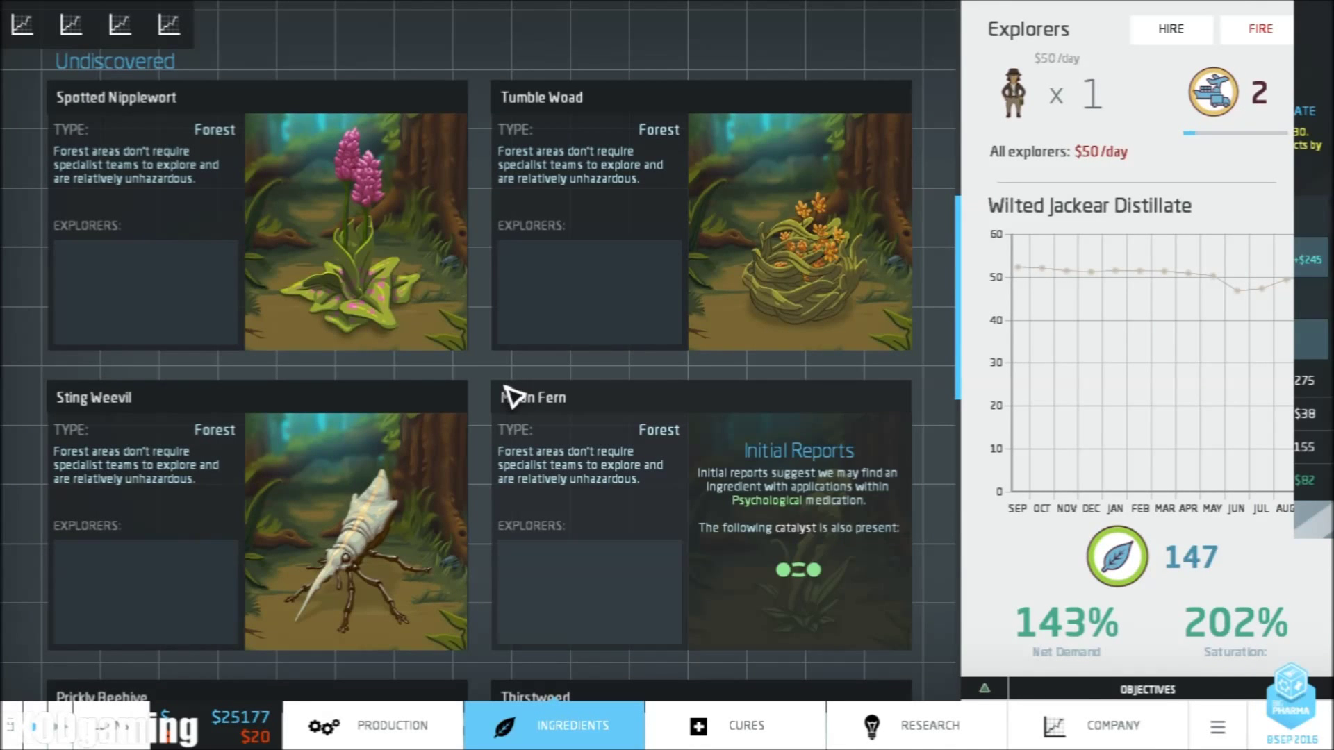
Review explorer reports on the undiscovered forest ingredients and return to the factory floor
scroll("down", 3)
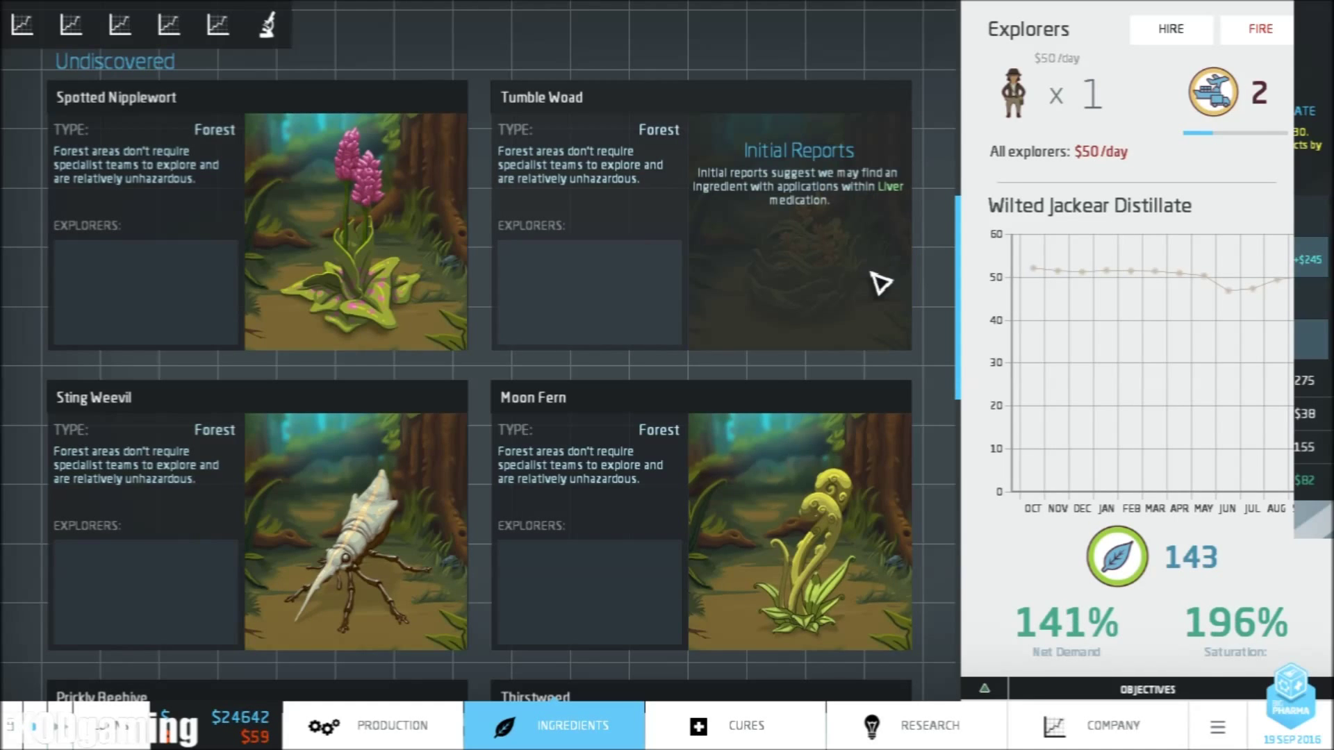
left_click(392, 725)
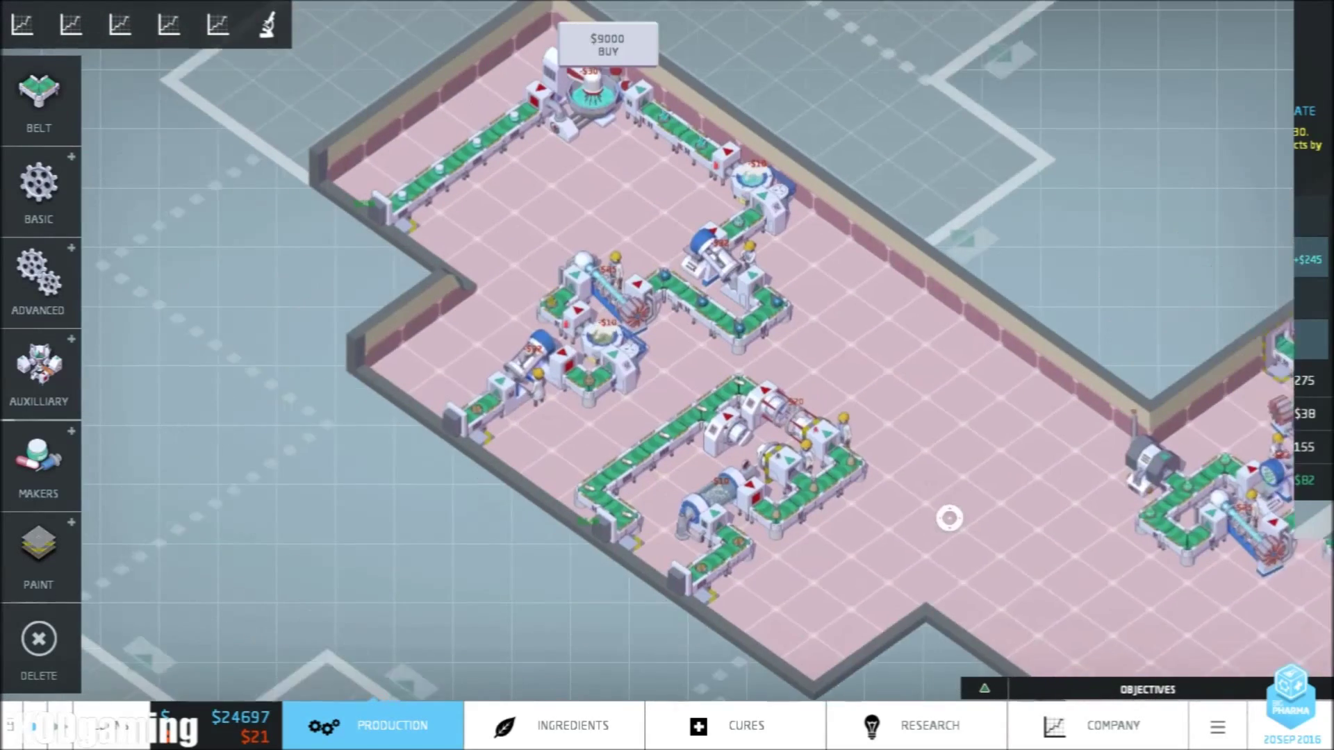
Check the Cures Hyperthyroidism demand chart showing 536 patients with 30 served
left_click(734, 725)
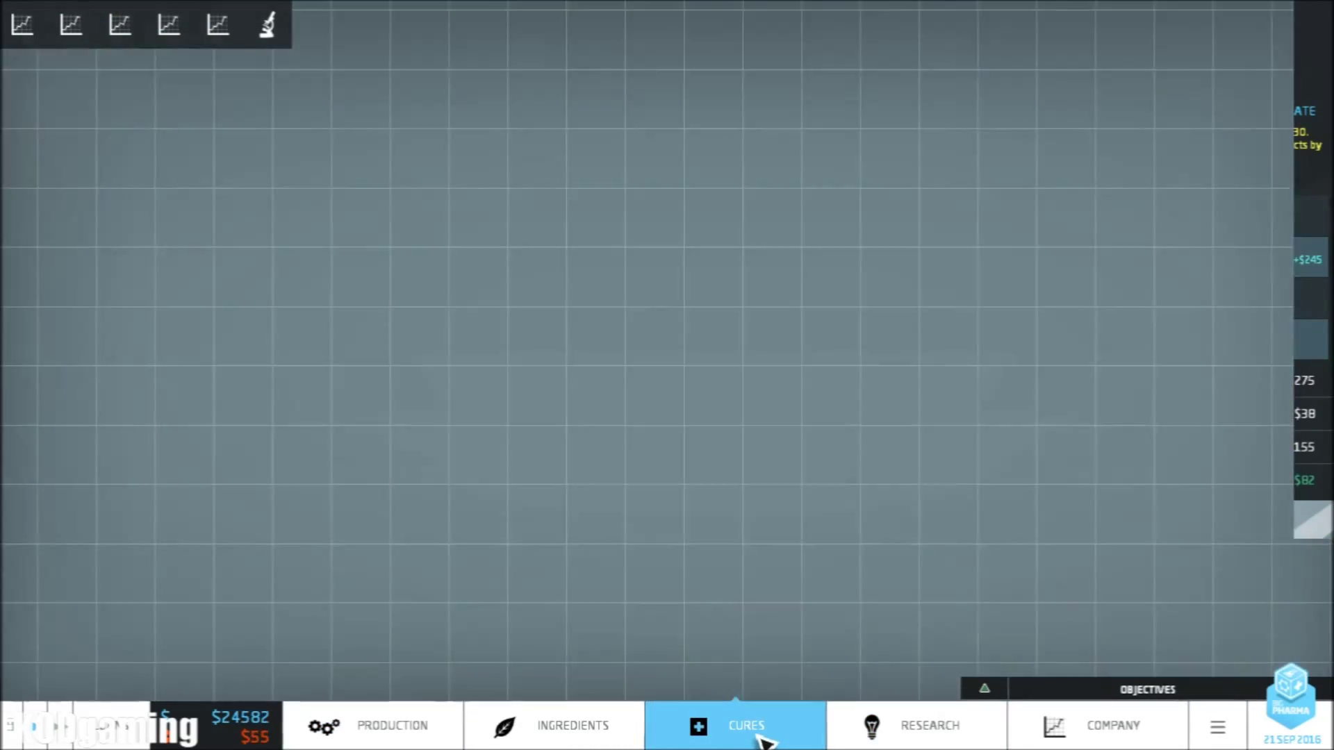
left_click(734, 725)
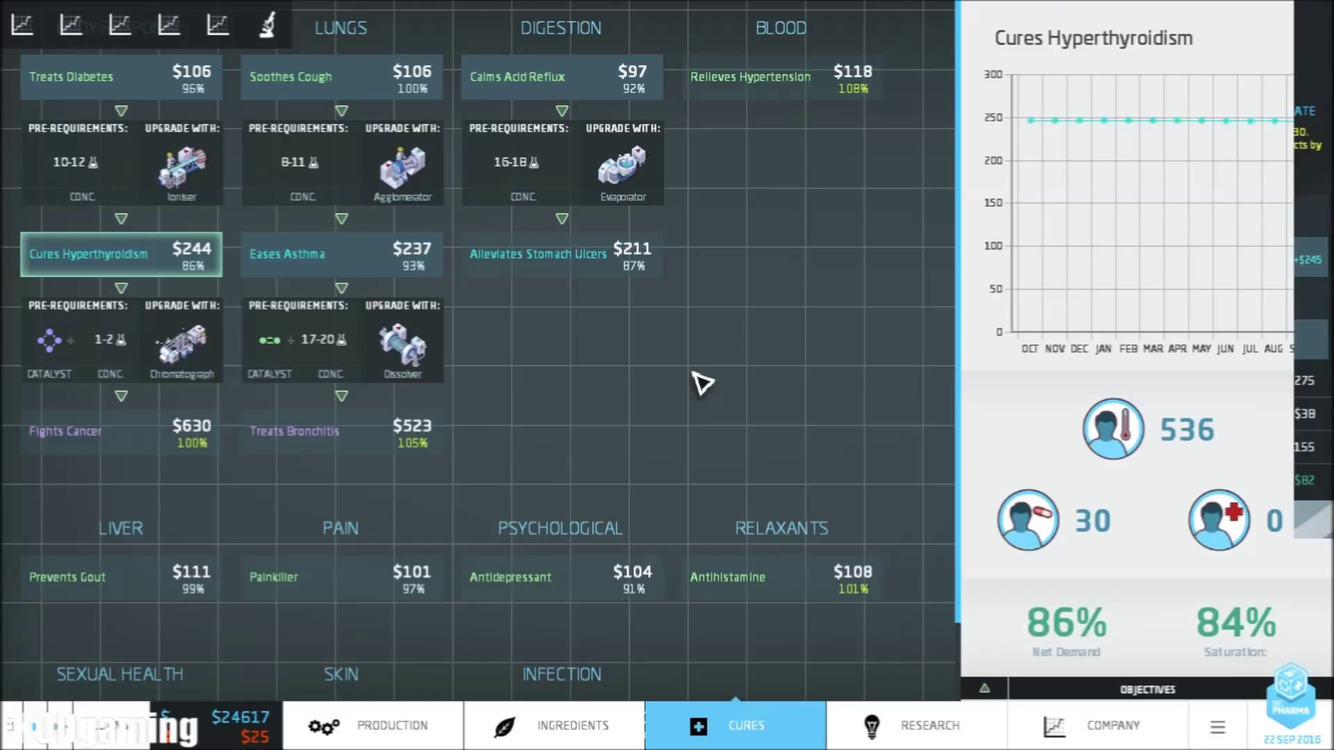
left_click(560, 255)
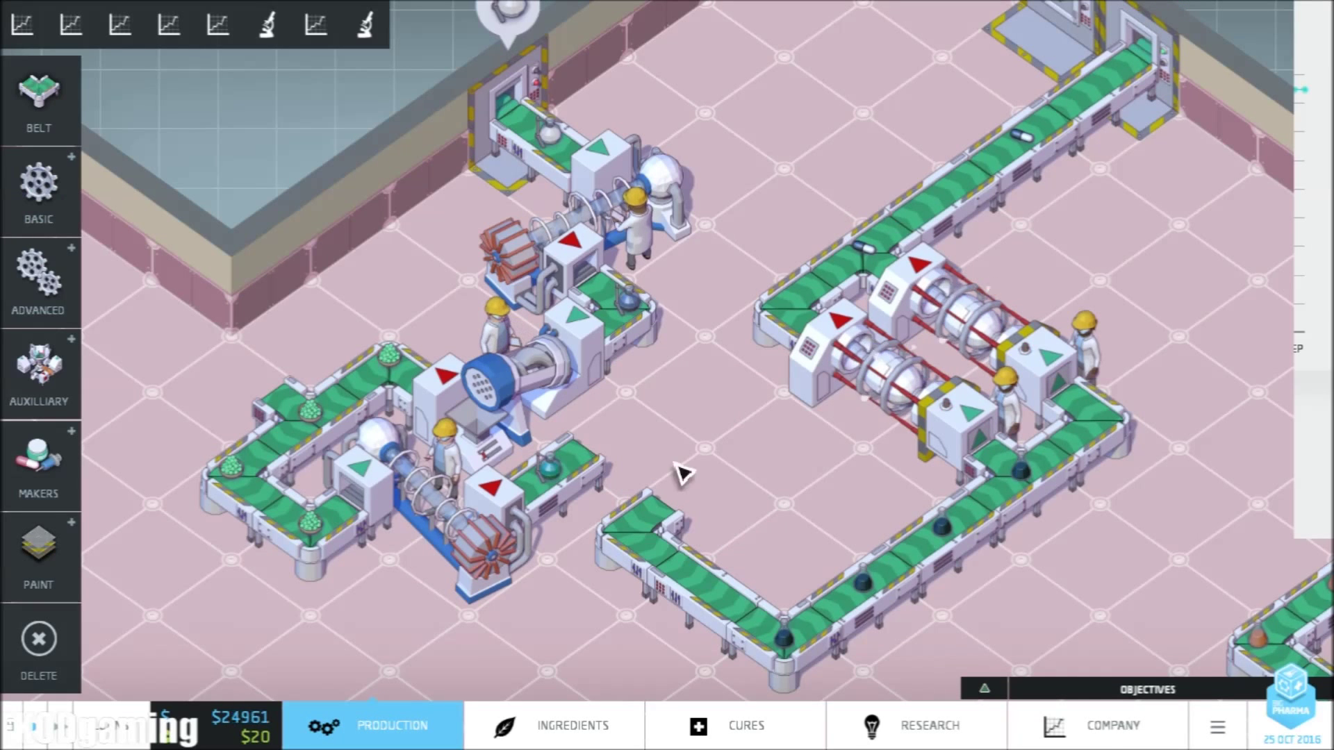
Keep the factory producing until the competitor's Expedite Gastroenteritis Zapper notice appears
left_click(38, 192)
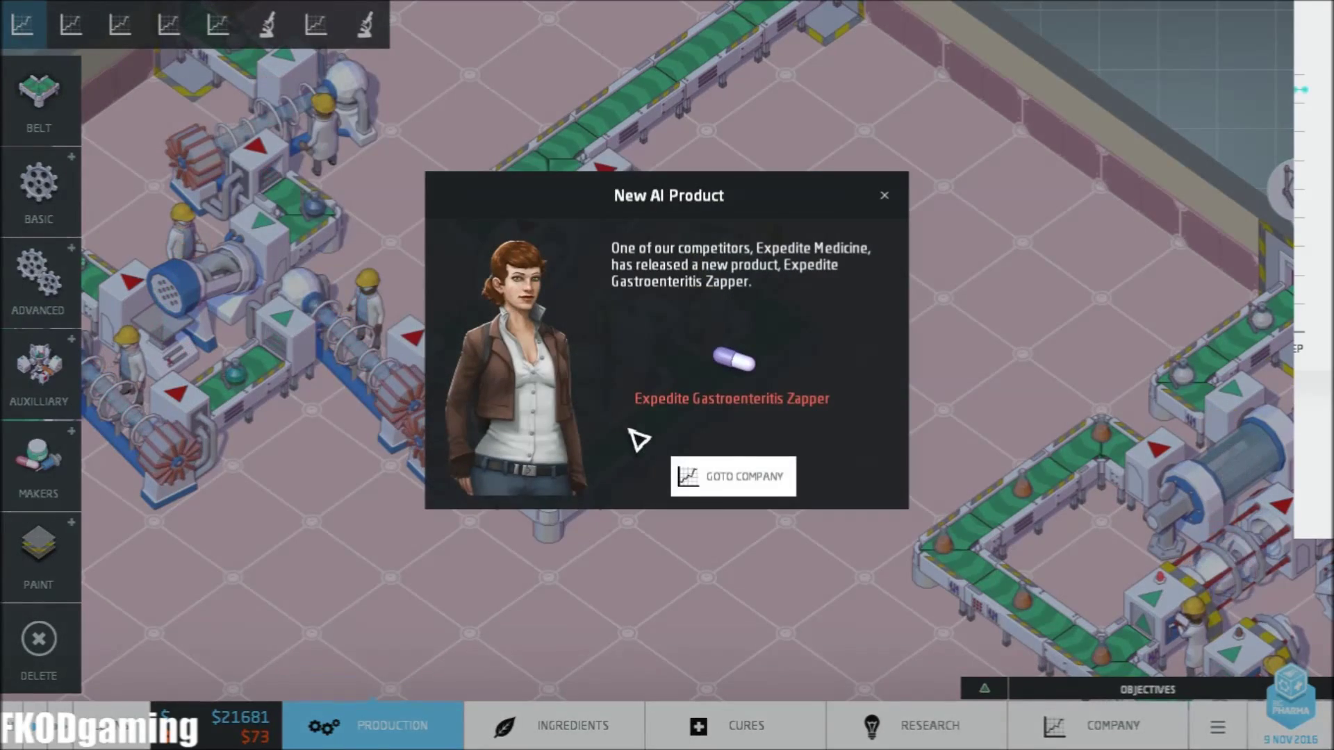
Review competitors and products via Goto Company, then return to the factory floor
left_click(732, 475)
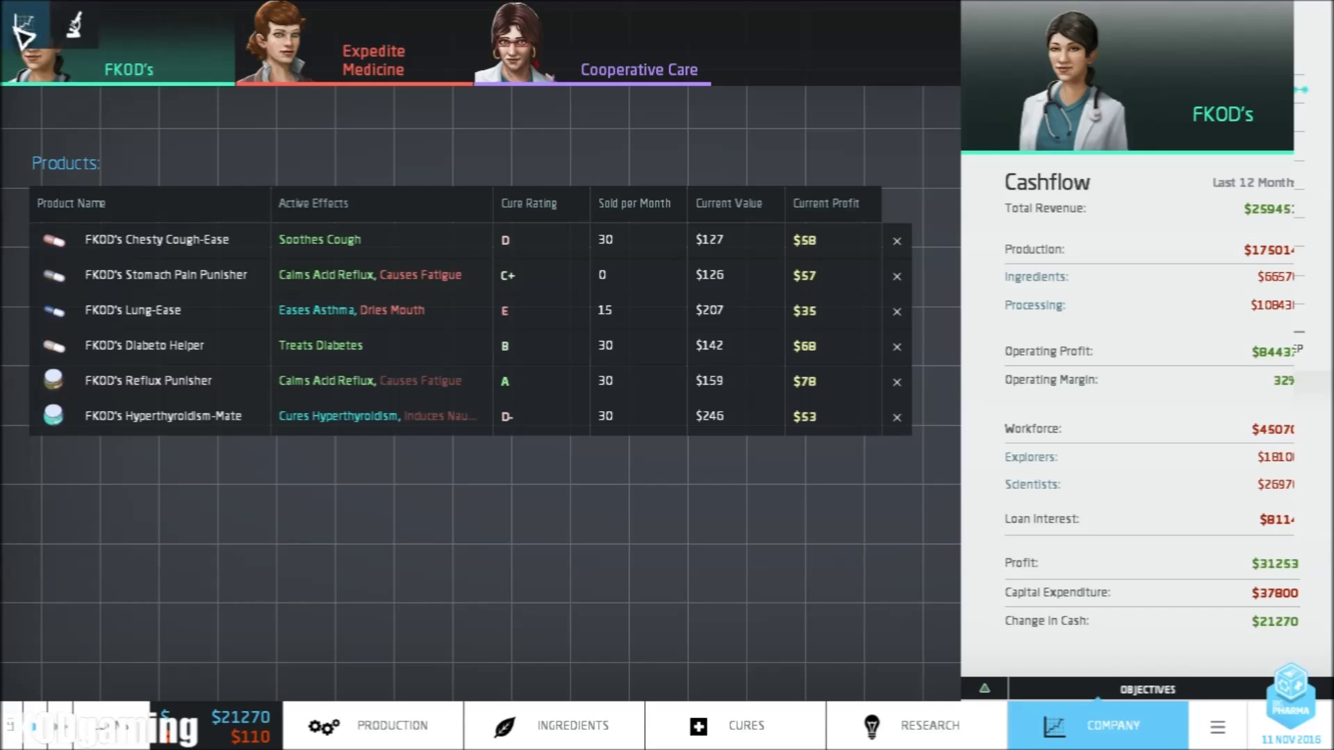
left_click(390, 725)
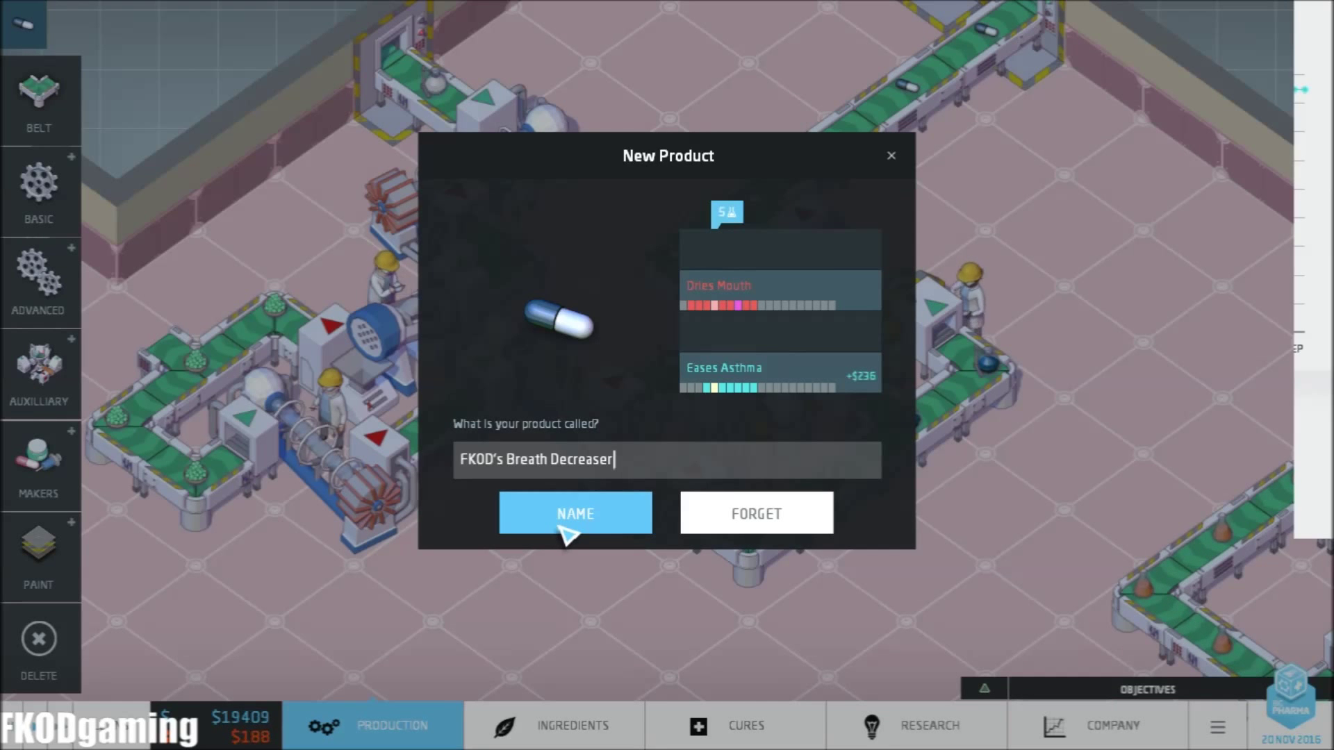
Confirm FKOD's Breath Decreaser as the new product's name
left_click(575, 513)
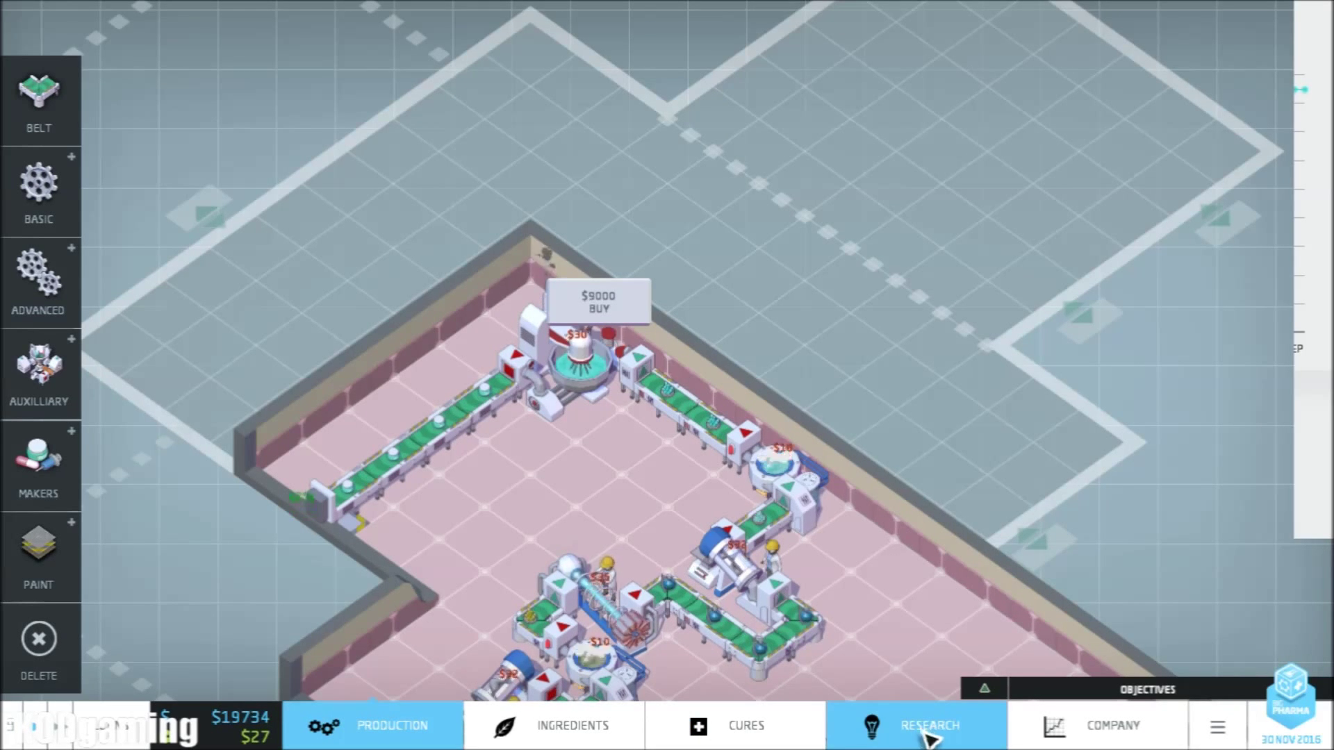
Discontinue Stomach Pain Punisher and Lung-Ease from the Company product list, then head to Cures
left_click(1113, 726)
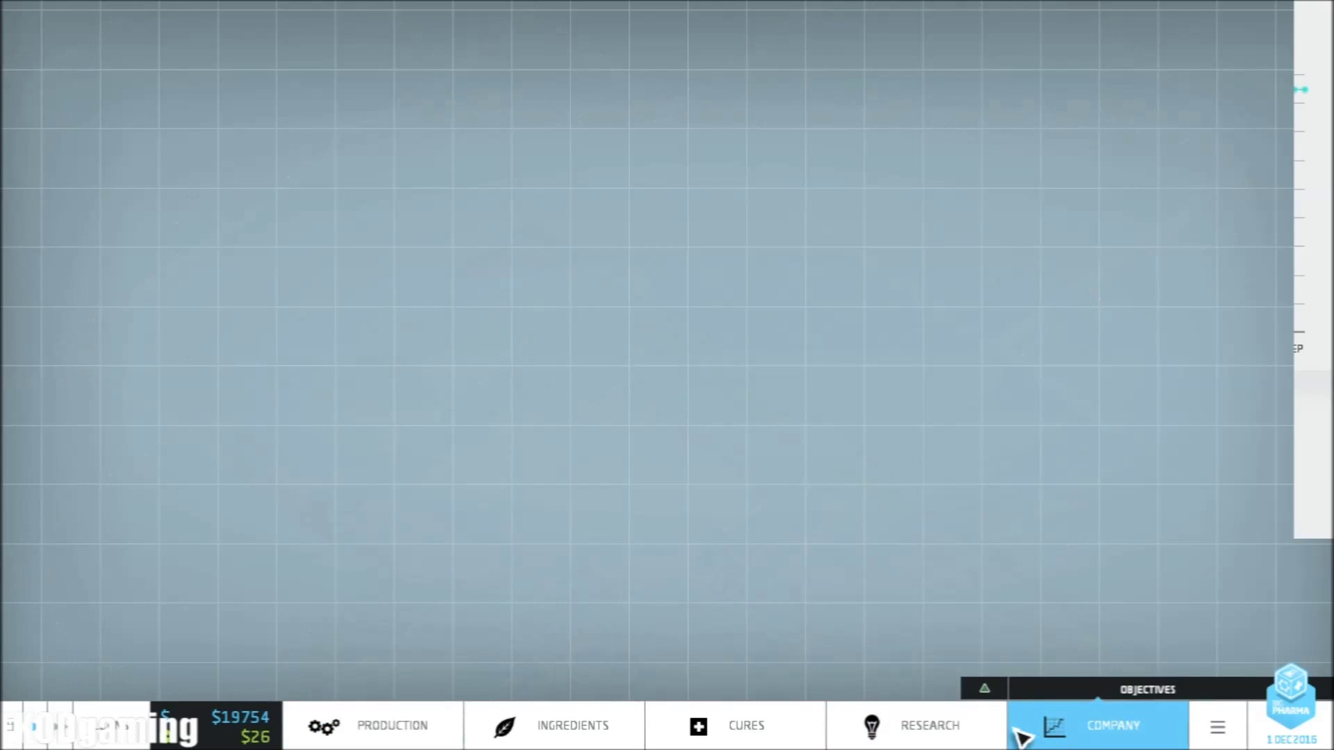
left_click(1111, 725)
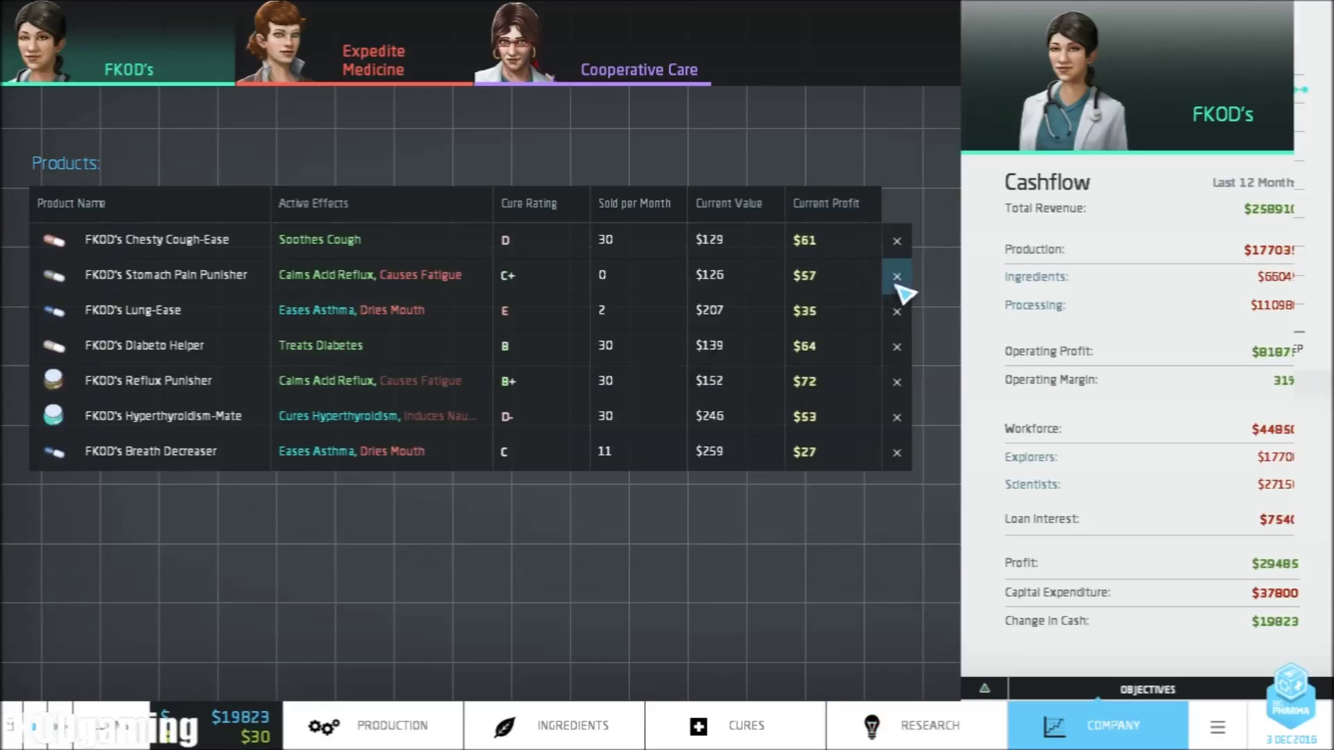
left_click(896, 276)
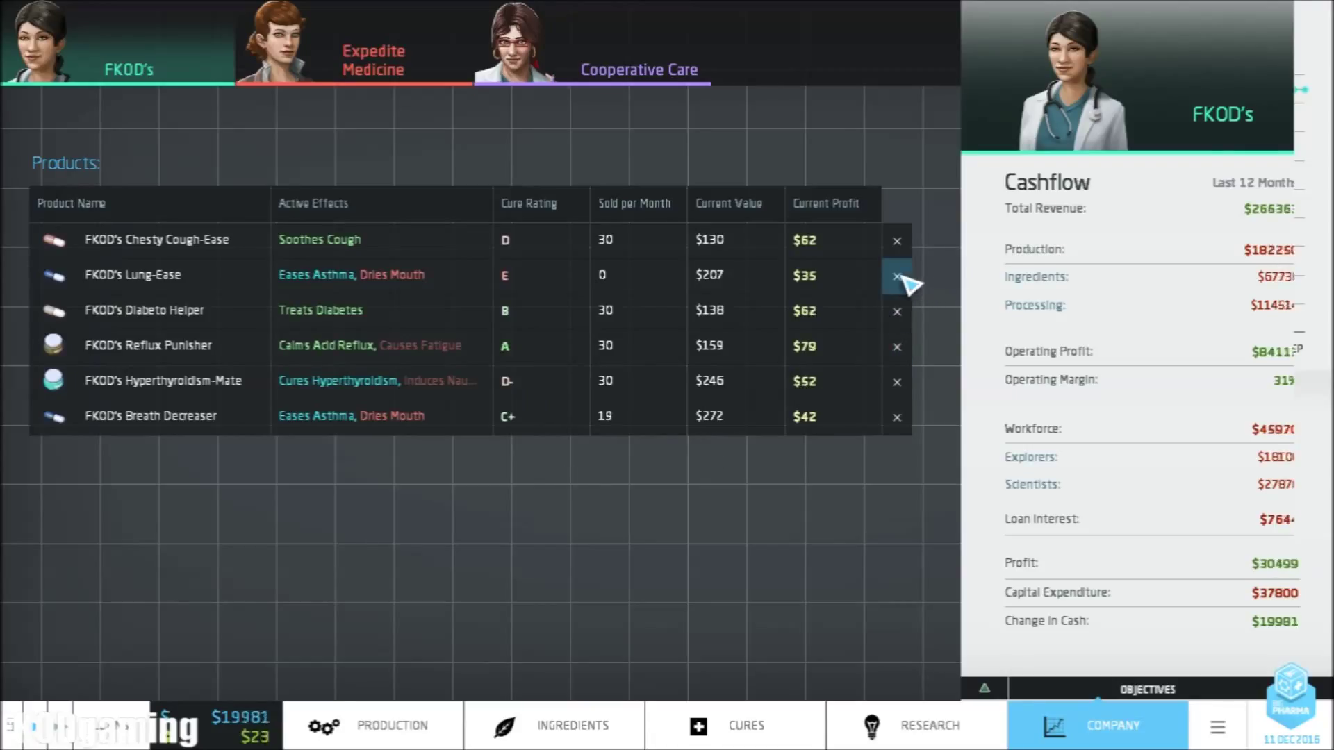
left_click(896, 275)
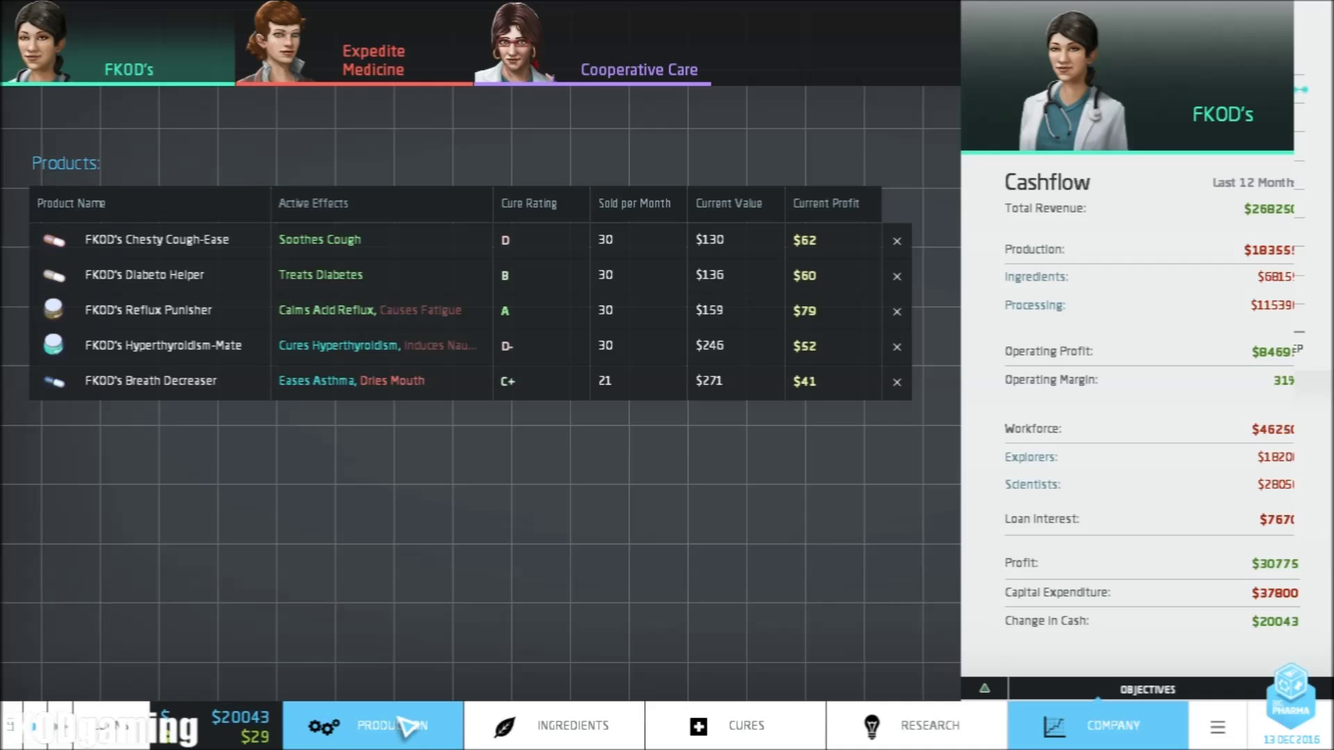
left_click(745, 725)
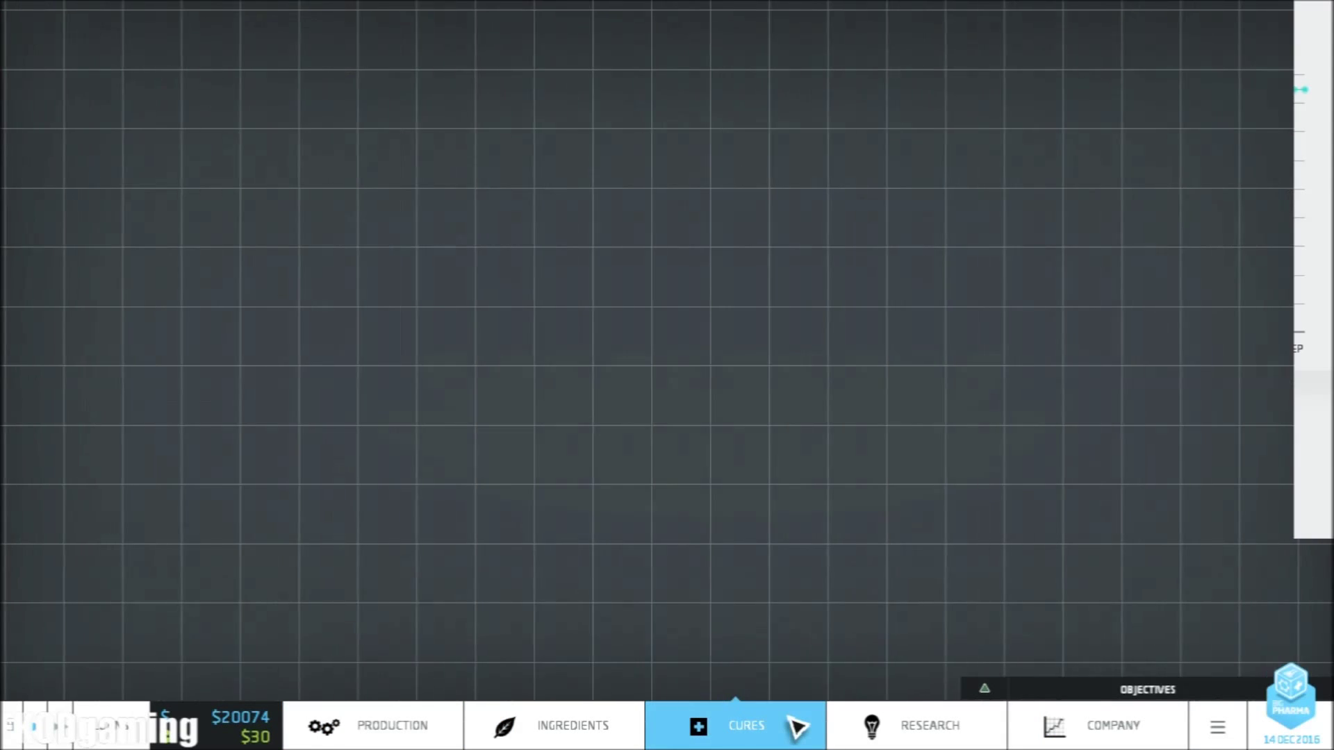
View Alleviates Stomach Ulcers demand (1092 patients, 45 served) and return to Production
left_click(733, 725)
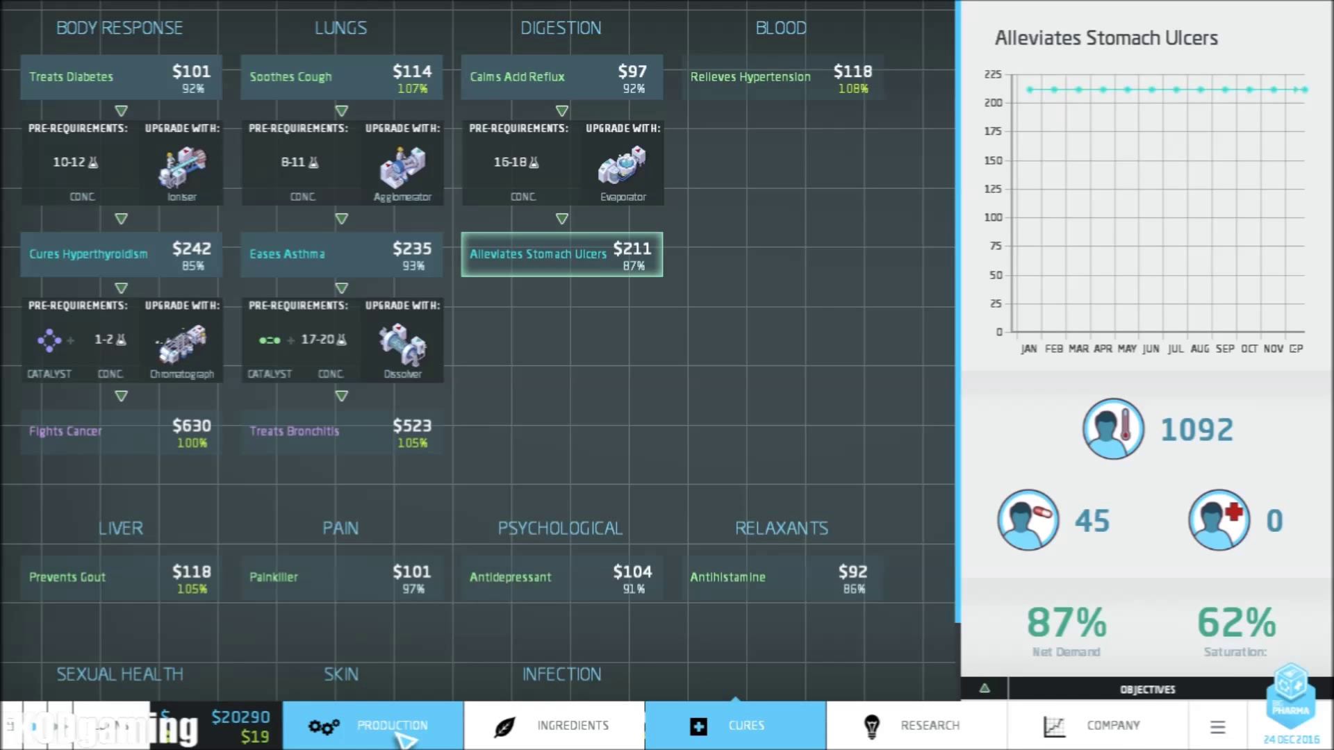
left_click(391, 725)
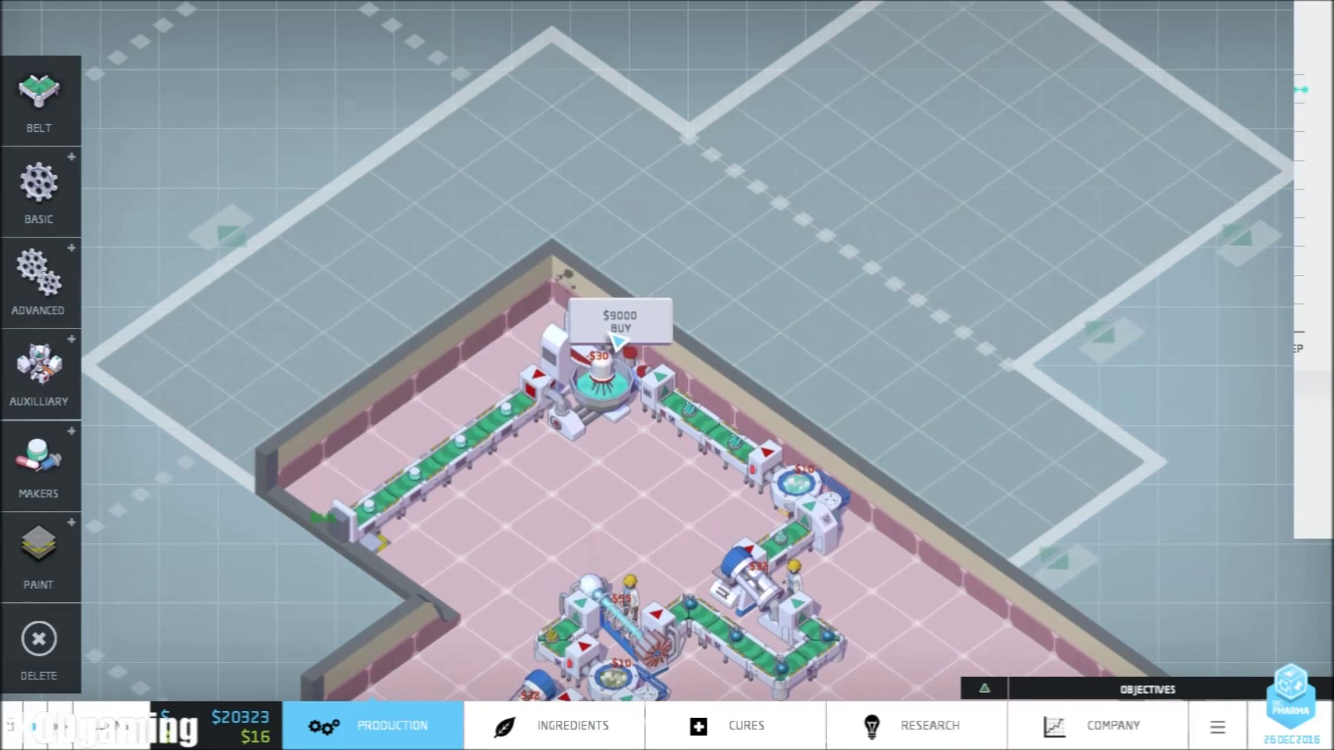
Buy the $9000 factory floor plot and bring up the Ingredients overview
left_click(619, 321)
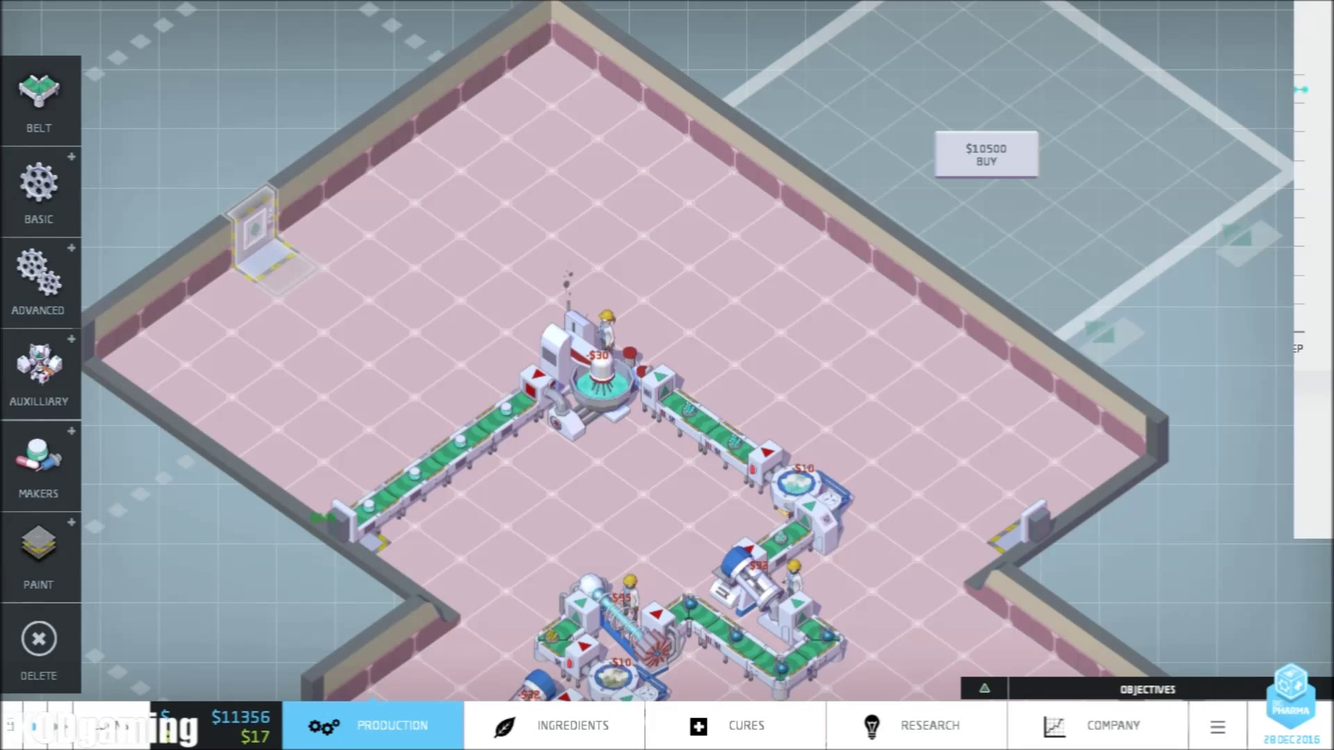
left_click(571, 725)
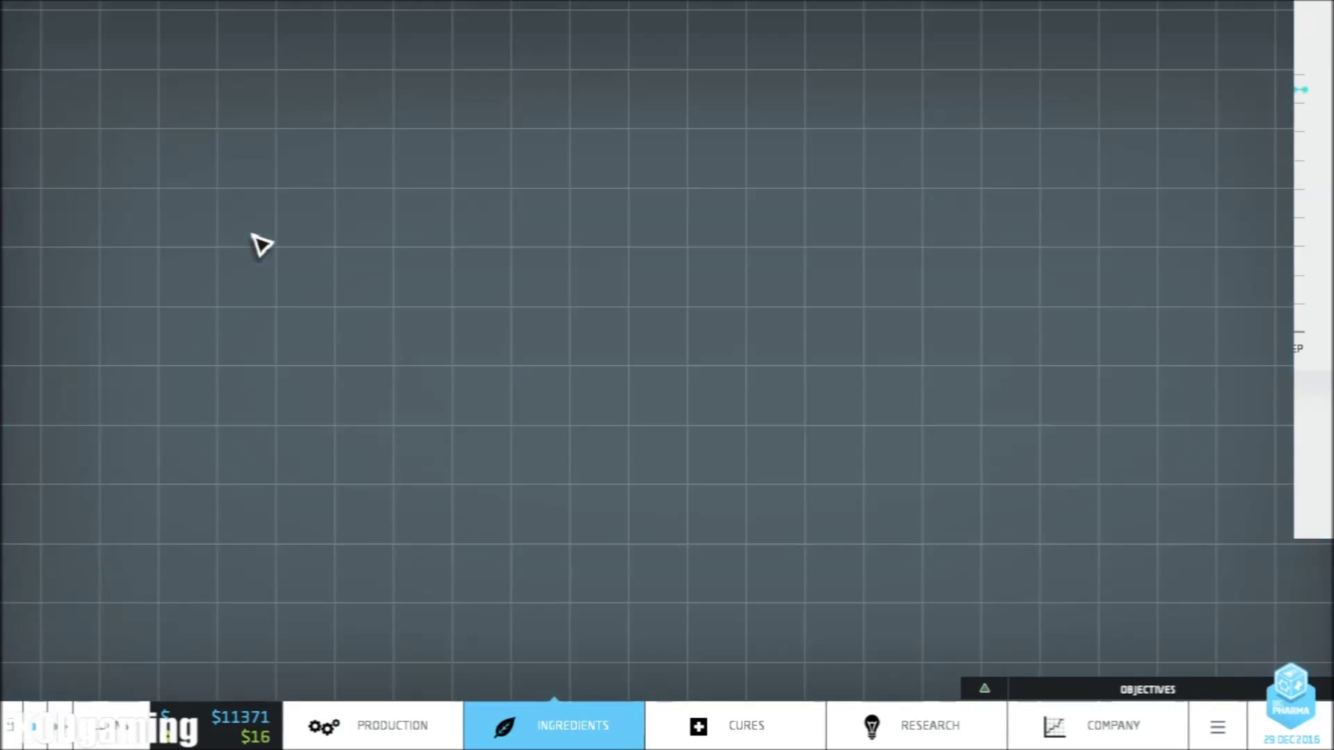
Review ingredient costs and place a wall importer set to African Metalaceus Vapour
left_click(553, 725)
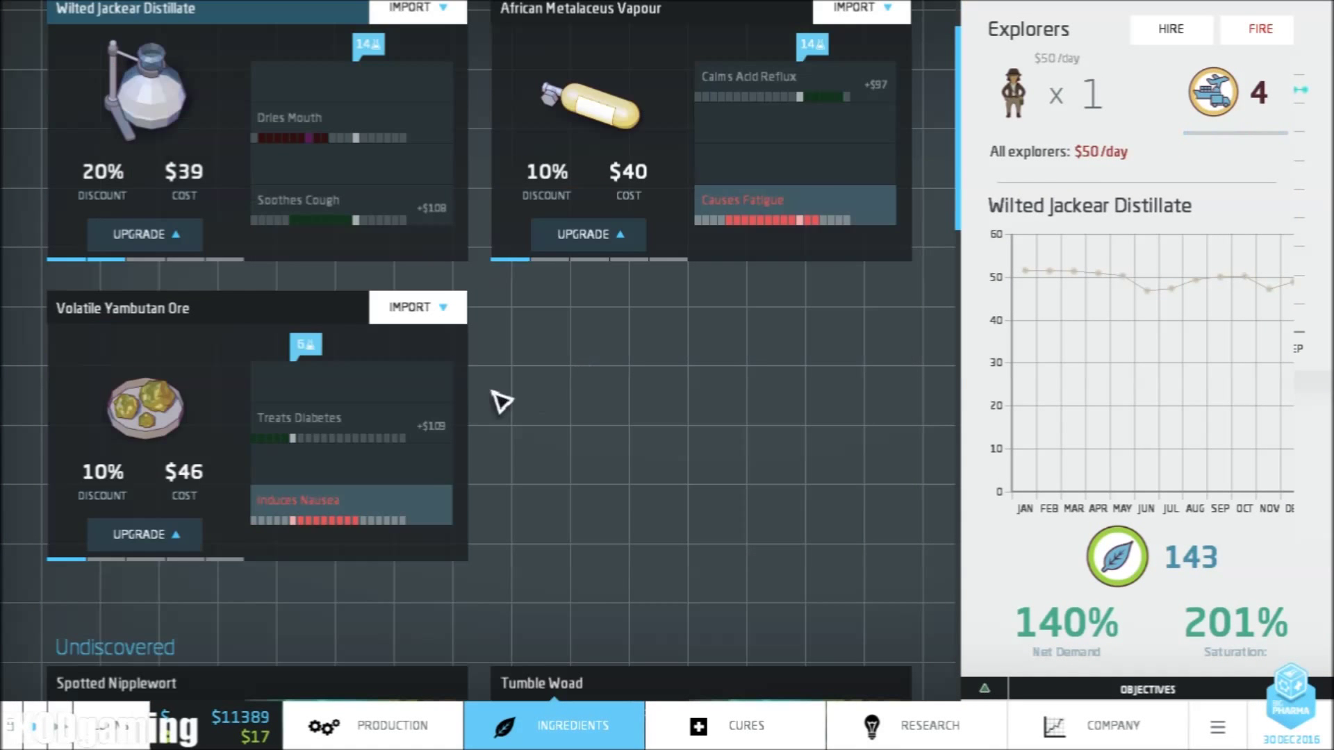
mouse_move(312, 412)
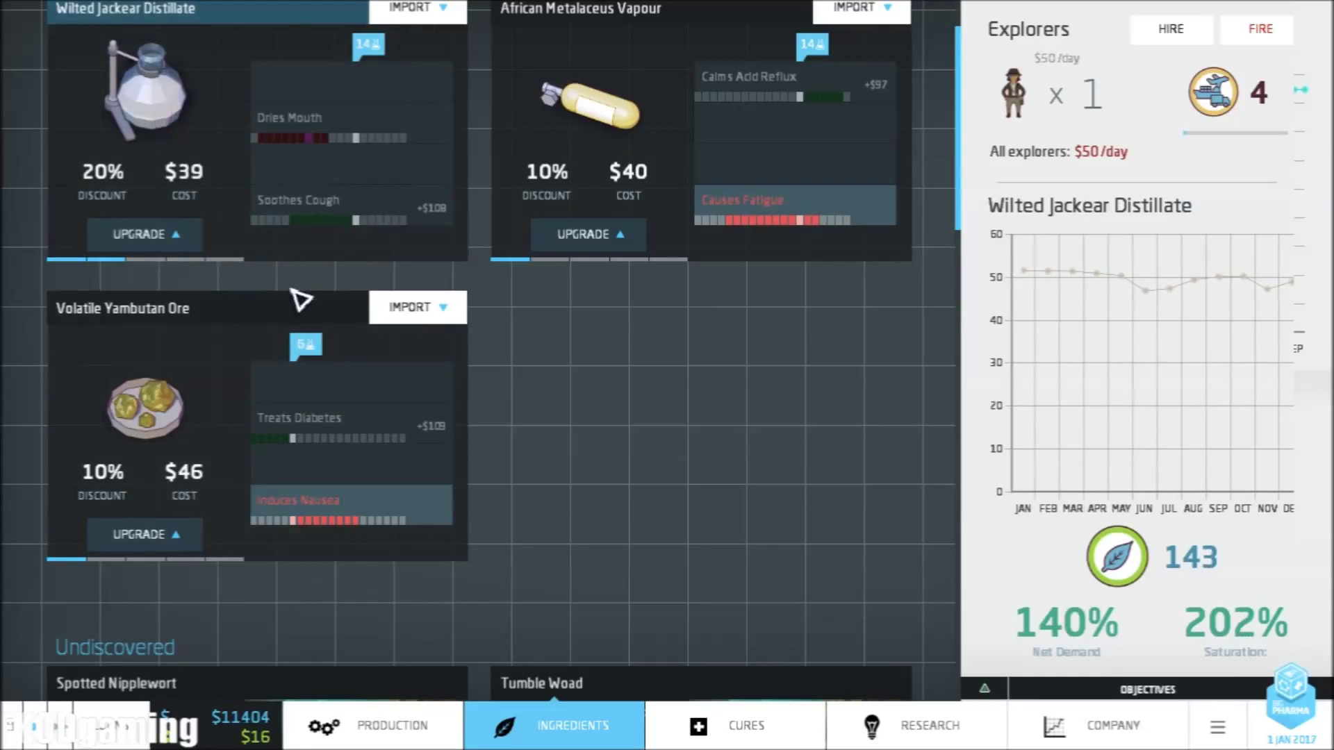
left_click(143, 534)
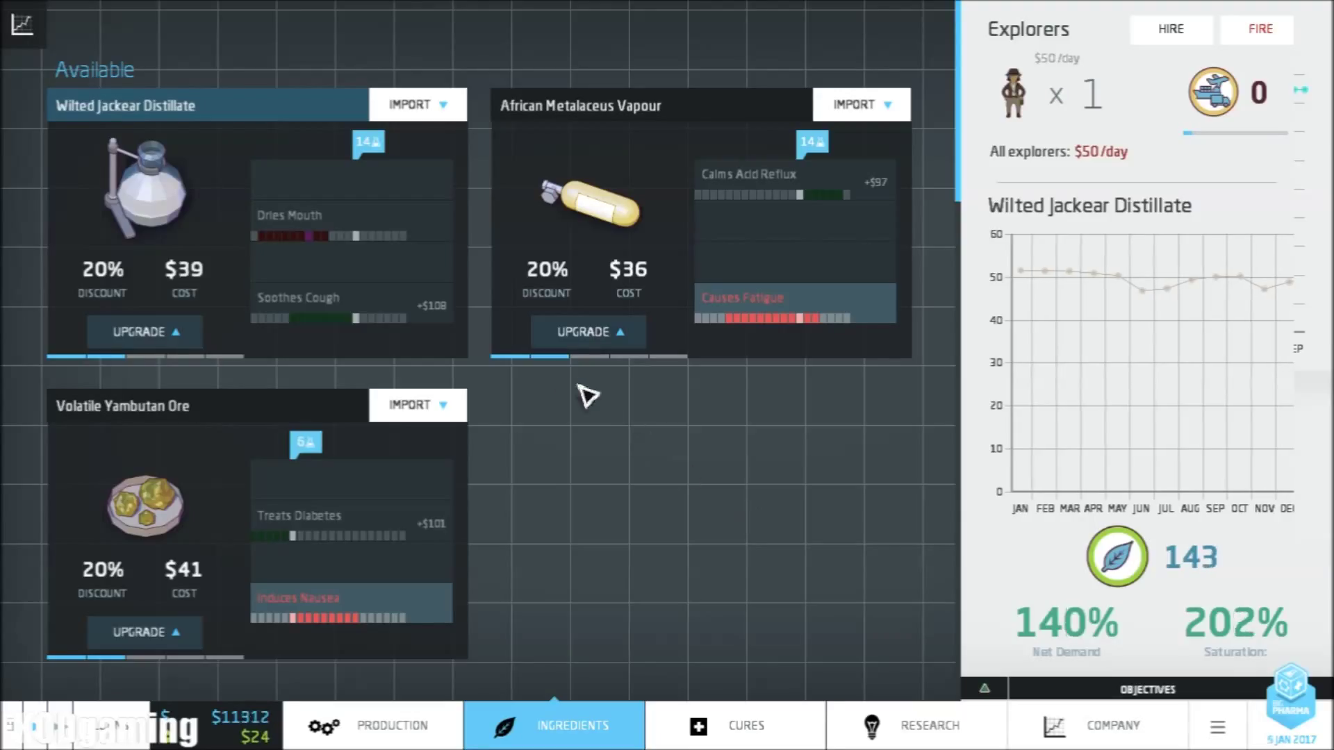
mouse_move(518, 414)
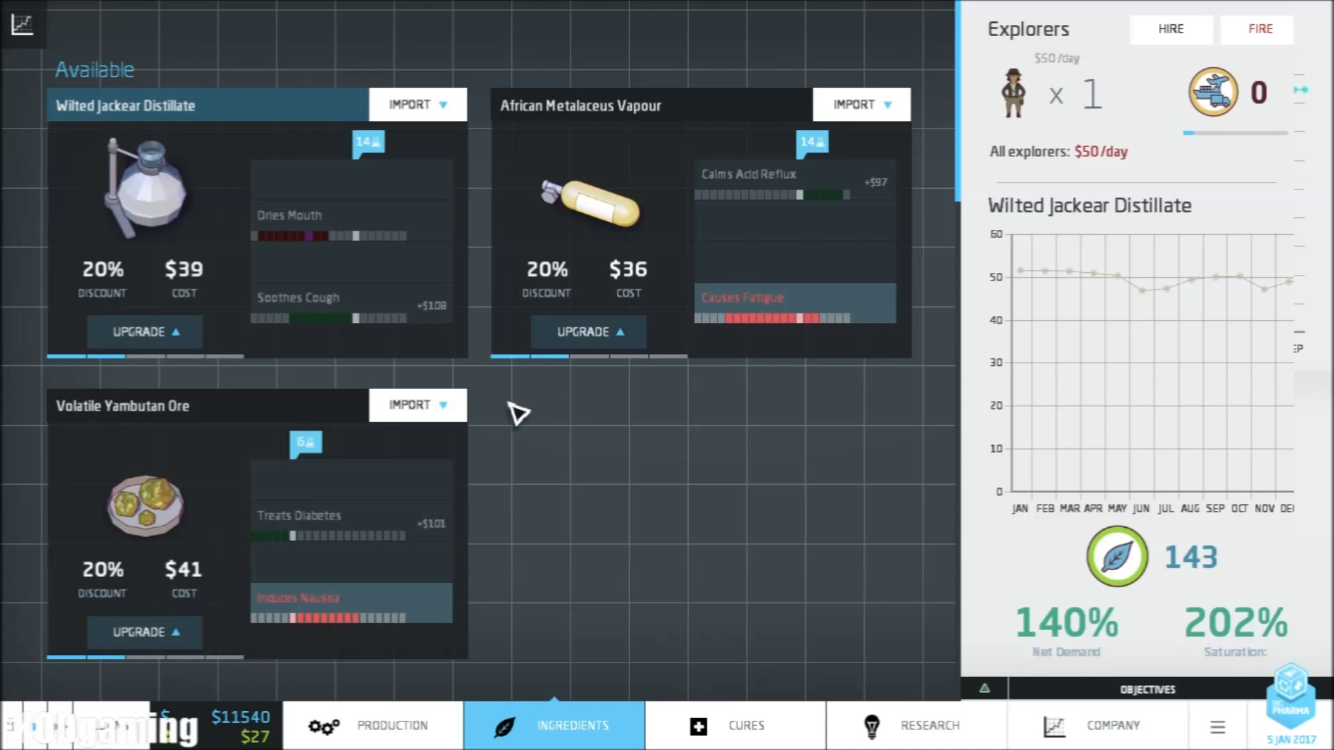
left_click(372, 725)
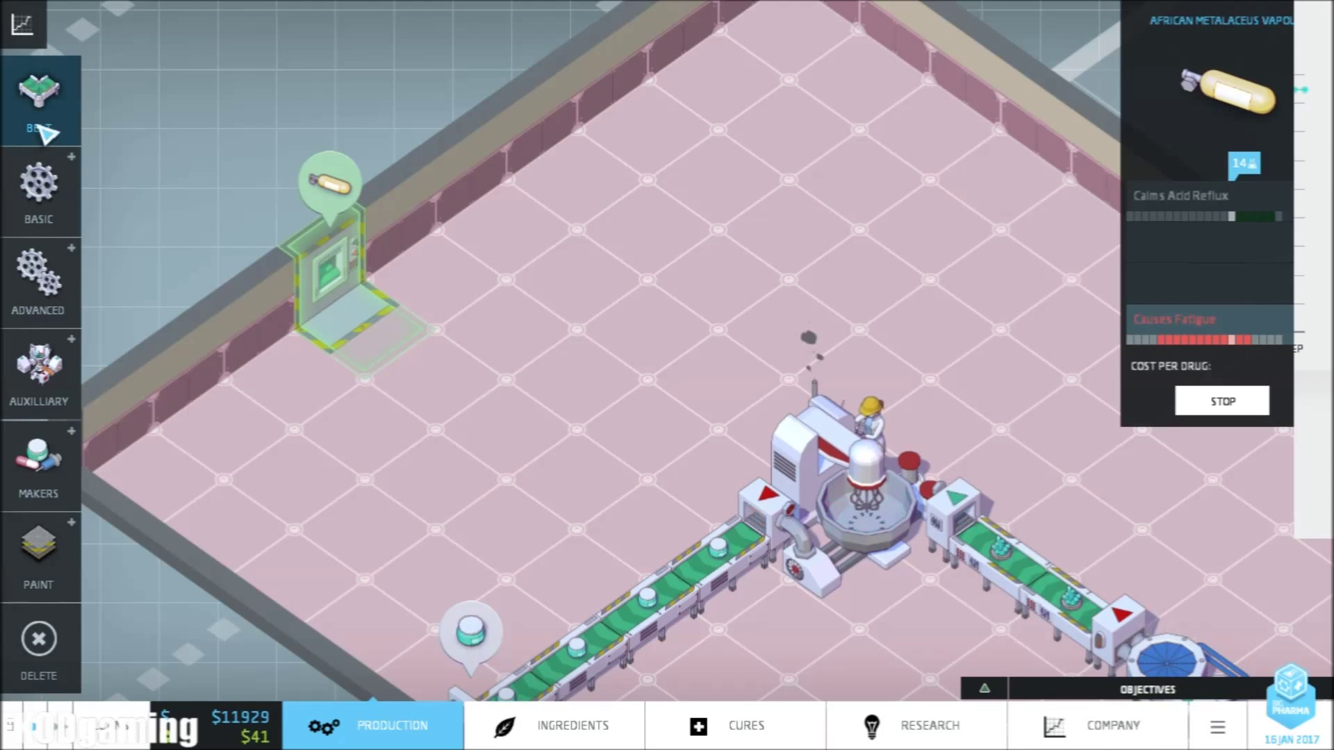
Chain belts and evaporators from the vapour importer until Alleviates Stomach Ulcers is revealed
left_click(38, 192)
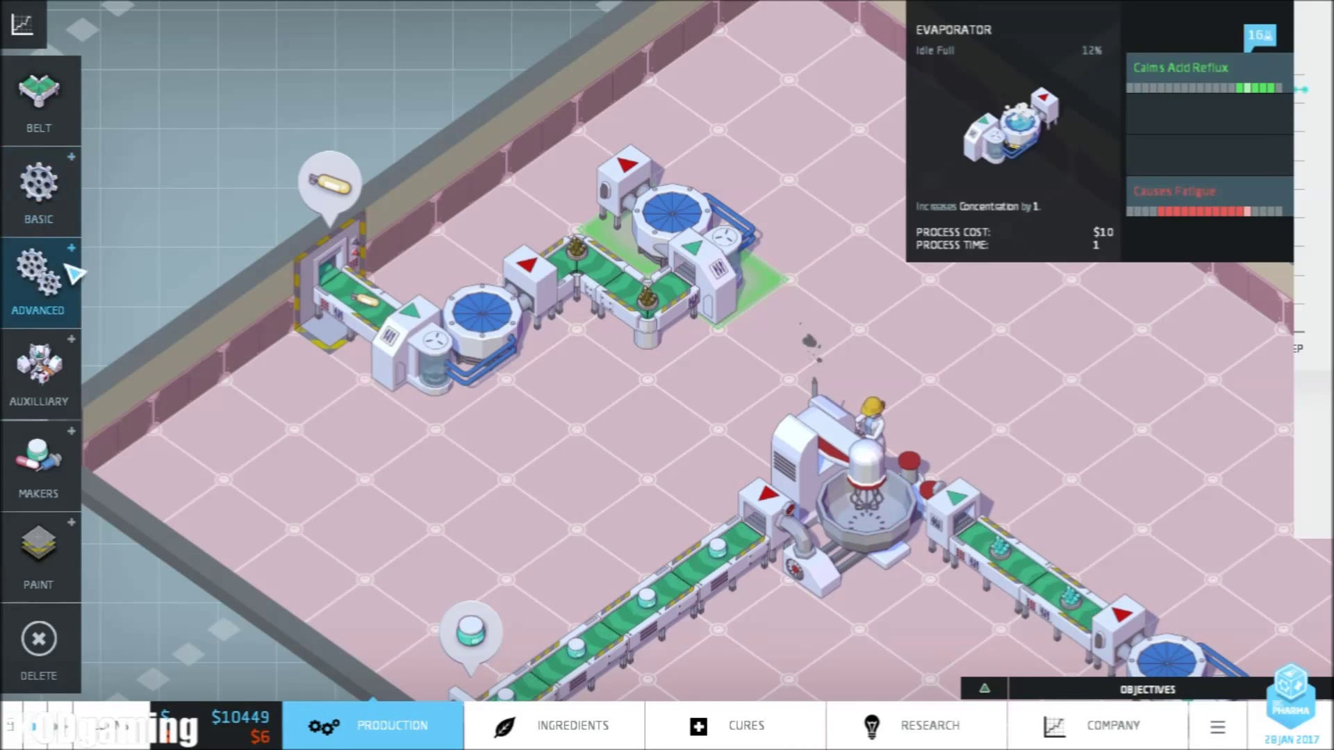
left_click(39, 191)
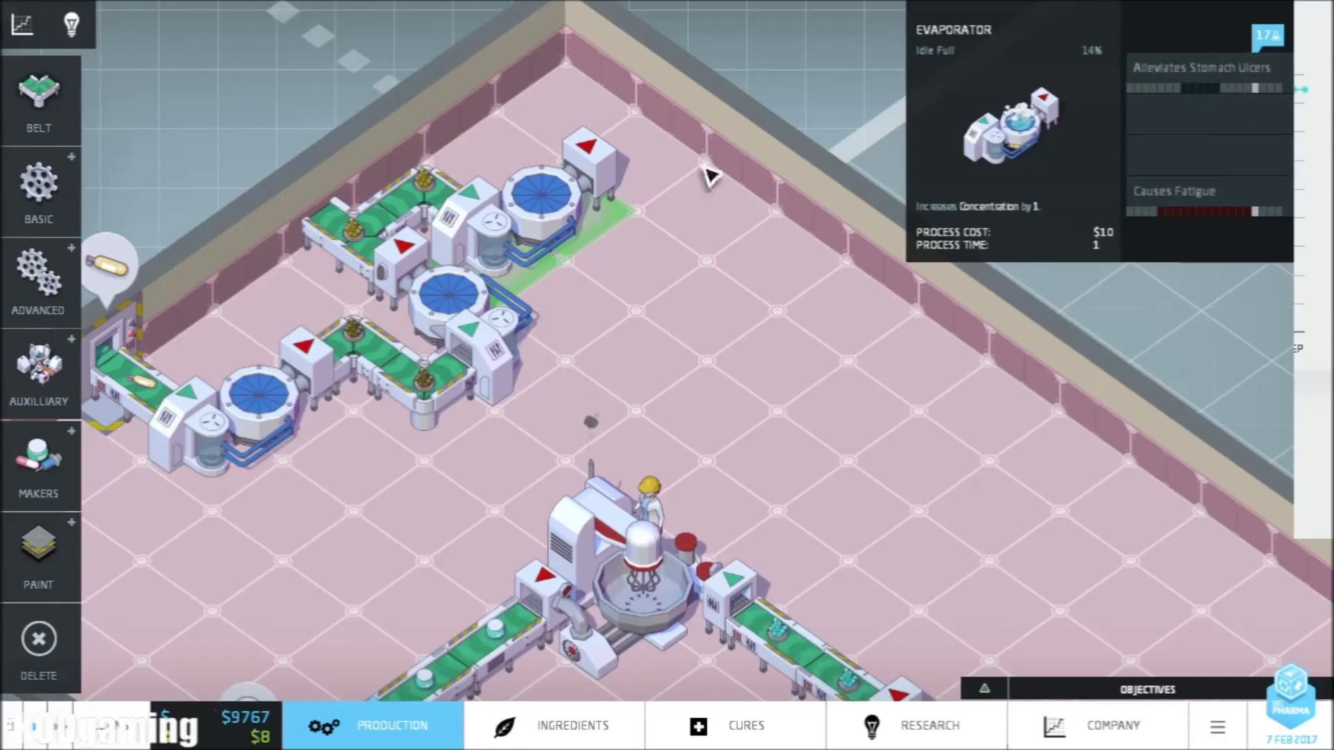
left_click(39, 93)
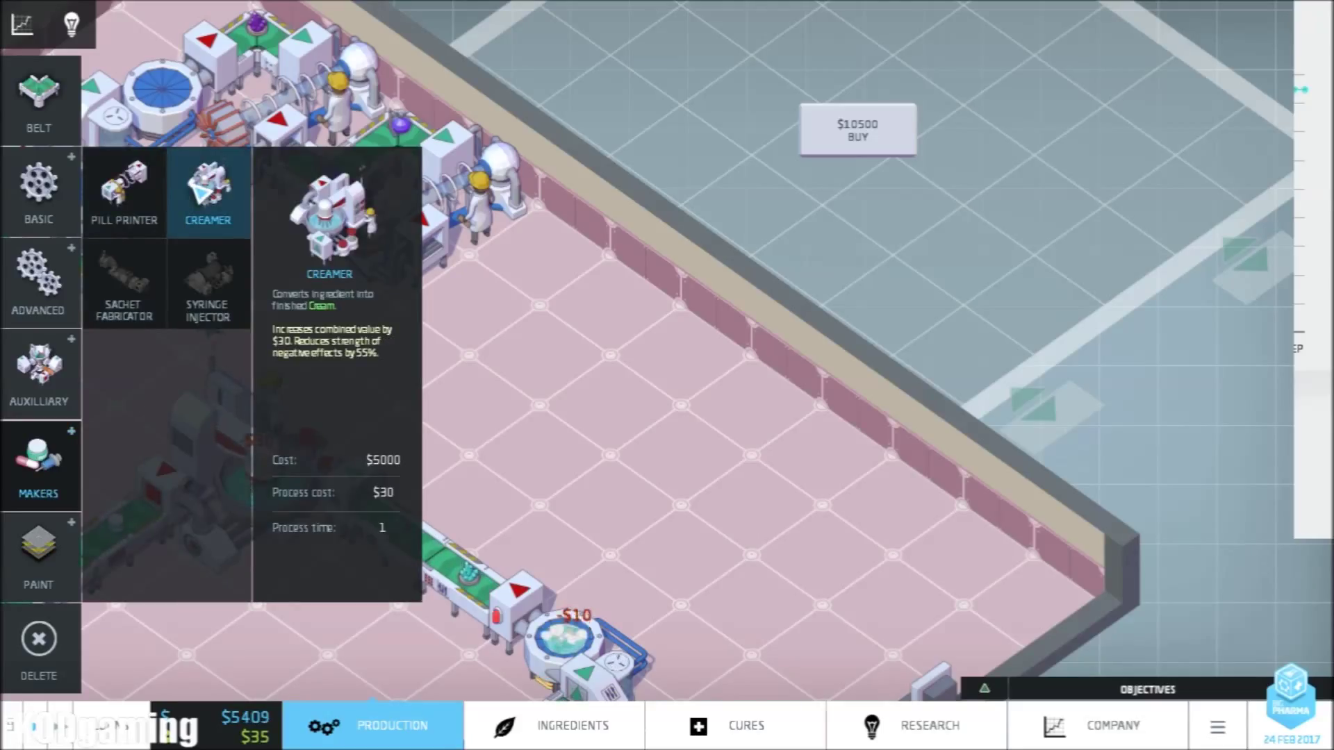
Place a maker machine at the end of the ulcer line with connecting belts, then go to Company
left_click(124, 192)
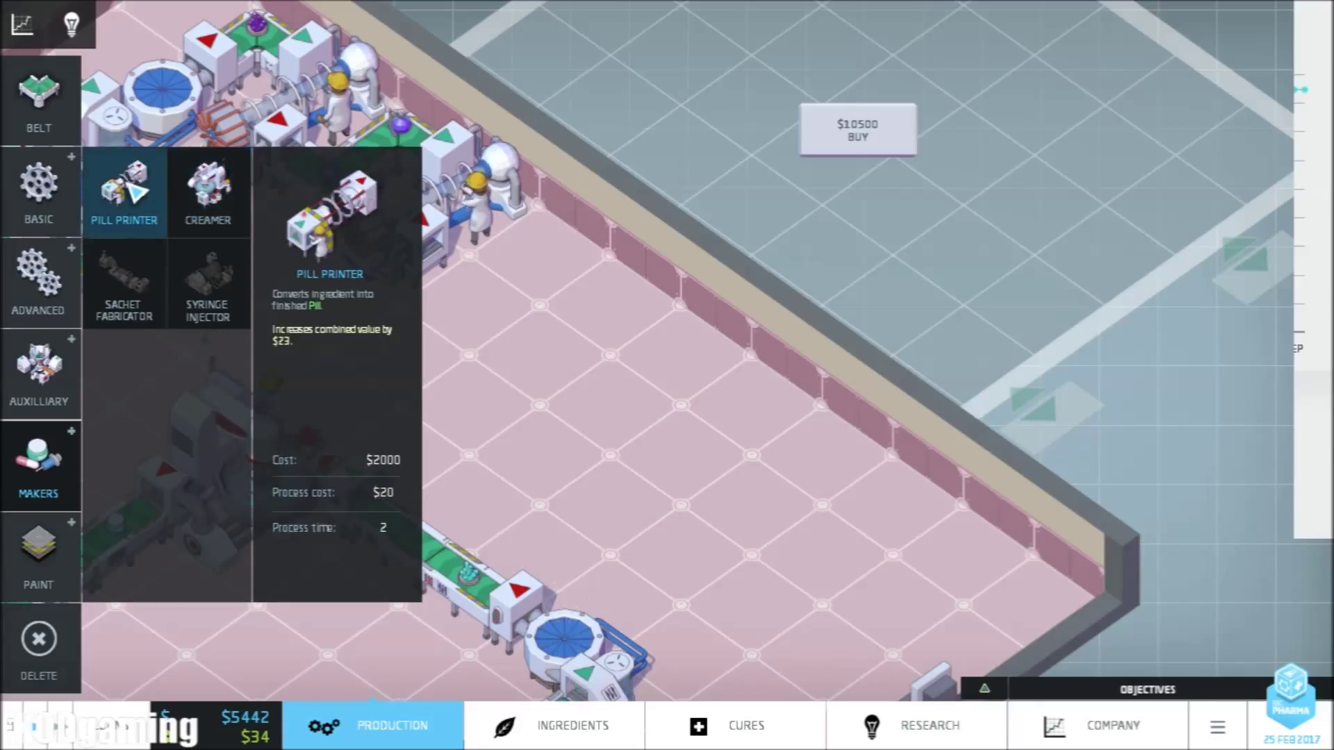
left_click(207, 192)
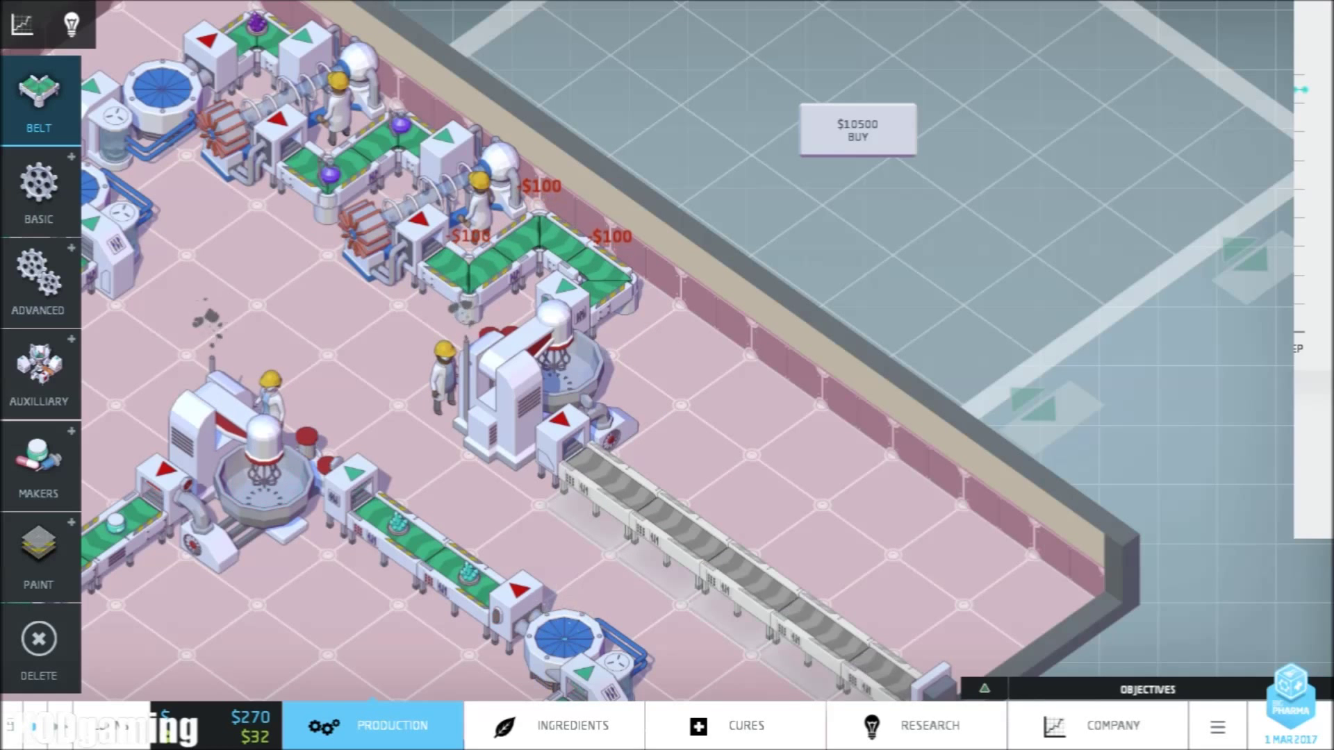
left_click(857, 128)
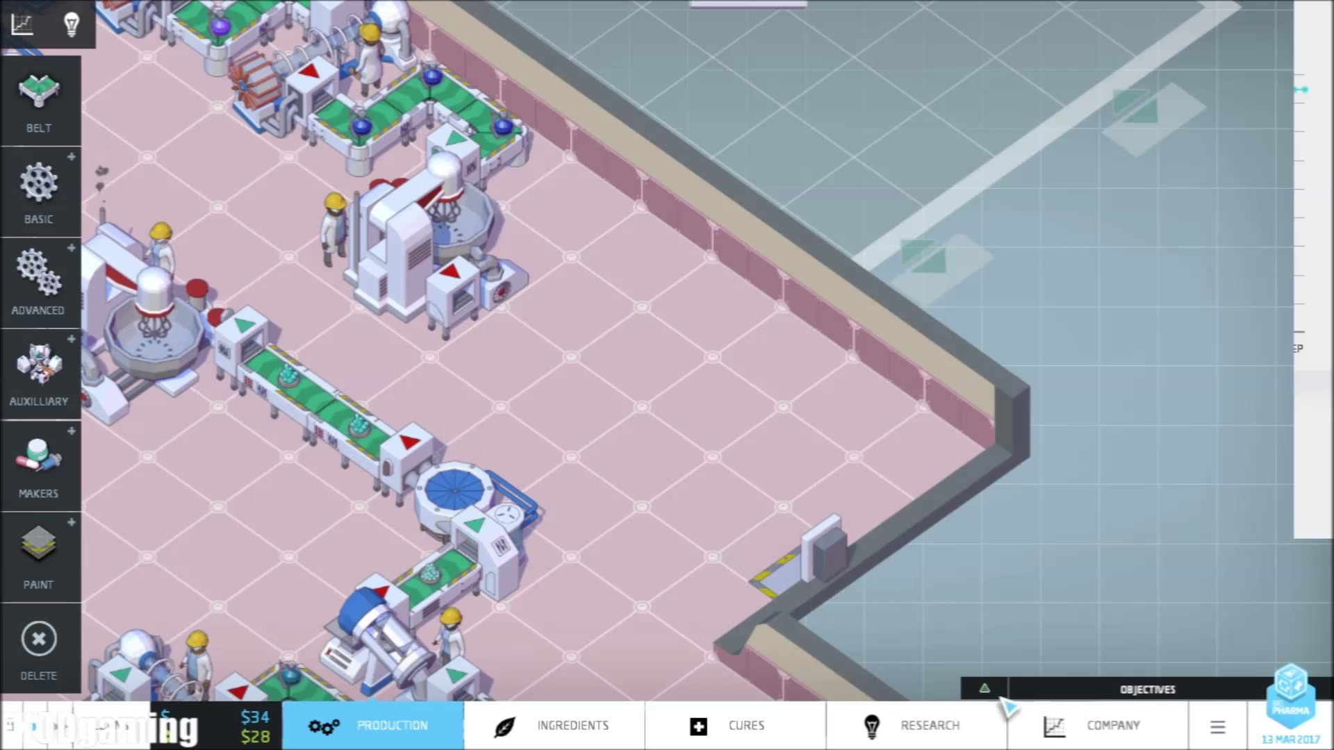
left_click(1113, 725)
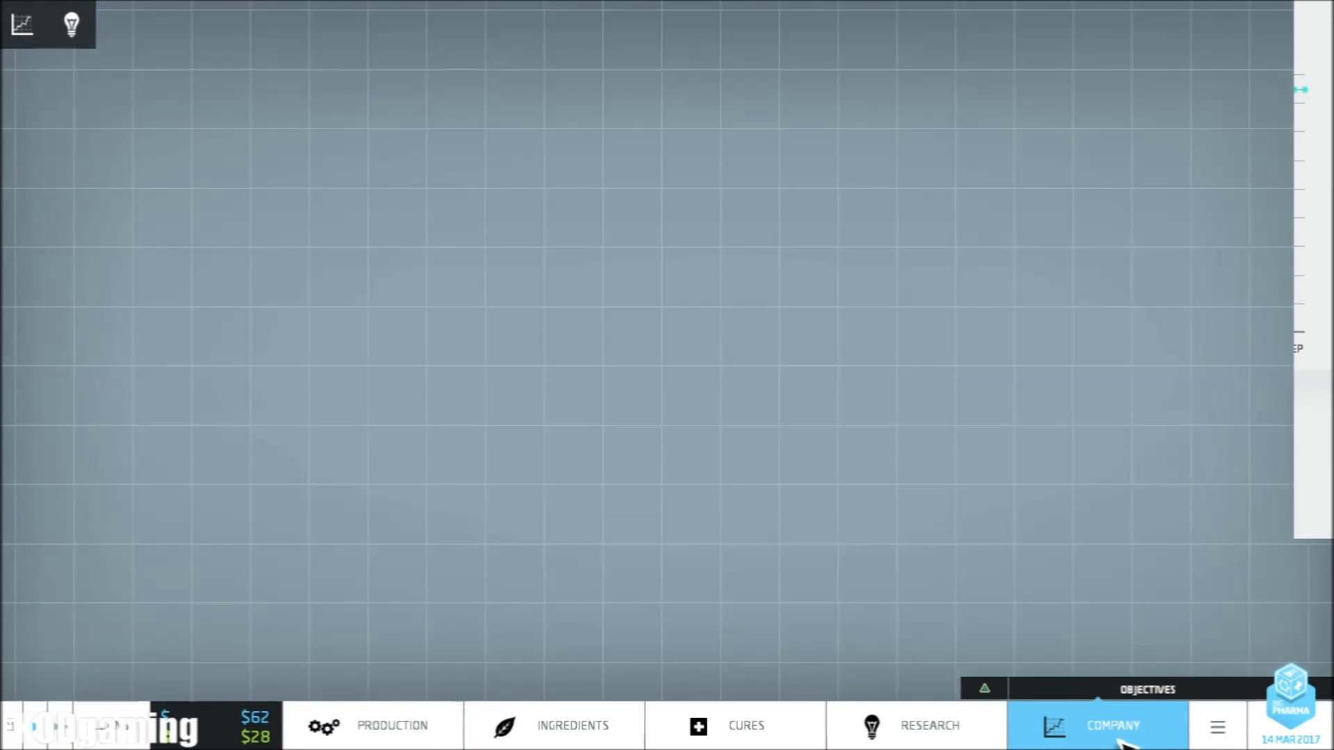
Check the Products table and Cashflow on the Company screen and return to the factory floor
left_click(1113, 725)
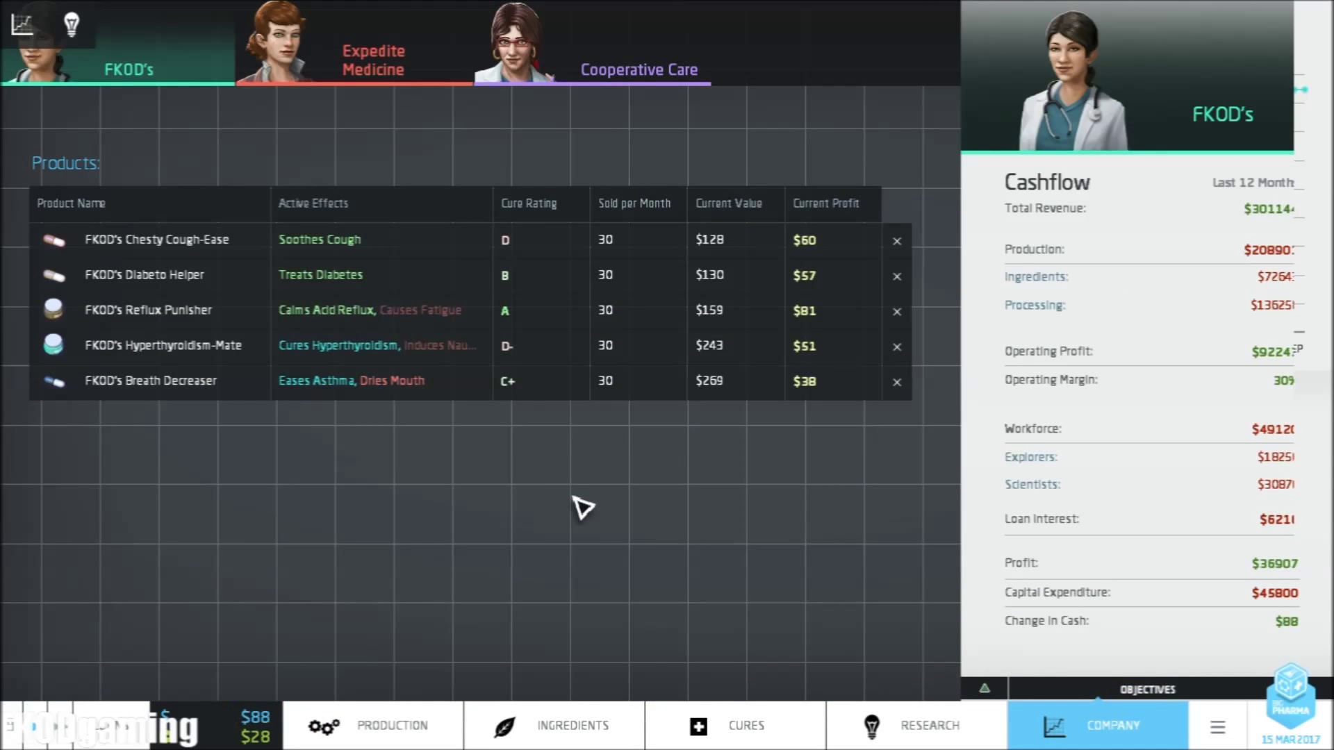
mouse_move(553, 426)
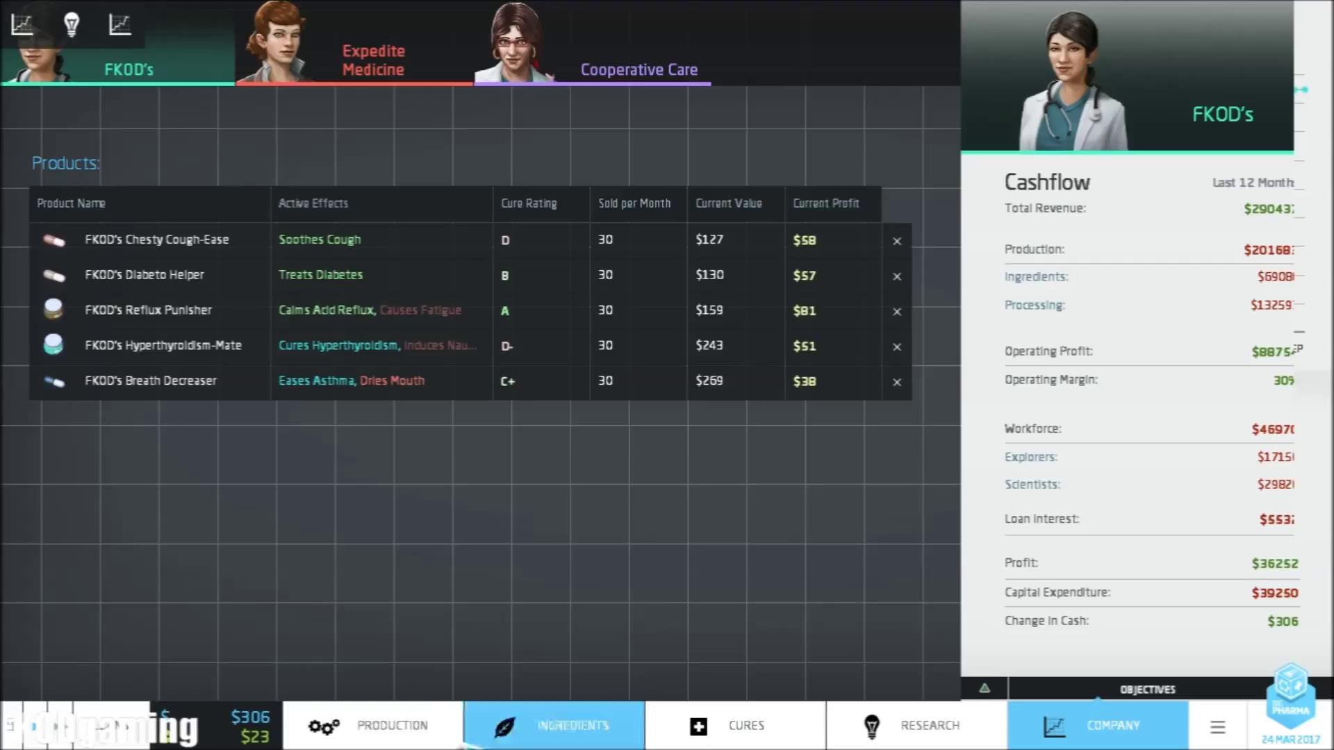
left_click(392, 725)
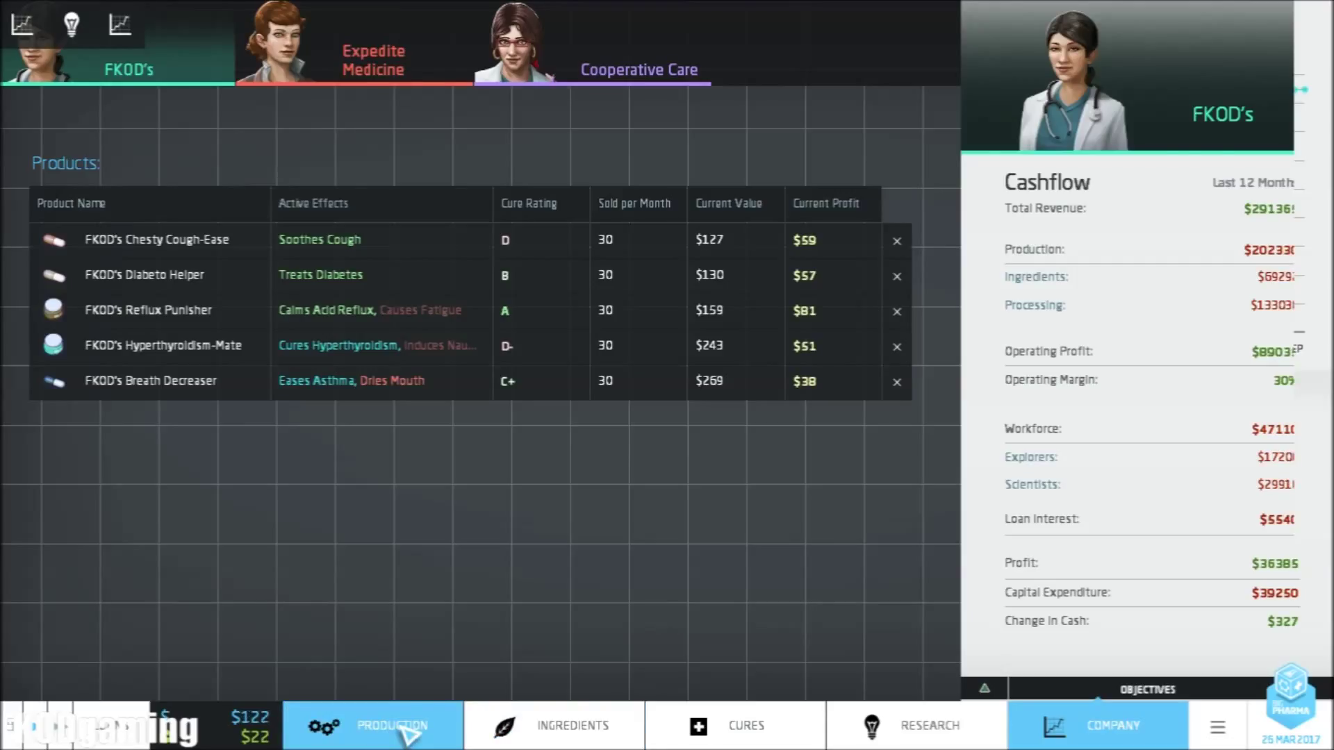
mouse_move(324, 239)
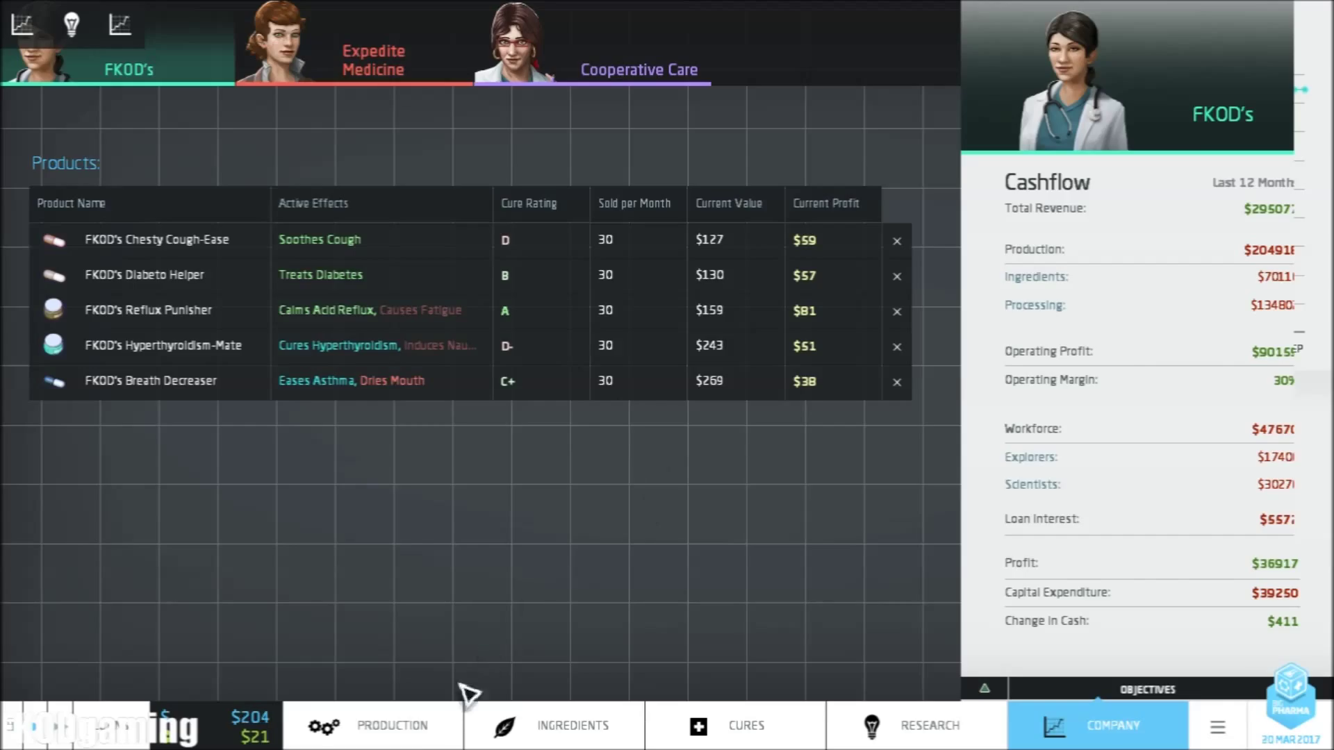
left_click(373, 726)
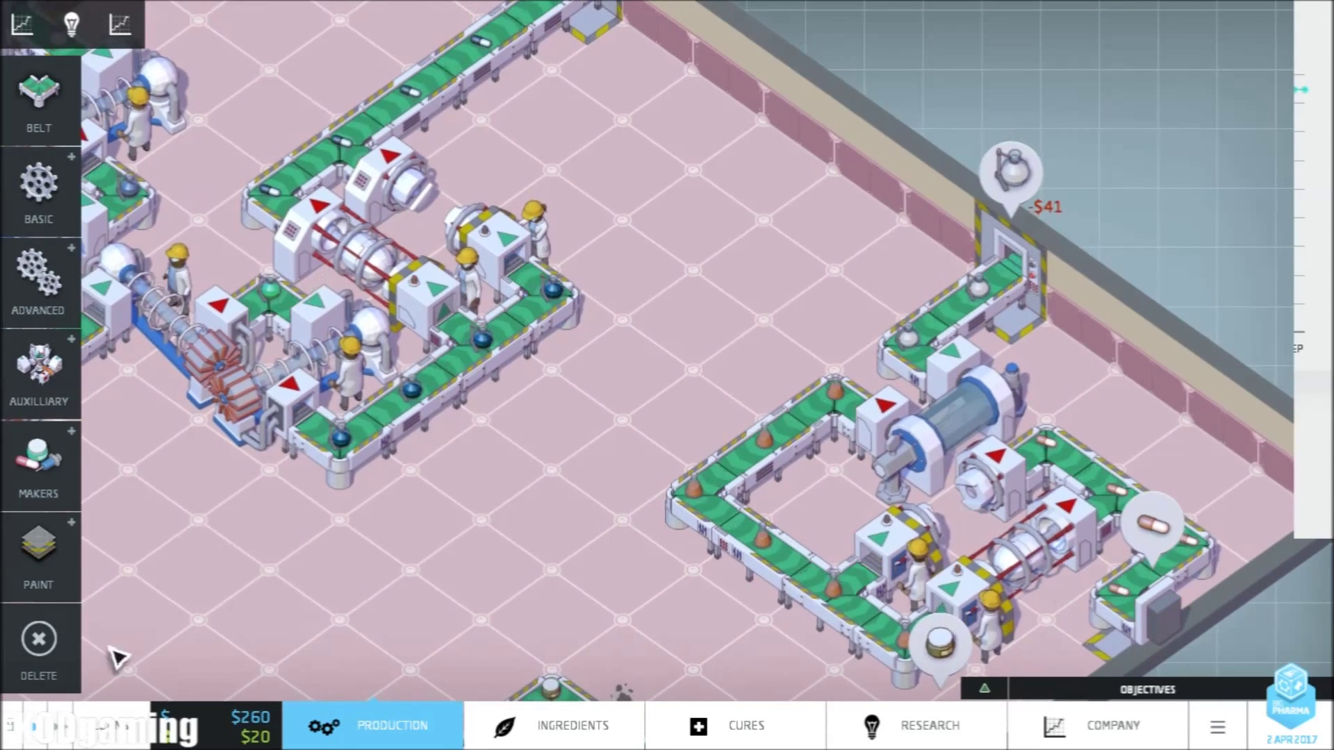
Draw a conveyor belt from the maker's output to the exporter on the wall
left_click(39, 374)
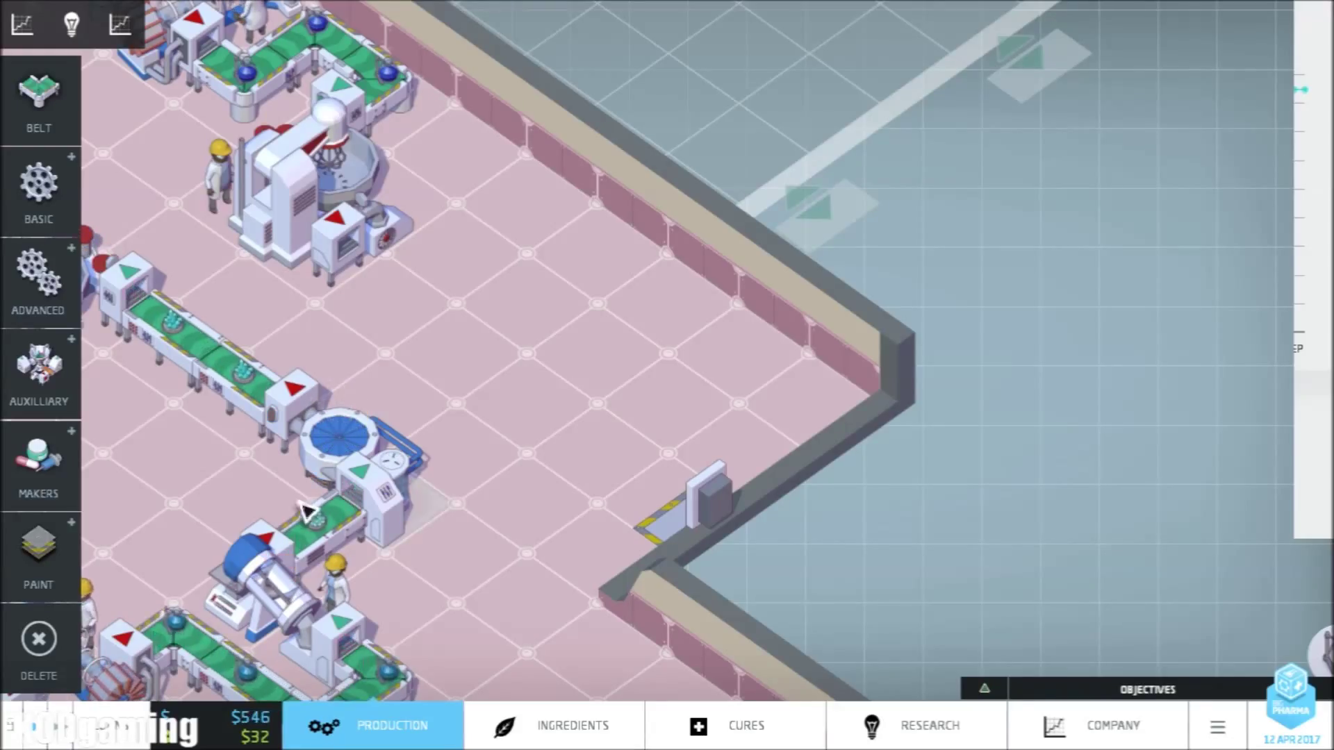
left_click(39, 93)
type("FKOD's Gastro Relief")
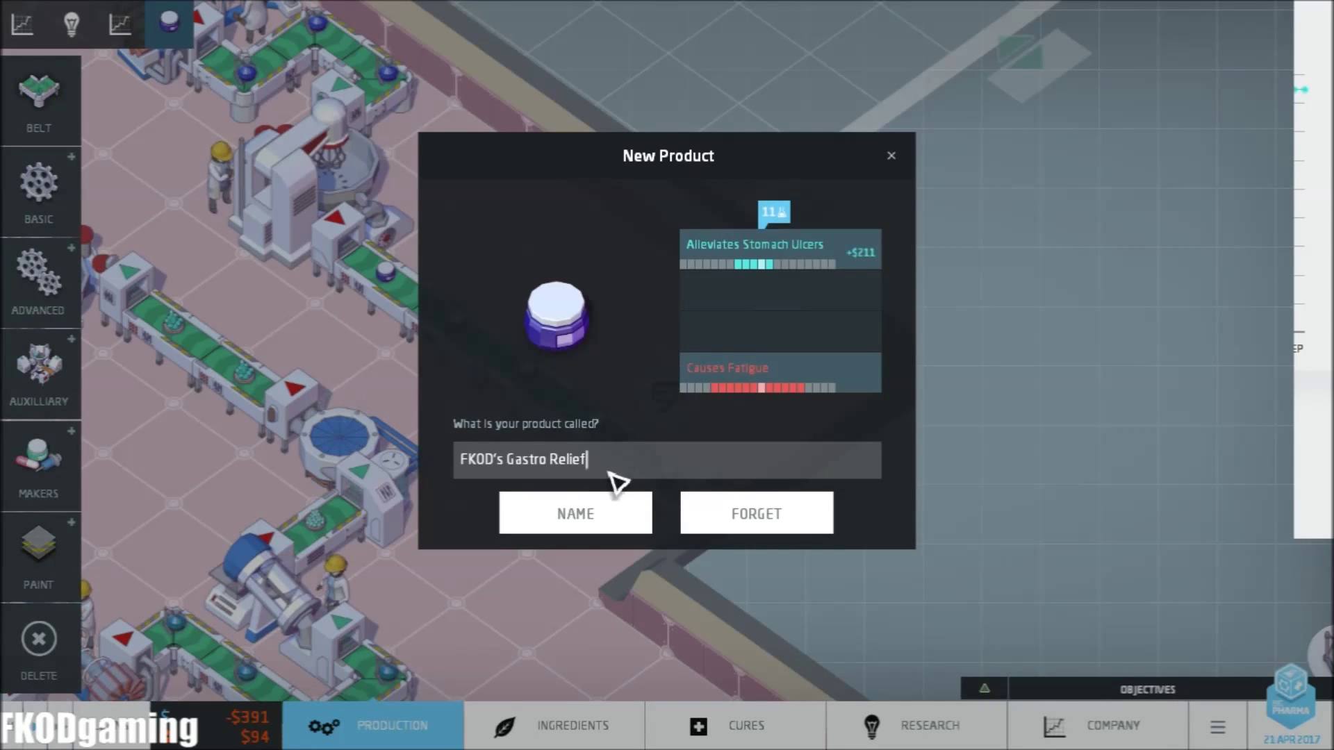
Confirm FKOD's Gastro Relief as the new stomach-ulcer product's name
left_click(575, 513)
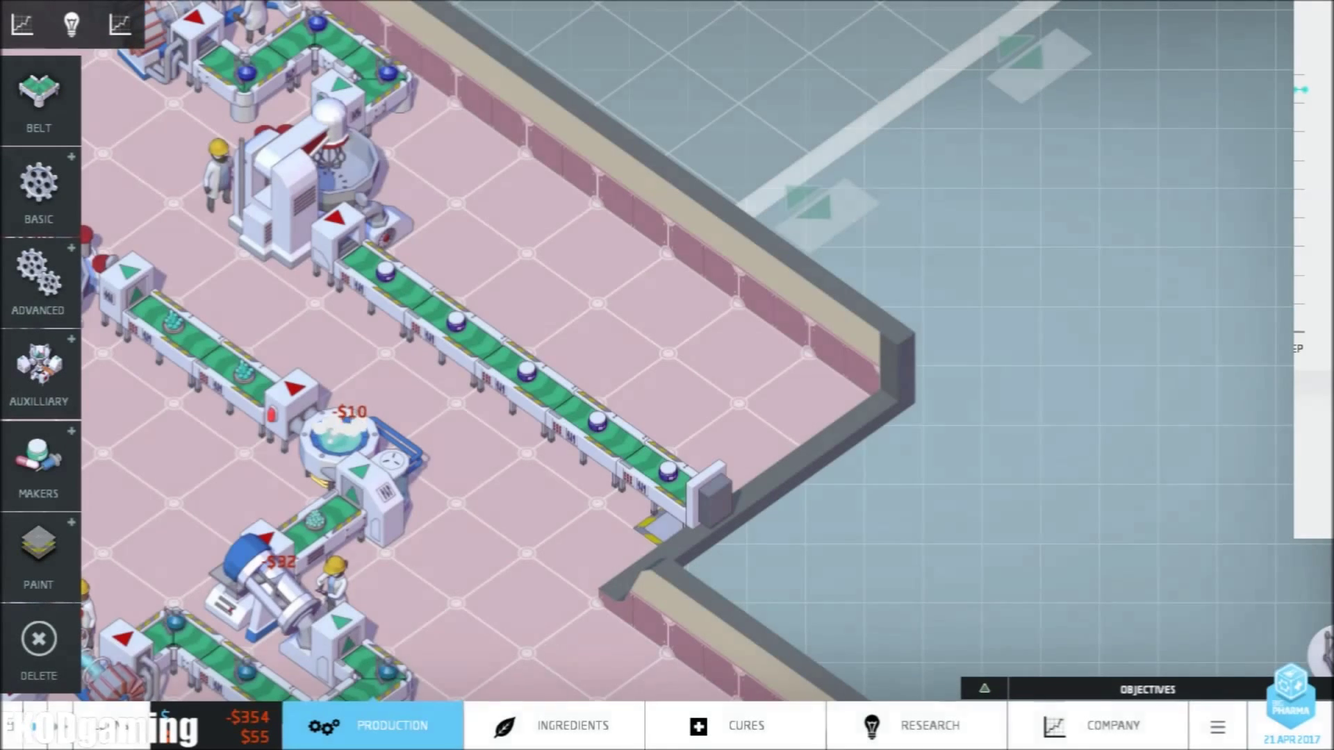